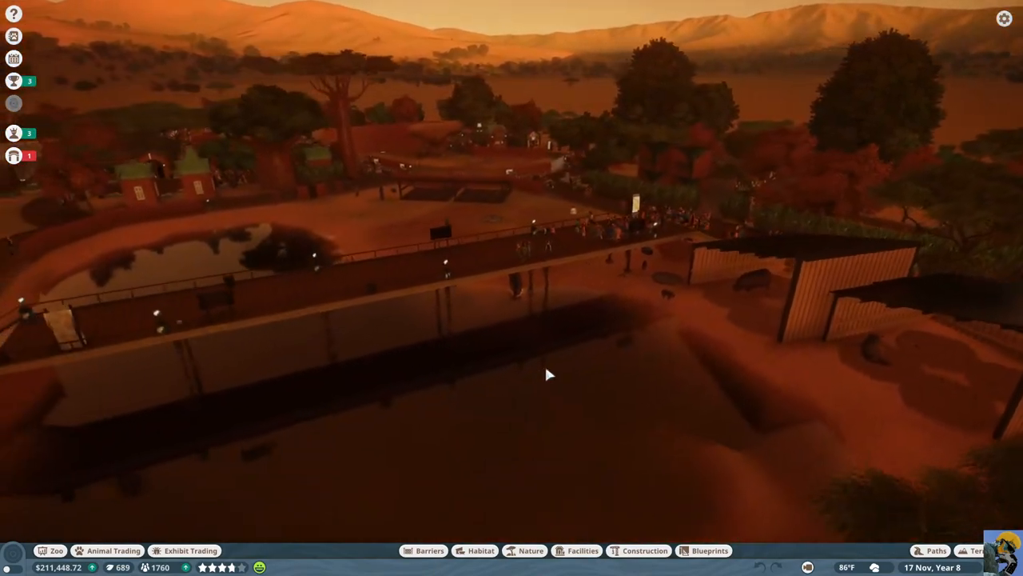
Pan across the hippo boardwalk to a guest exploring Hippo Heaven at 85% happiness
drag(549, 374, 745, 324)
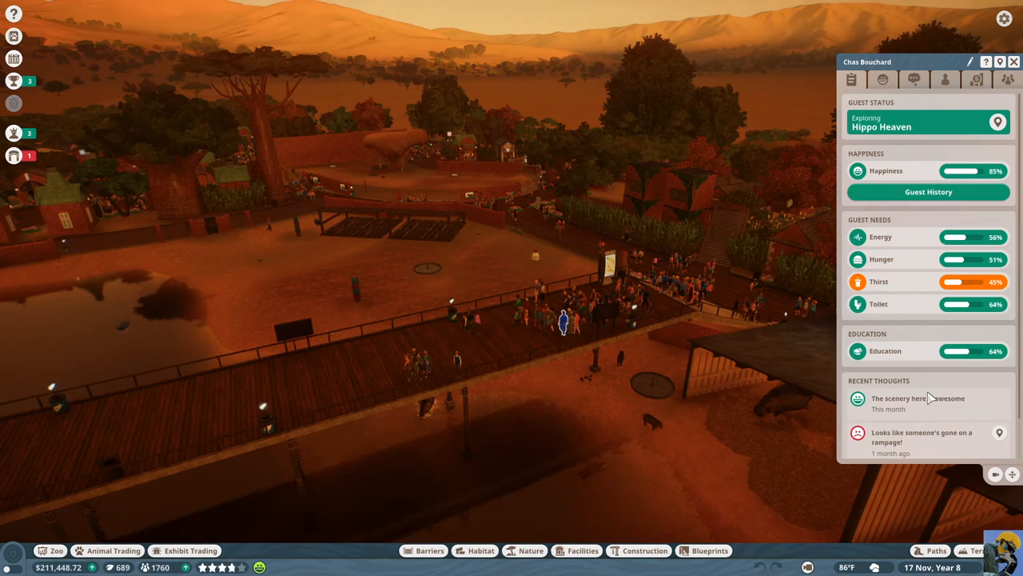
mouse_move(115, 147)
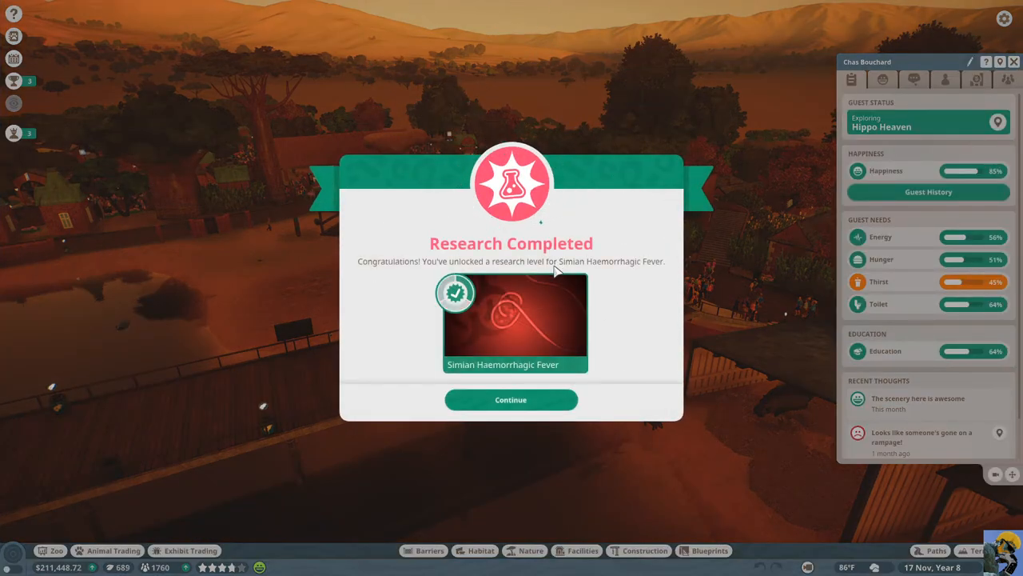
Dismiss Research Completed, browse Vet Research, and assign Kelsey Rowan to Hippopotamus research
click(510, 400)
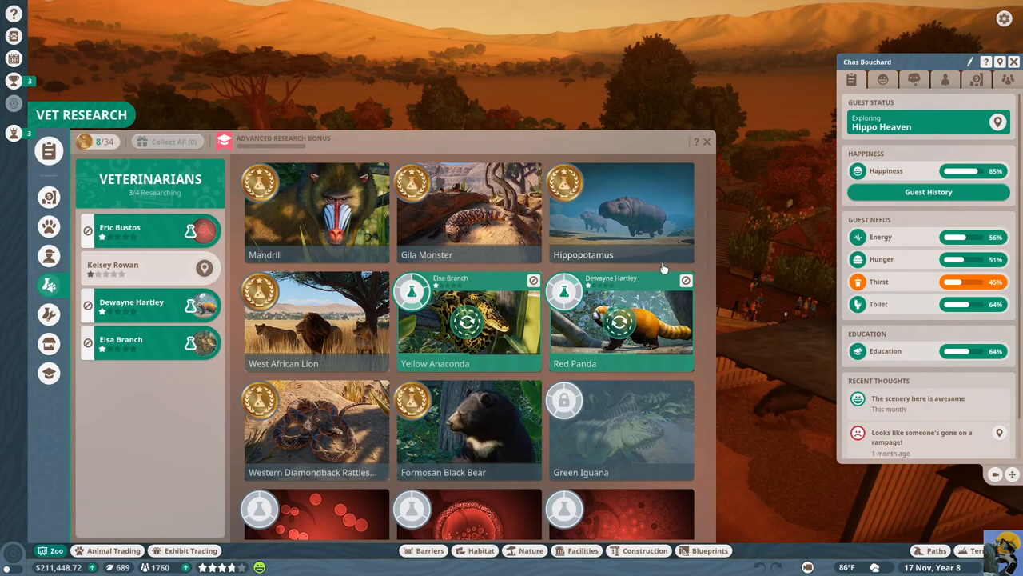
scroll(down, 3)
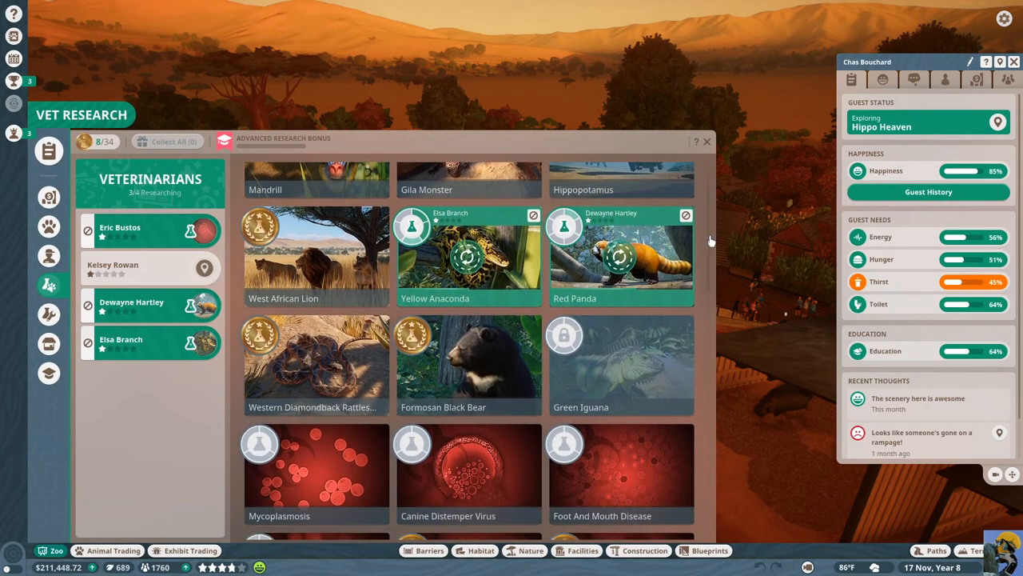
scroll(down, 3)
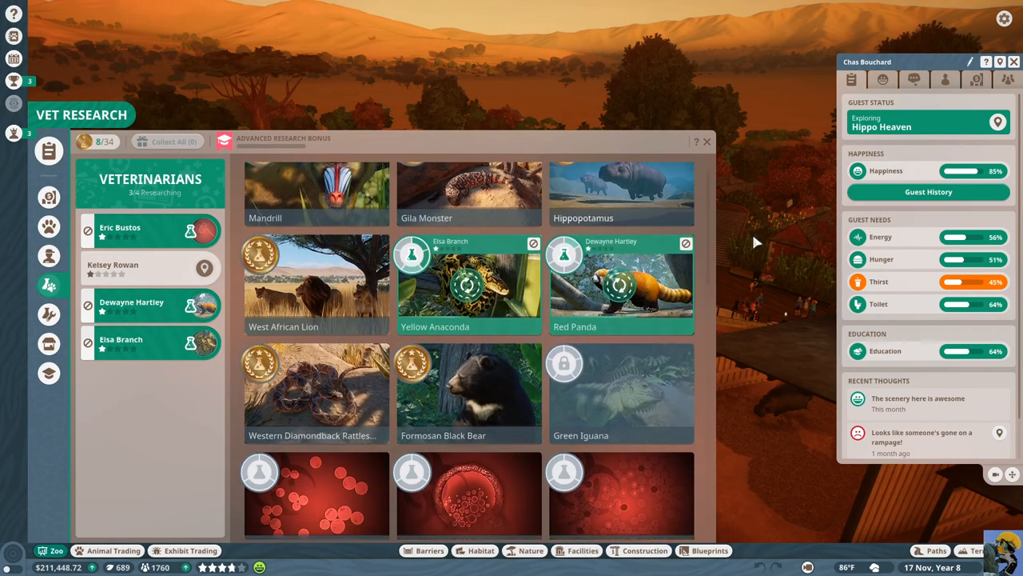
scroll(down, 3)
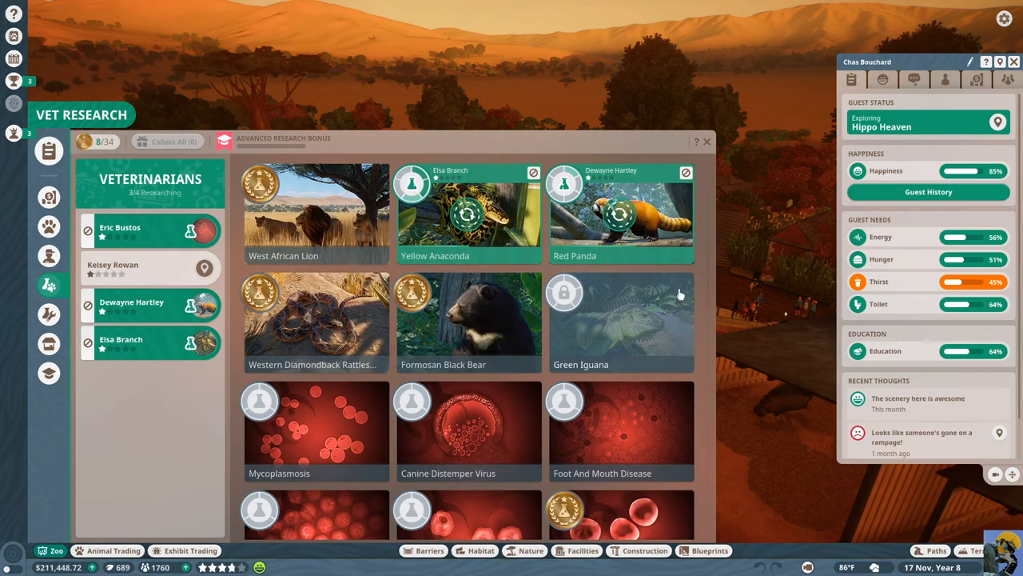
mouse_move(788, 364)
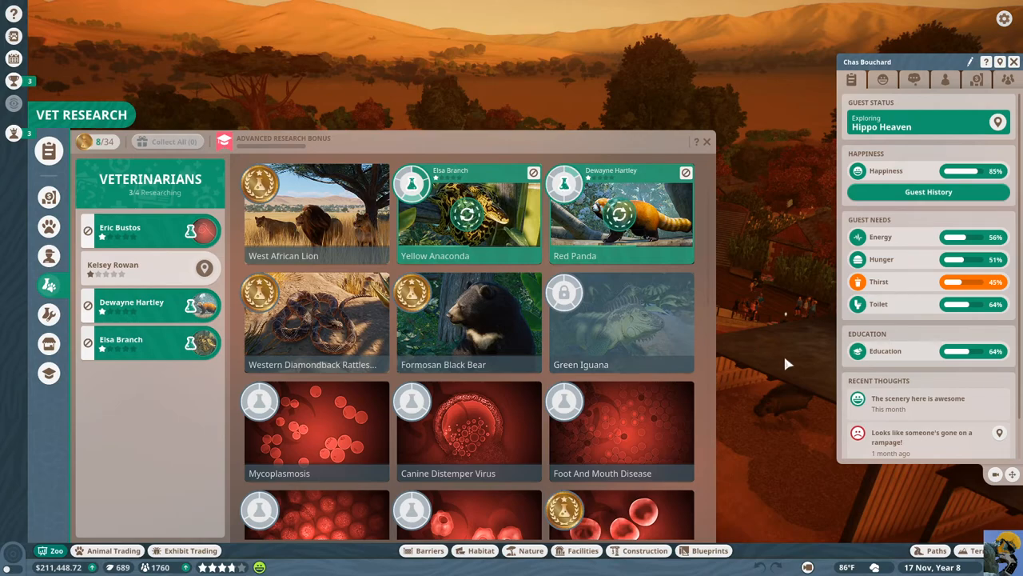
mouse_move(314, 413)
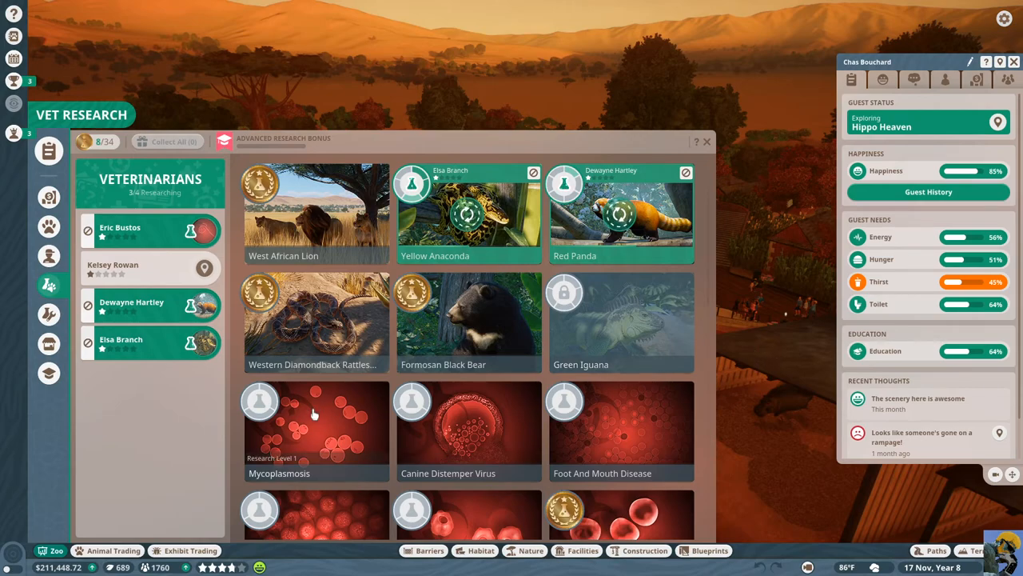
click(316, 428)
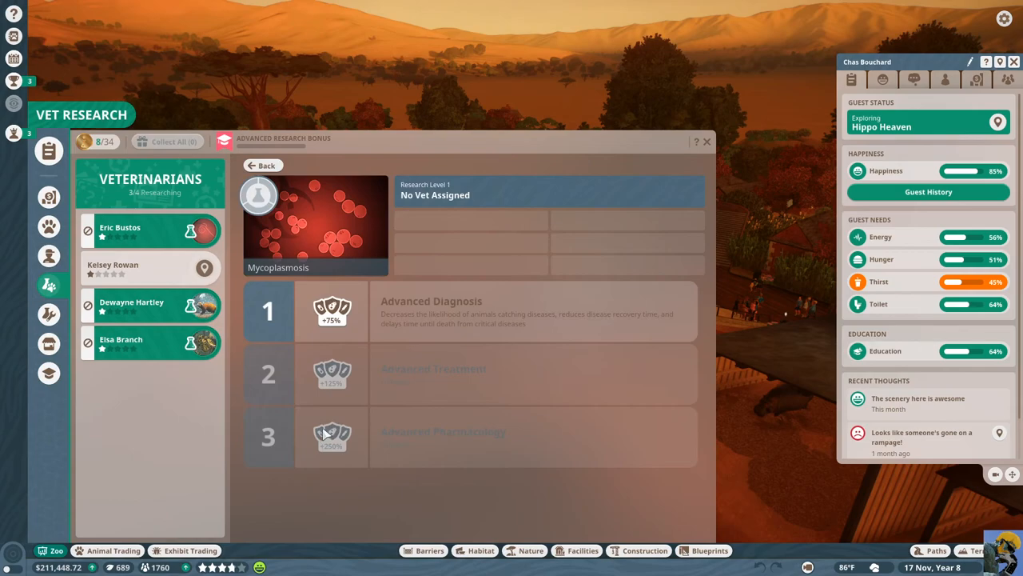
click(258, 165)
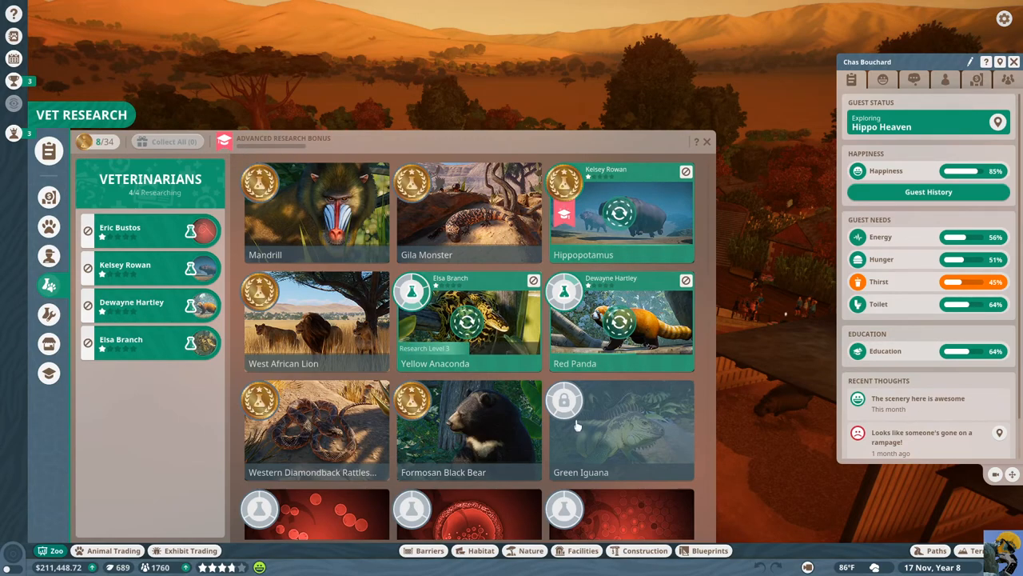
click(706, 142)
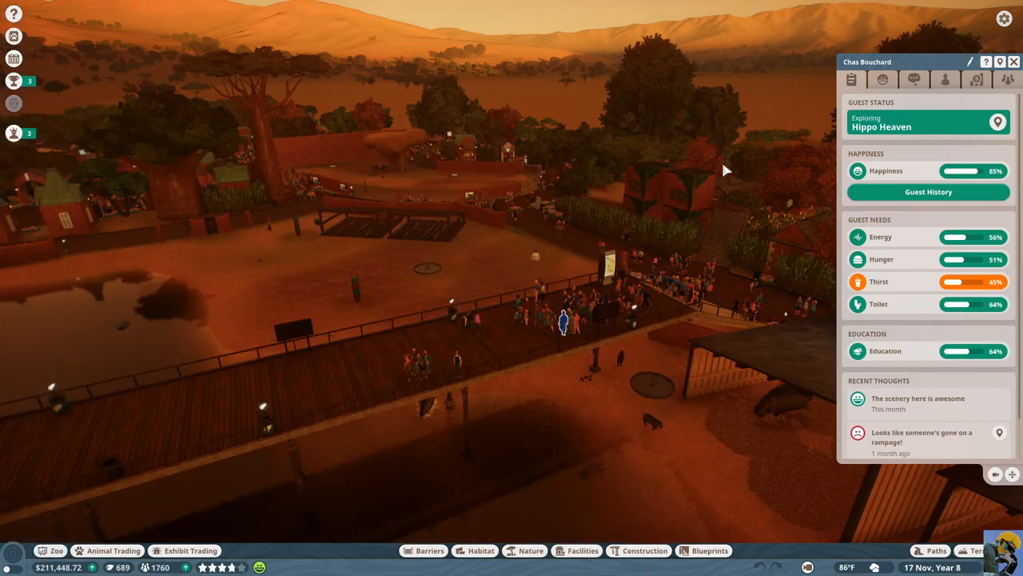
mouse_move(932, 445)
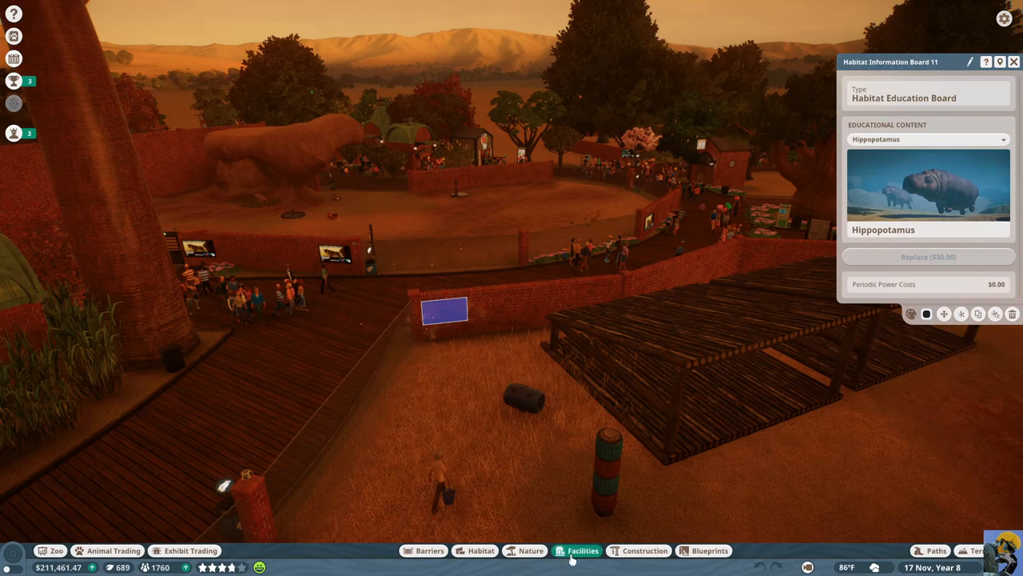
Open the facilities catalogue of benches, bins and tables after checking the hippo board
click(583, 551)
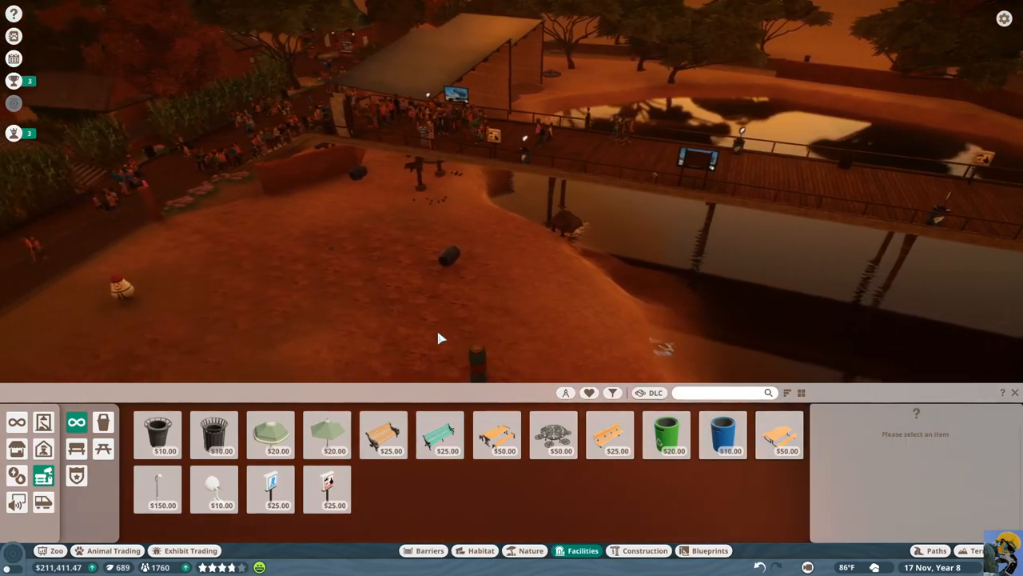
Pick the $10 white globe facility item and swing the view toward the lake boardwalk
click(213, 489)
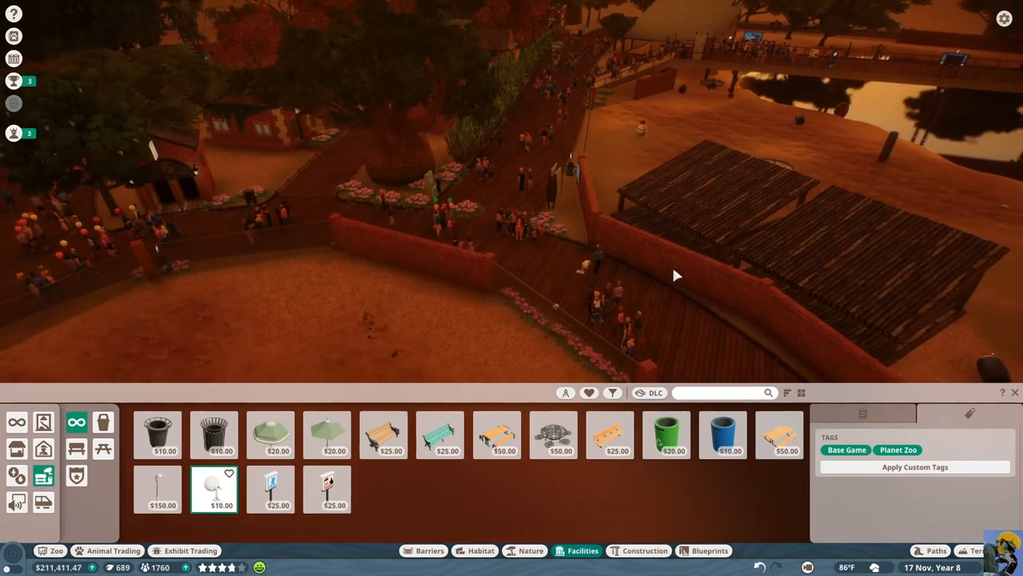
drag(676, 276, 592, 229)
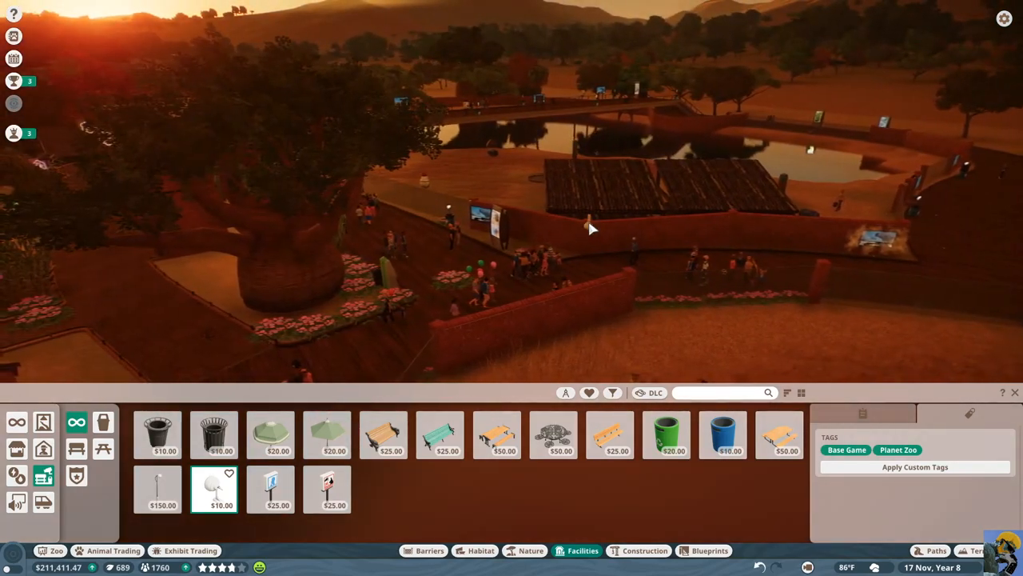
drag(592, 230, 527, 258)
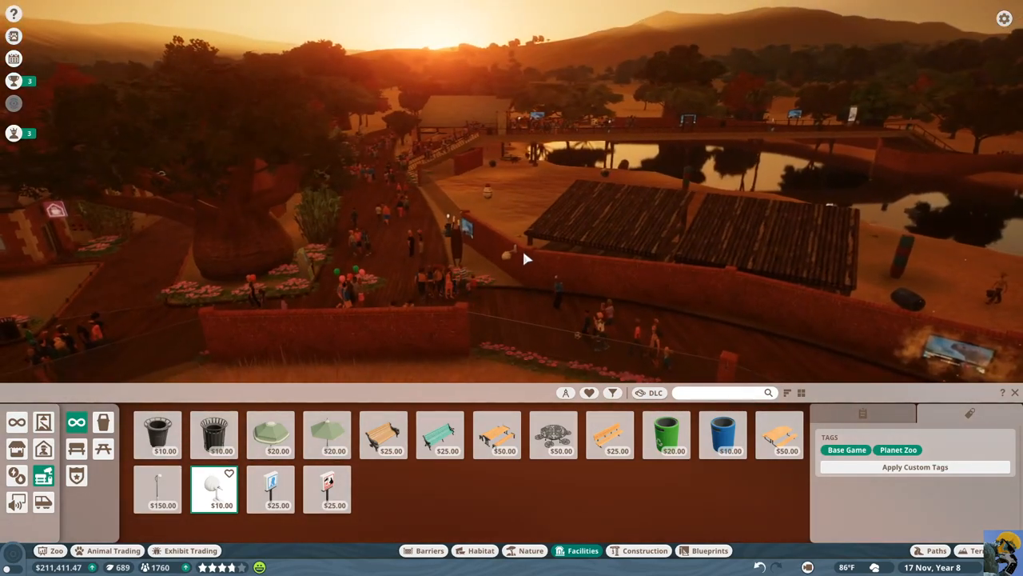
mouse_move(158, 490)
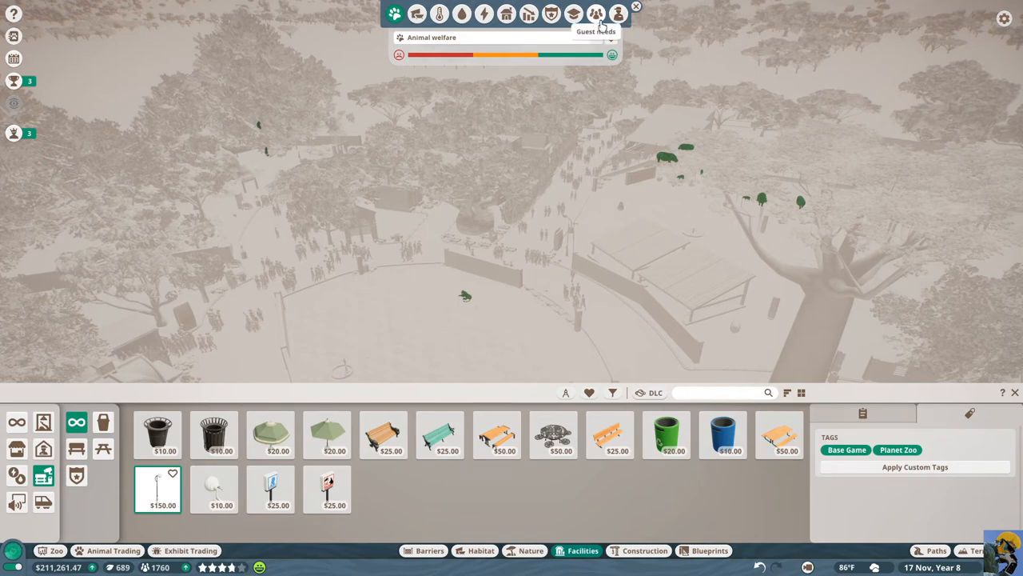
Show the Security heatmap and place two security cameras beside the crowded paths
click(563, 17)
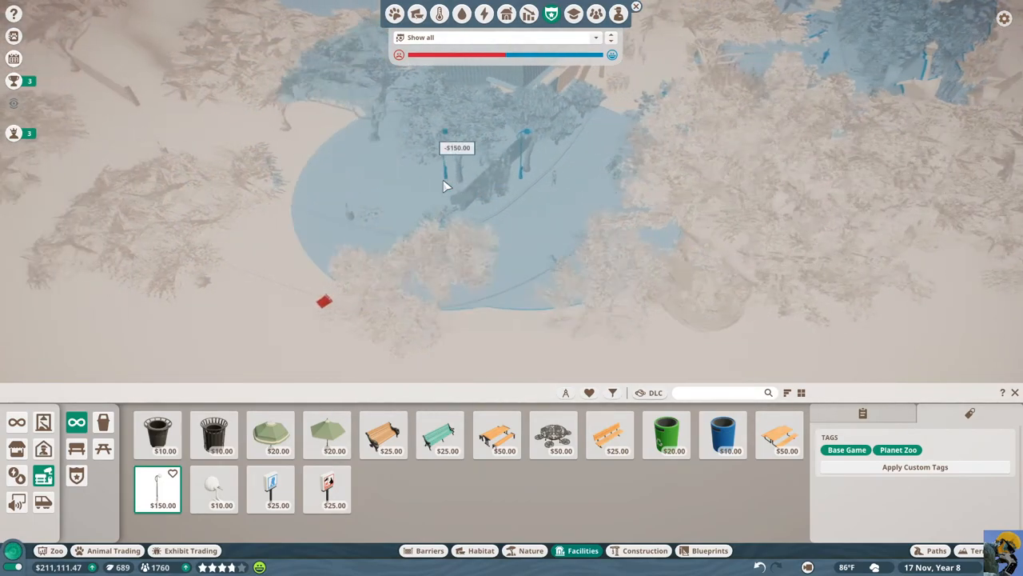
drag(446, 186, 706, 303)
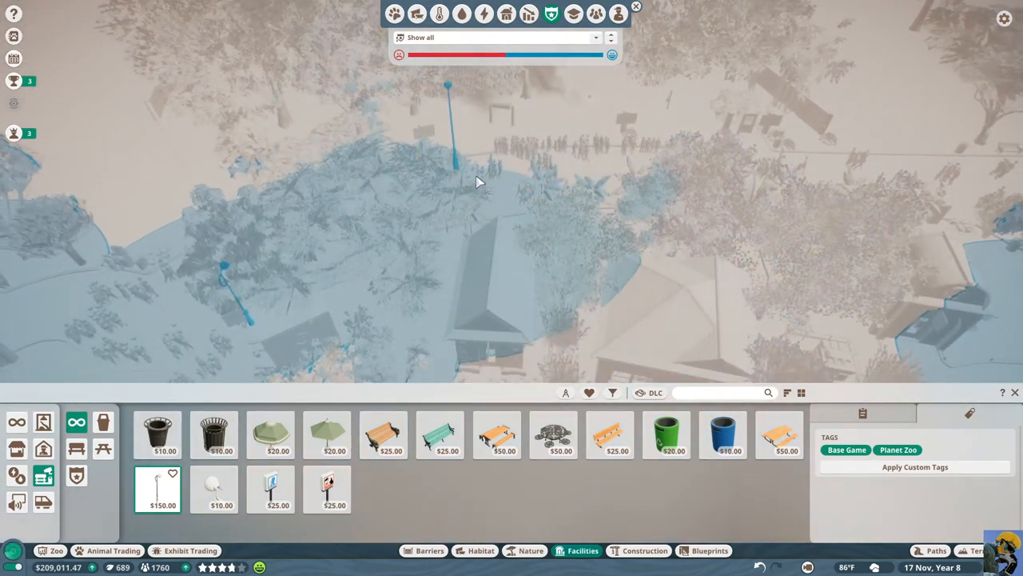
drag(476, 181, 468, 289)
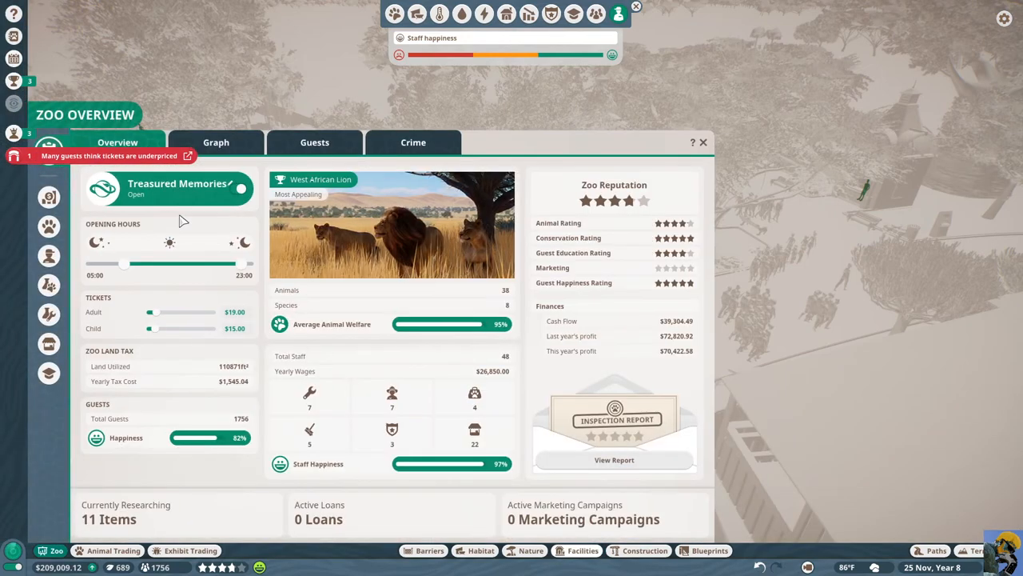
Set the adult ticket price to exactly $23
drag(148, 312, 164, 312)
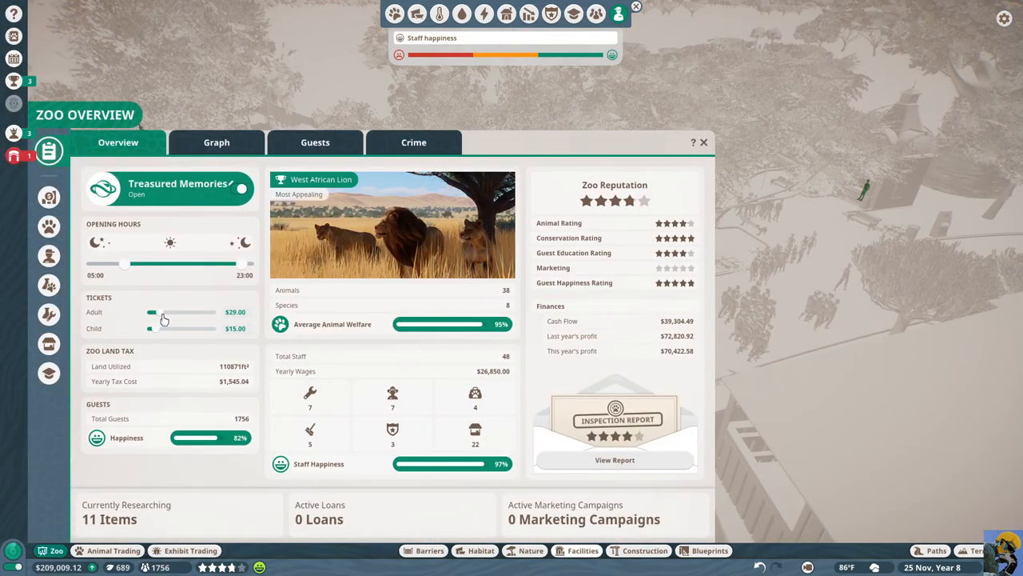
drag(177, 312, 156, 312)
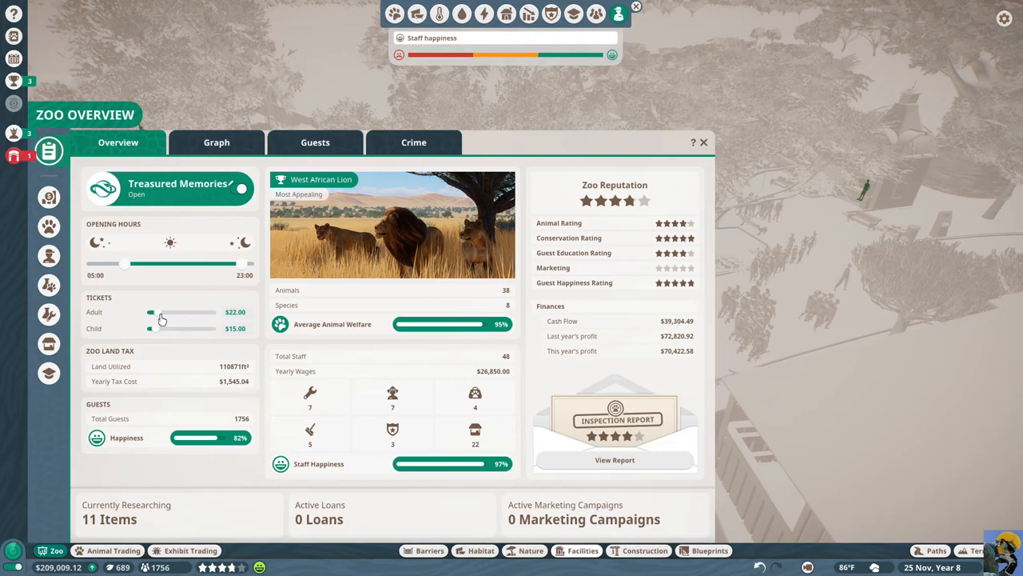
click(232, 312)
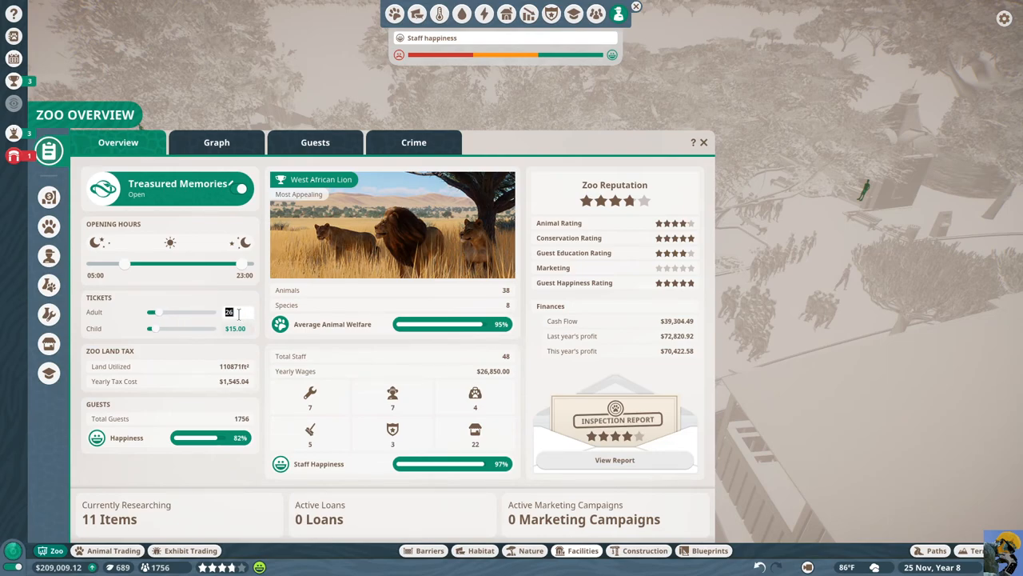
text($23.00)
click(237, 328)
text(8)
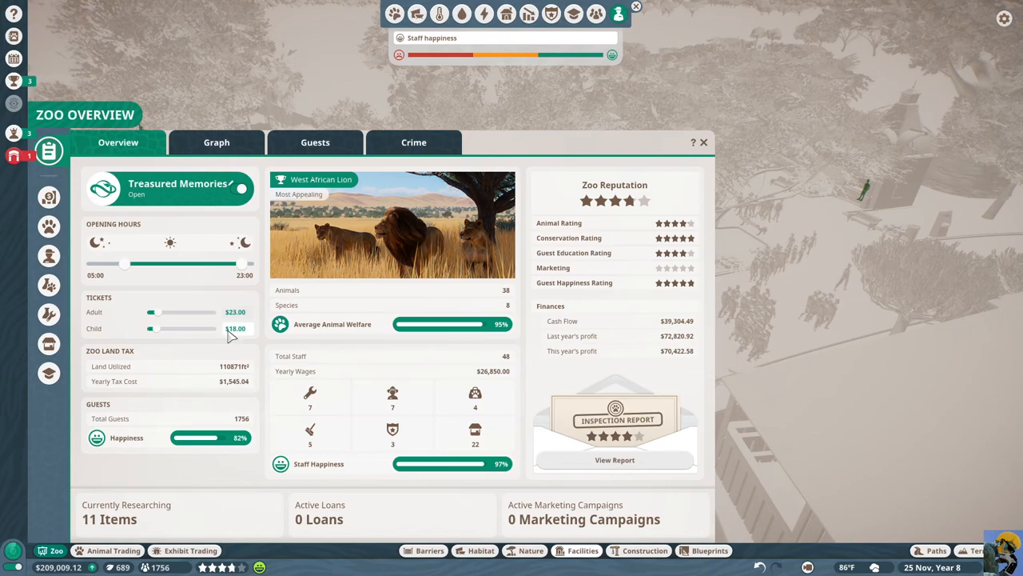
mouse_move(155, 453)
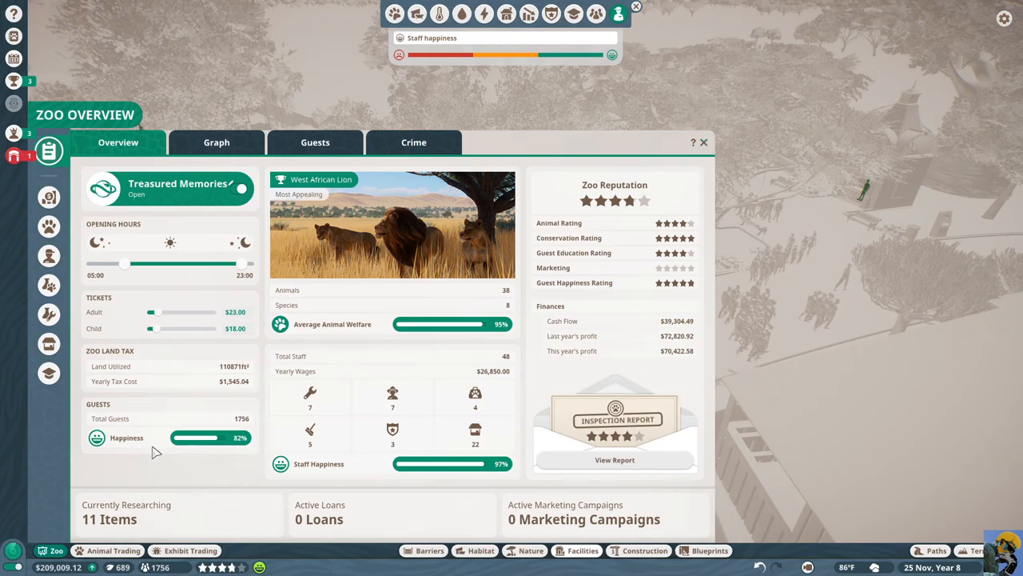
Check guest thoughts and staff happiness, dismiss the underpriced-ticket alert, and close the overview
click(314, 143)
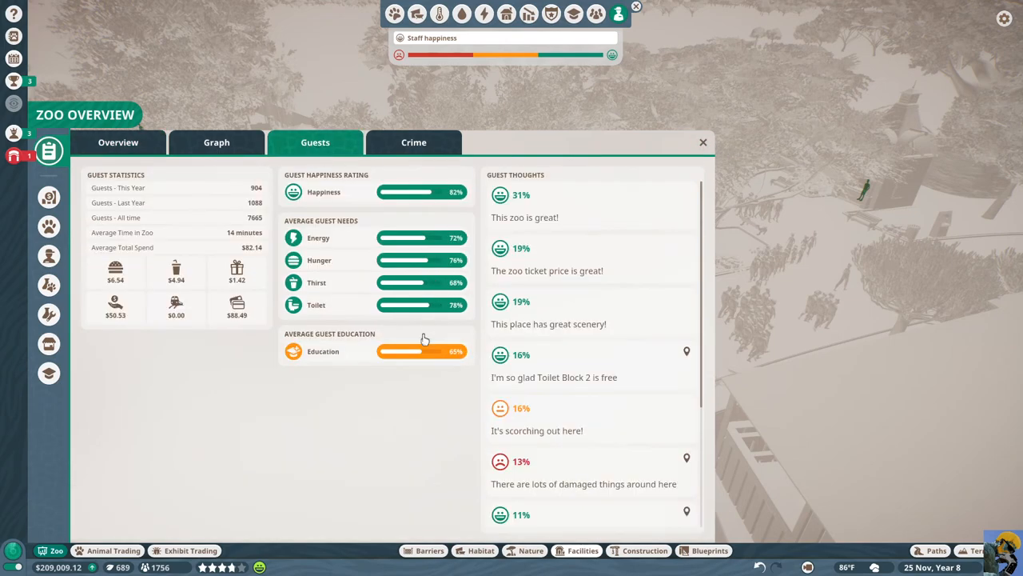
mouse_move(615, 430)
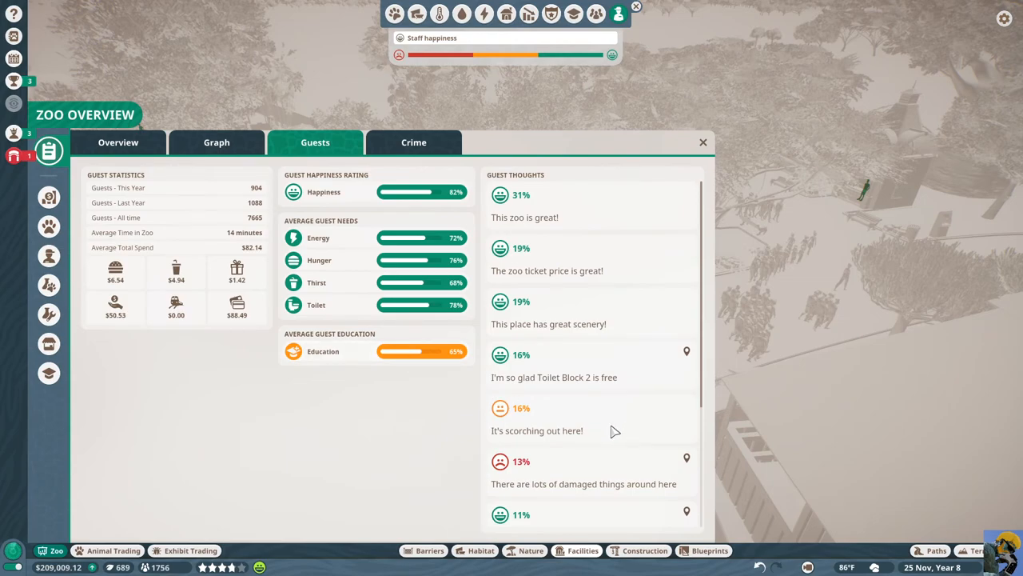
mouse_move(703, 143)
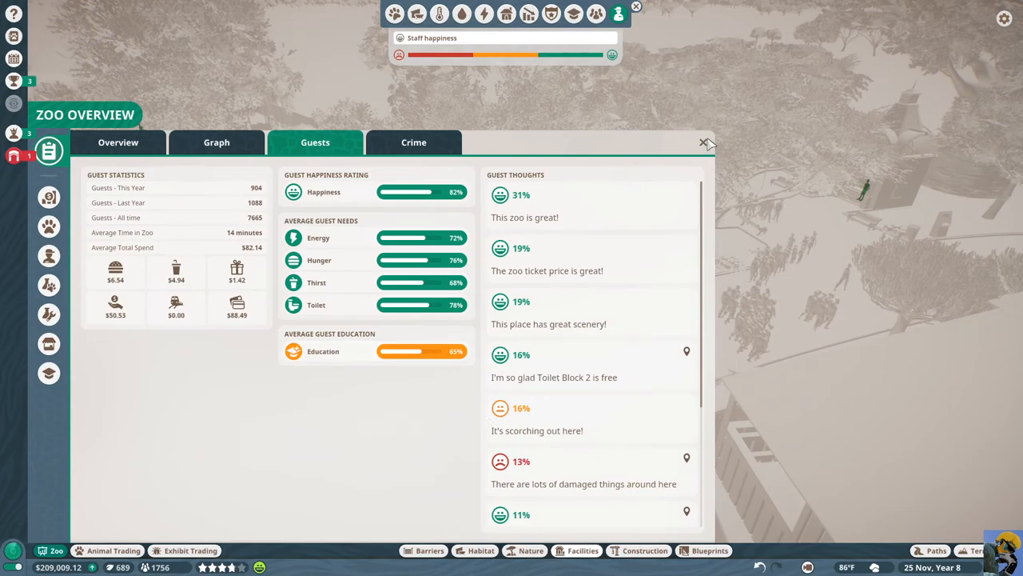
click(703, 142)
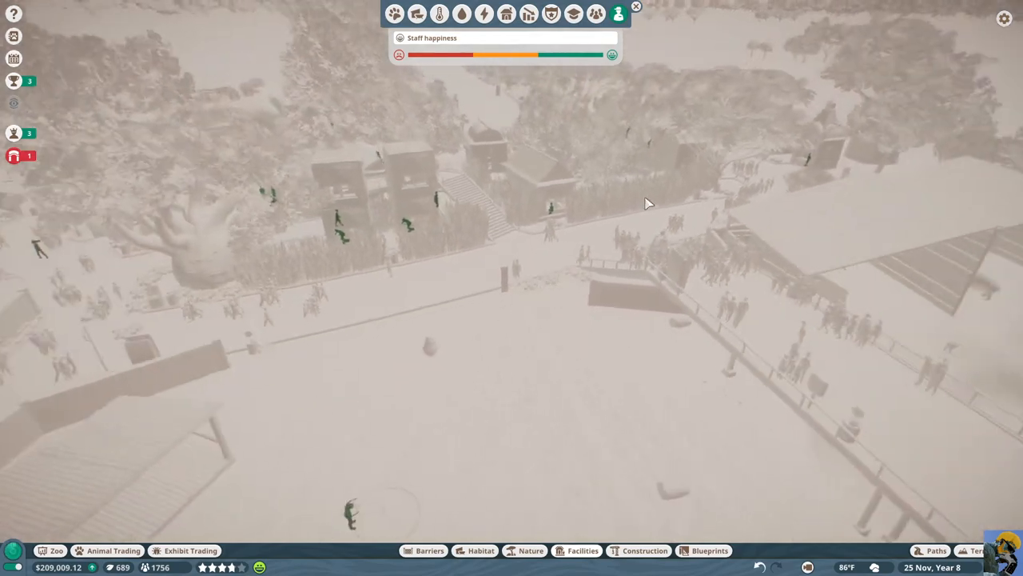
click(224, 568)
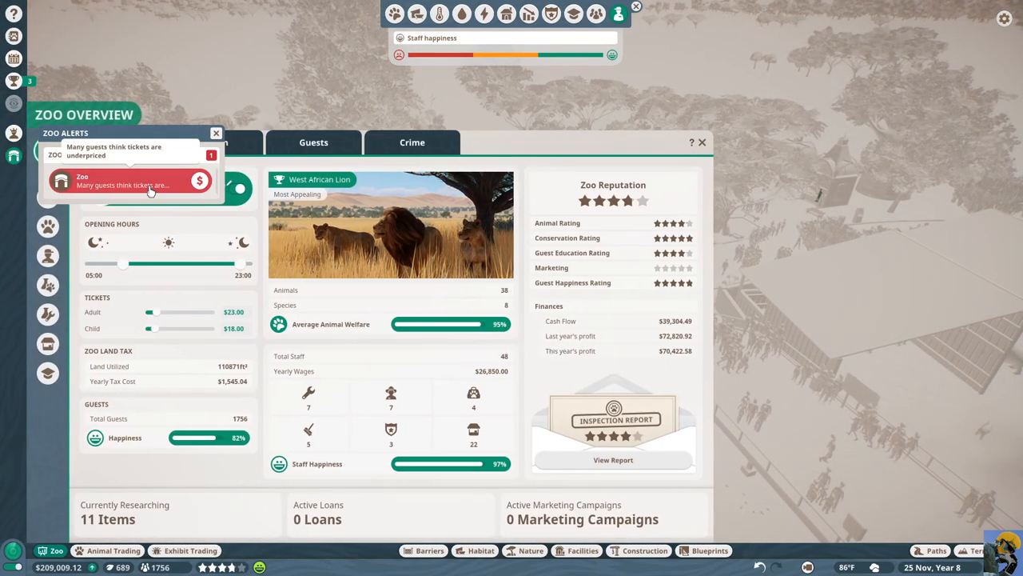
click(216, 133)
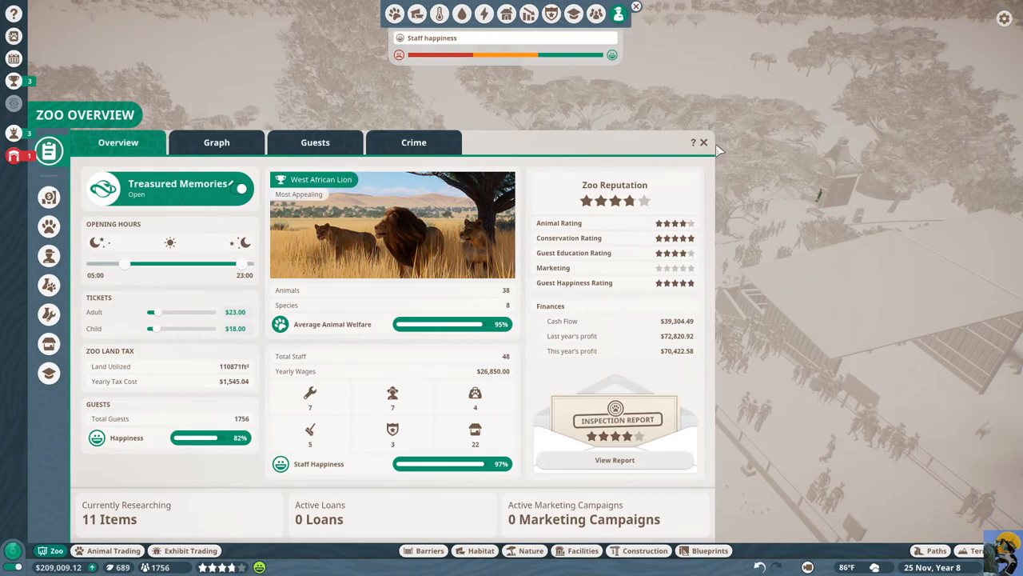
click(703, 143)
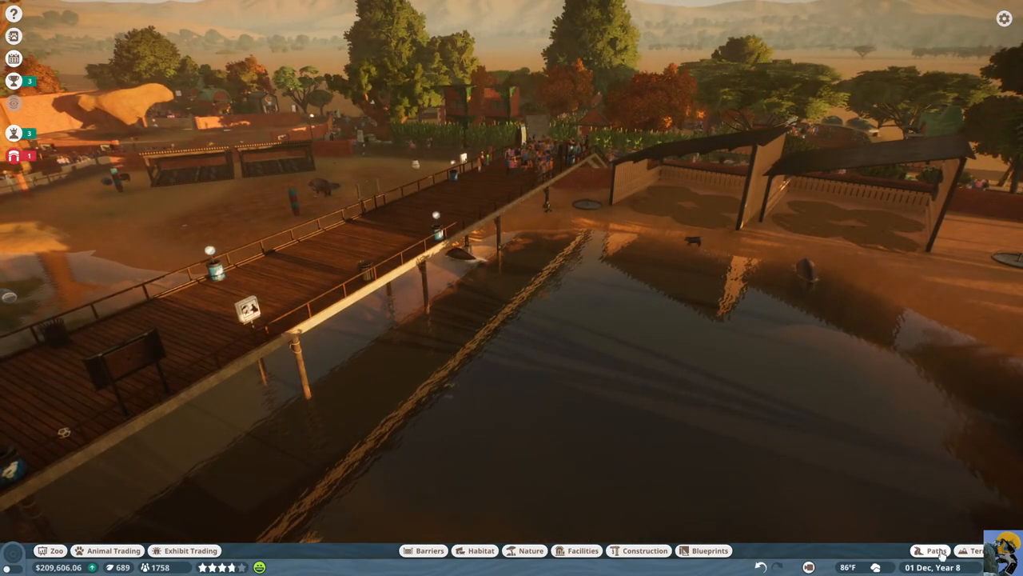
Lay a curved boardwalk over the lake with path width raised to about 26ft
click(937, 550)
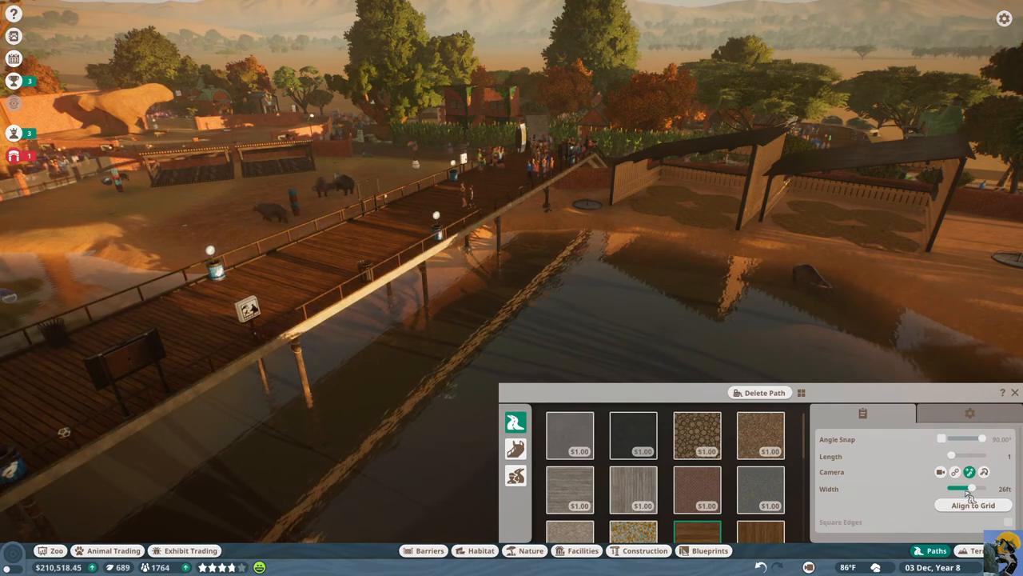
drag(959, 488, 984, 487)
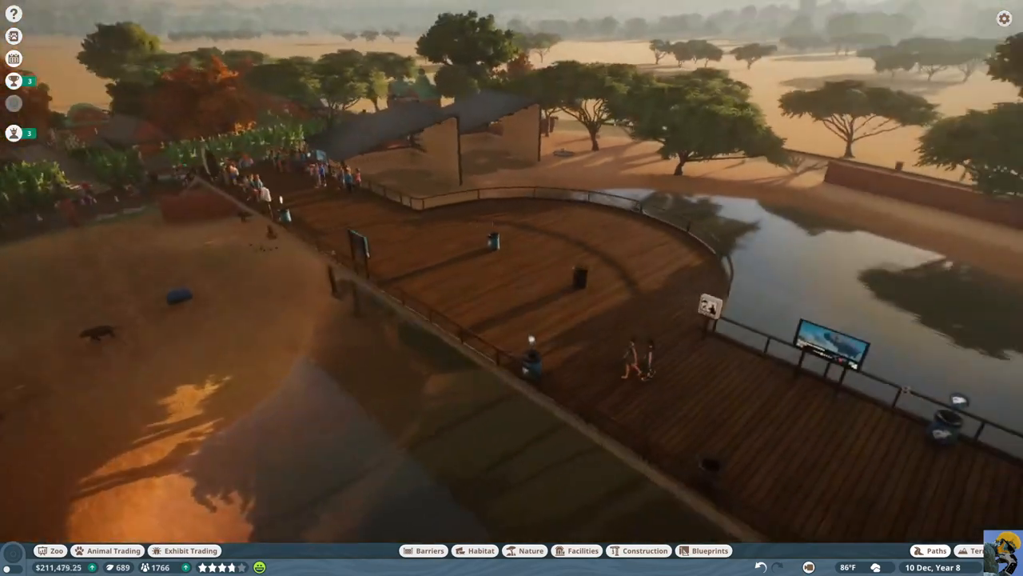
Inspect and dismiss the visiting player guest, then bring up the drink shop facilities
click(554, 276)
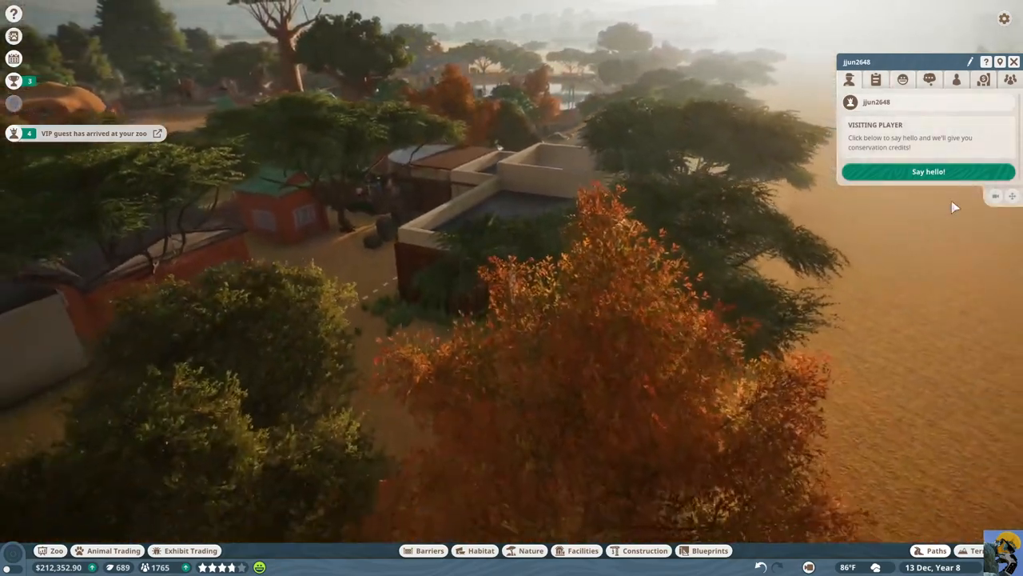
click(1013, 62)
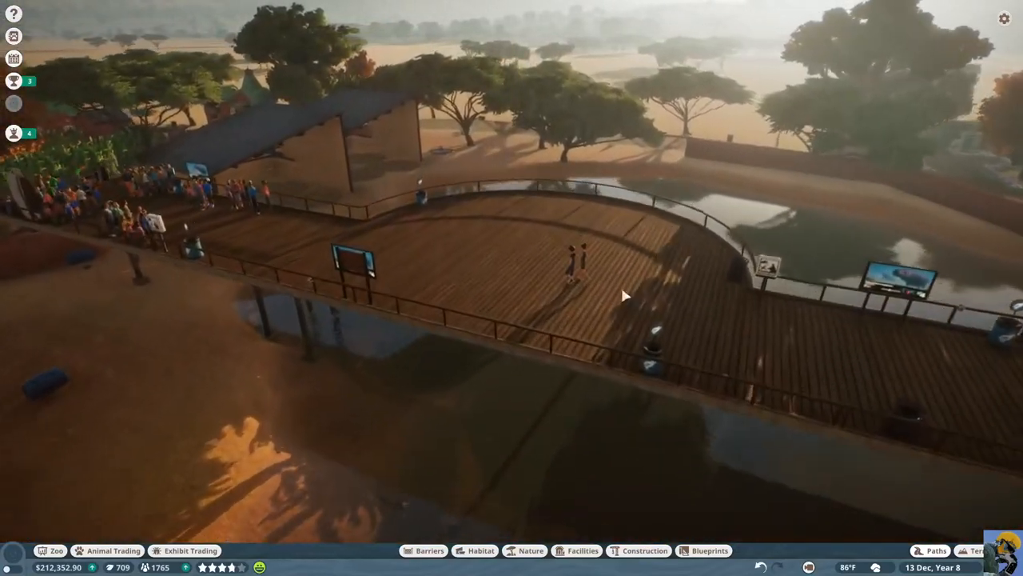
click(586, 551)
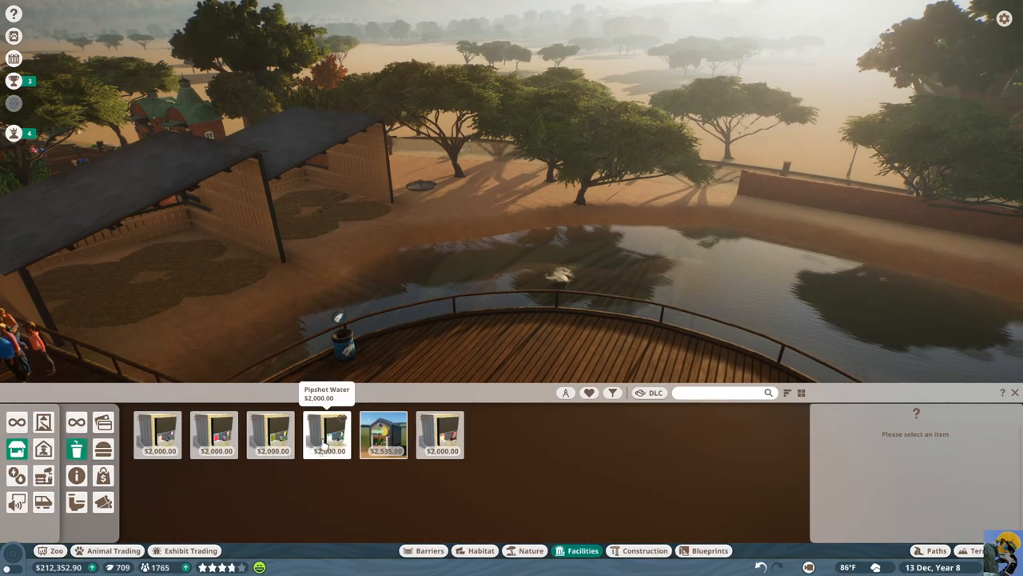
Place the $2,000 Pipshot Water drinks stall on the curved deck's outer edge
click(327, 435)
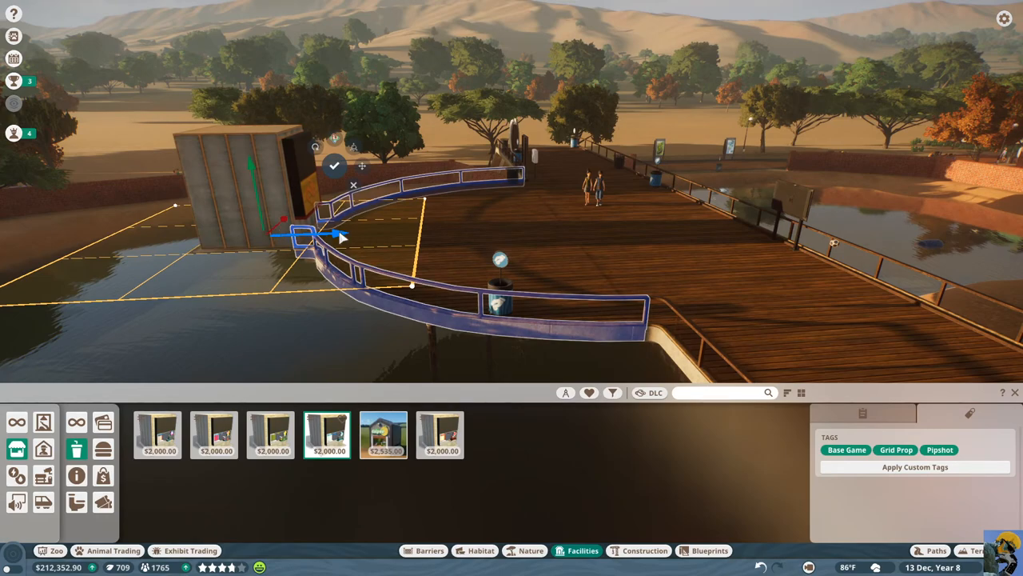
mouse_move(478, 240)
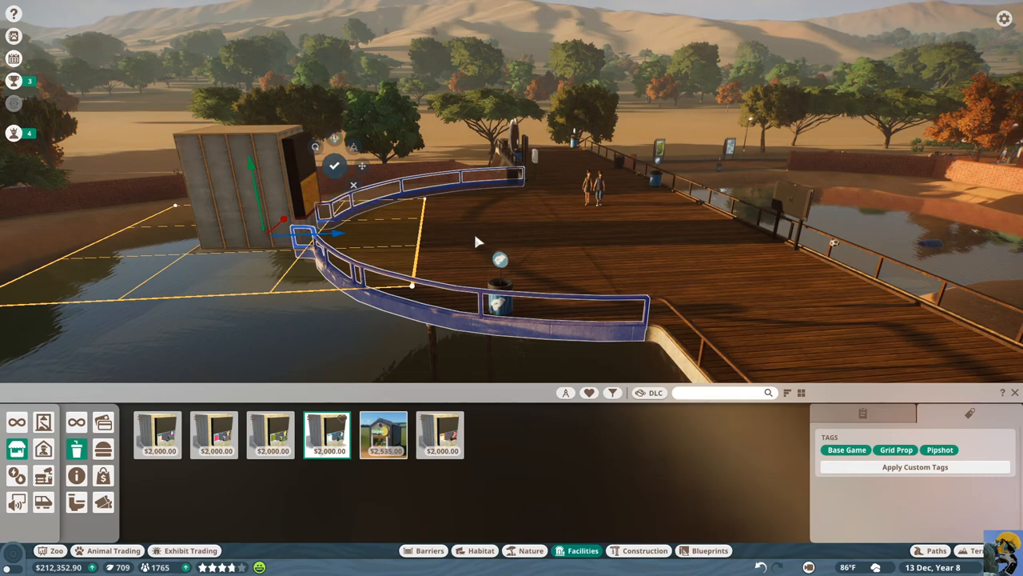
mouse_move(492, 246)
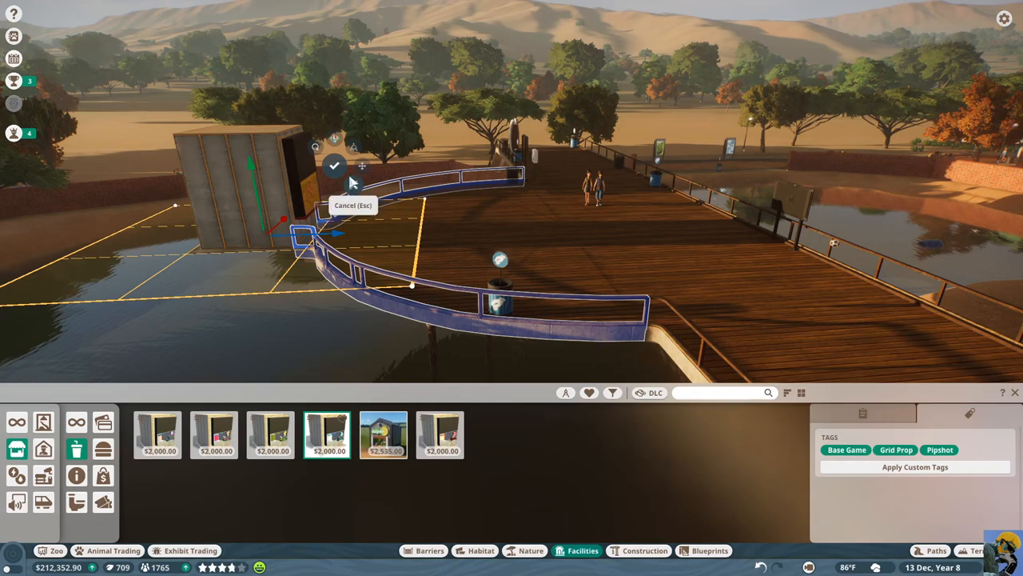
click(333, 165)
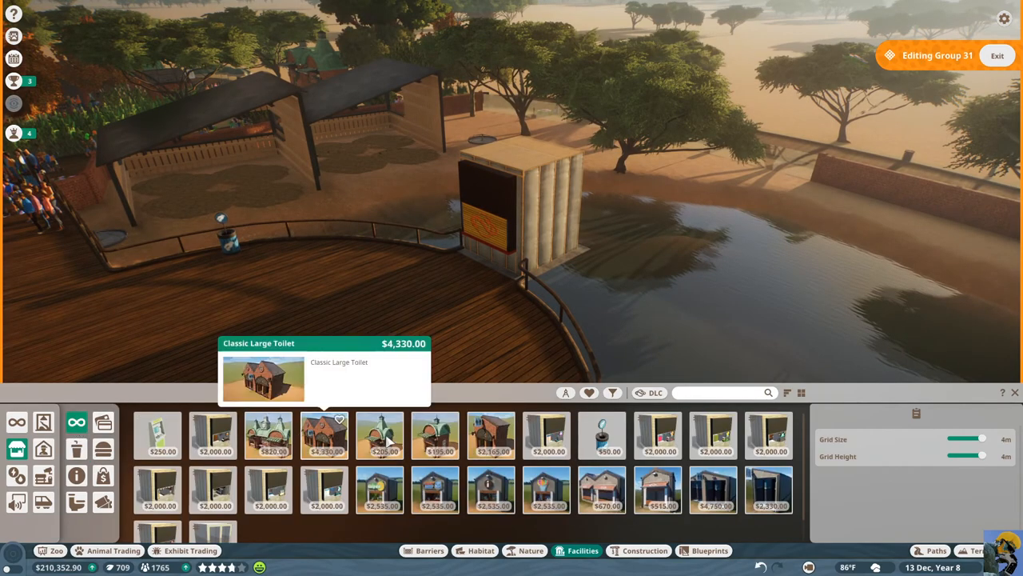
Place the Classic Small Shop 01 shell over the Pipshot Water drinks stall
click(384, 442)
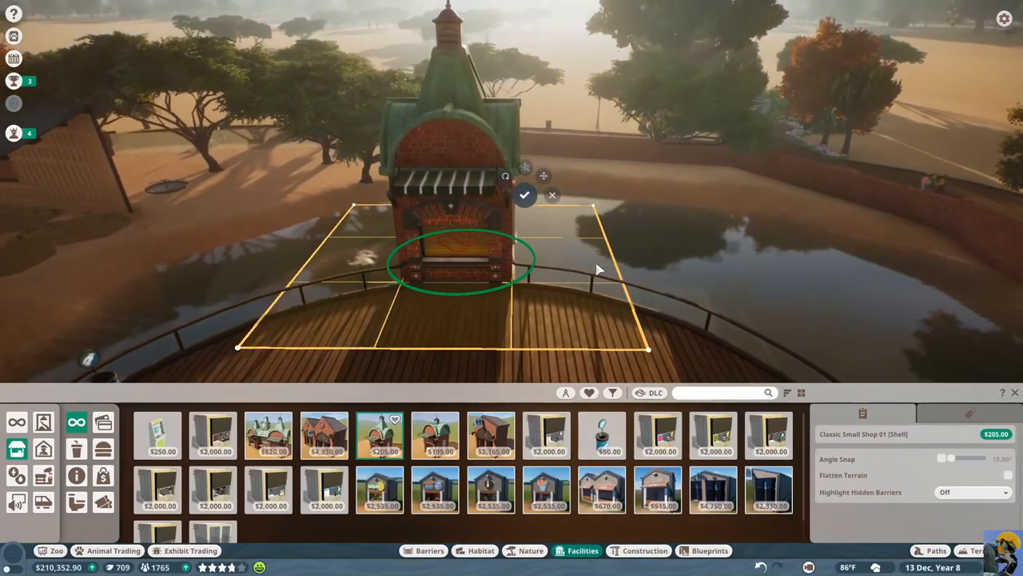
click(524, 194)
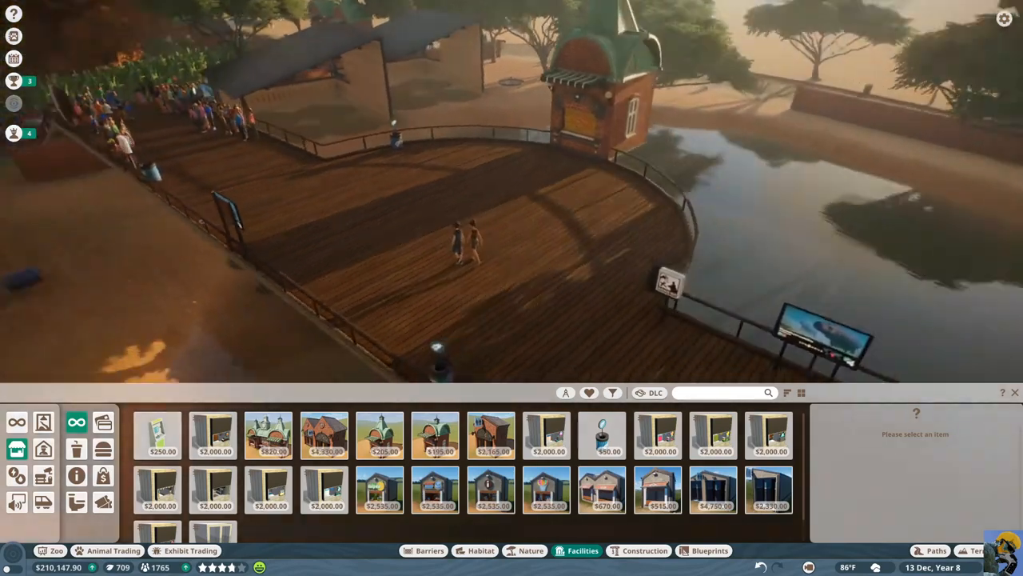
scroll(down, 3)
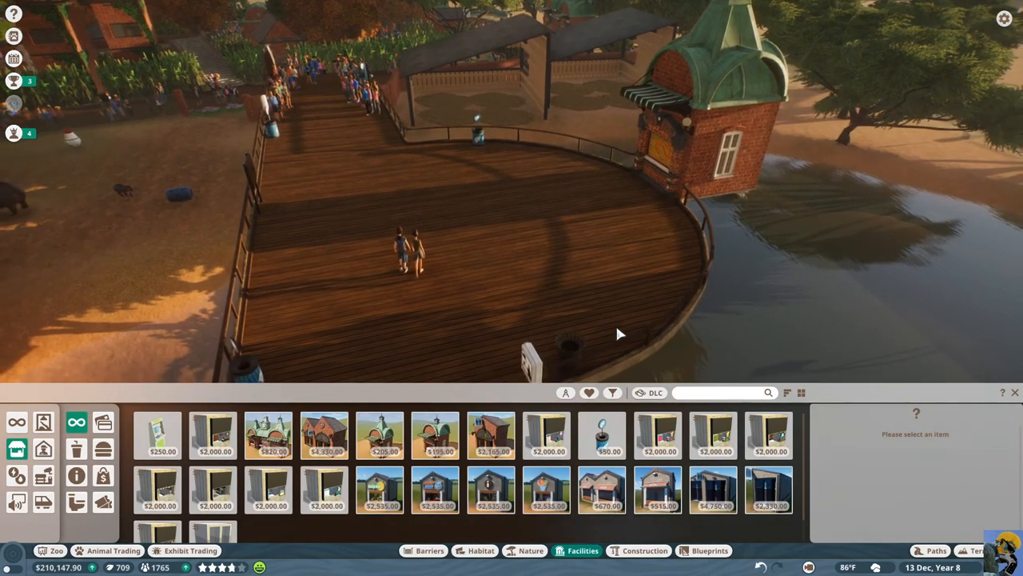
mouse_move(54, 550)
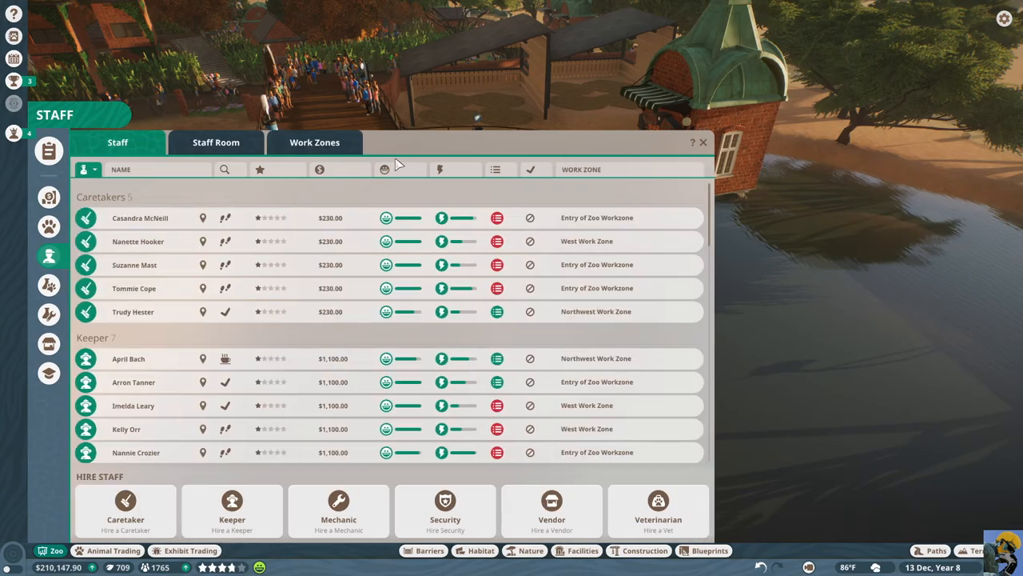
Review the West and Northwest work zones in the workzone editor
click(314, 143)
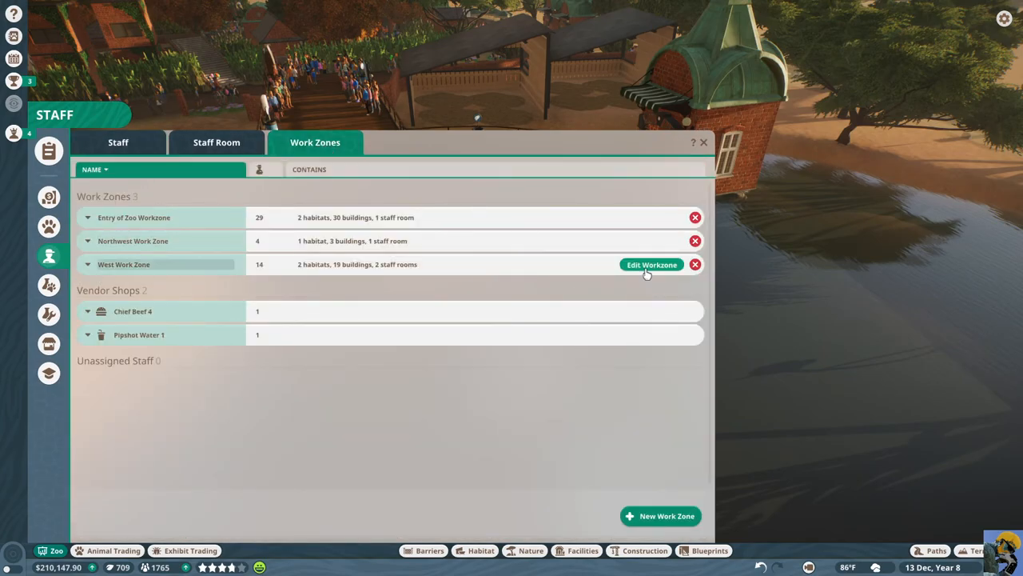
click(652, 264)
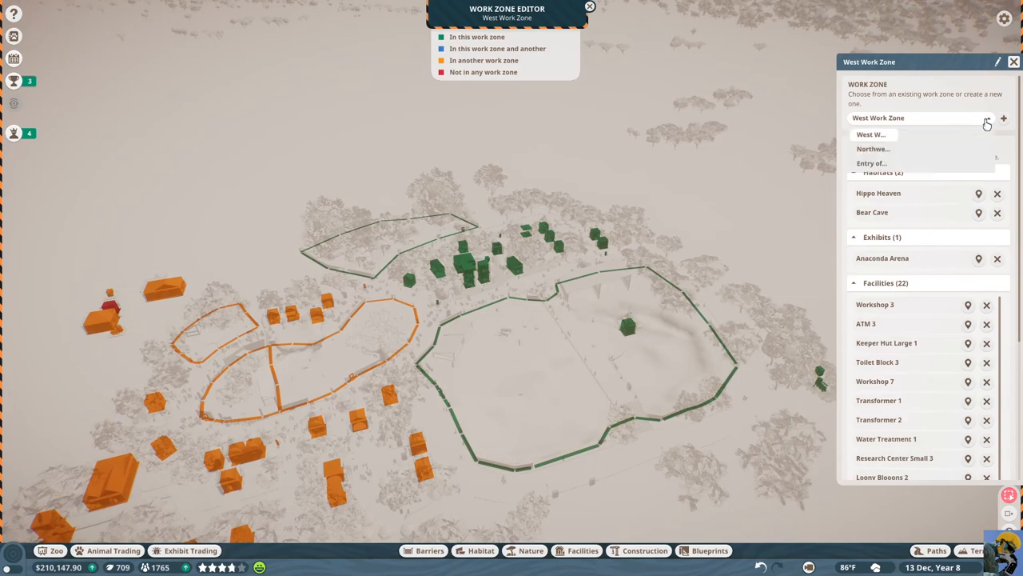
click(874, 148)
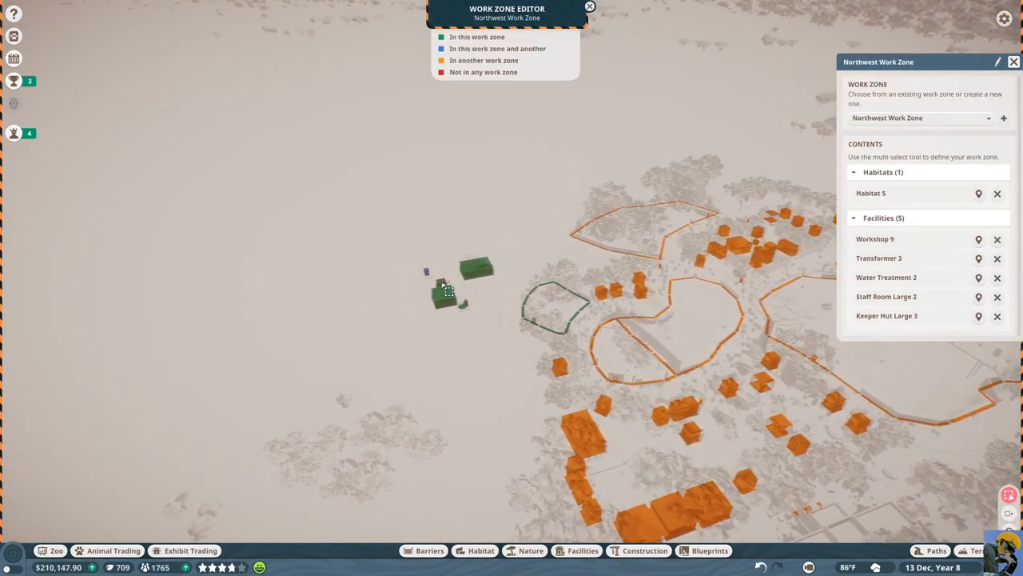
click(997, 257)
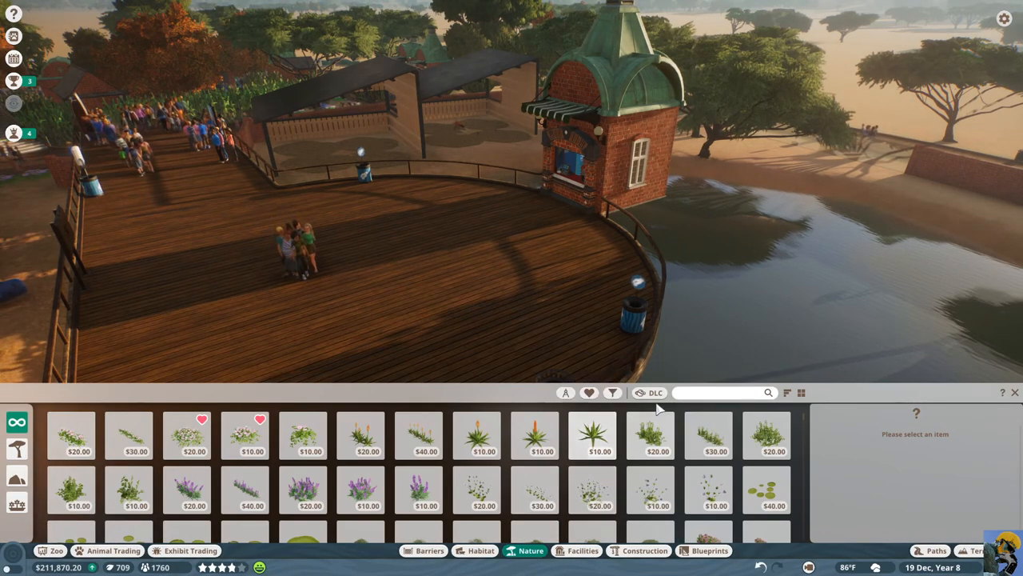
Filter plants to Grassland biome and Africa, then select Candelabra Tree 01
click(612, 392)
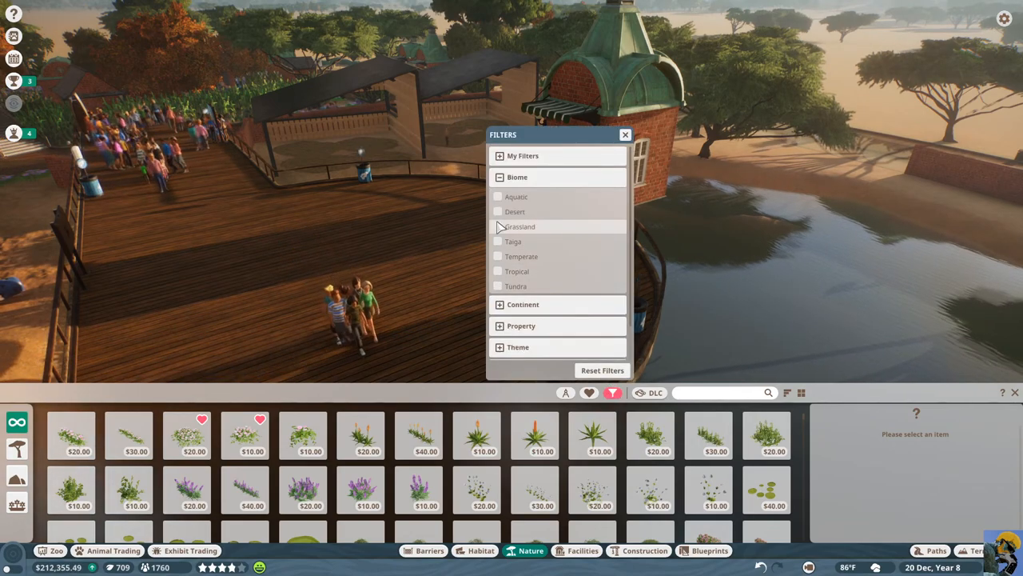
click(498, 226)
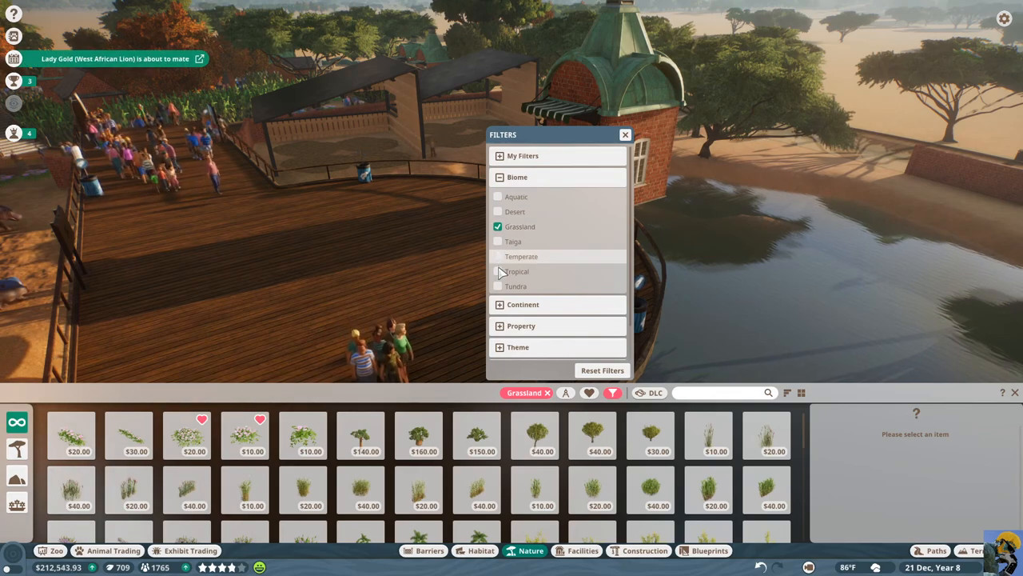
click(499, 176)
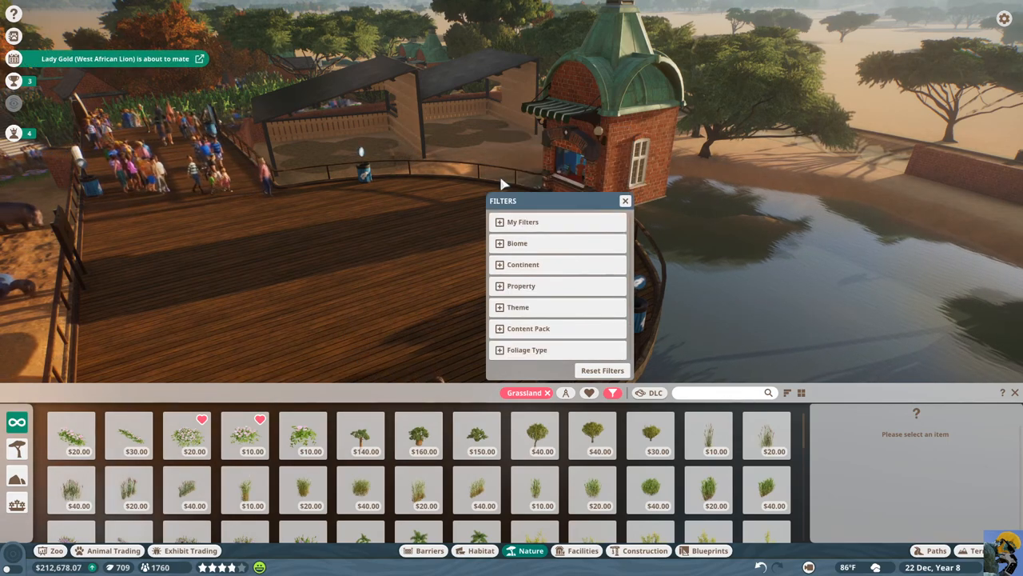
click(523, 265)
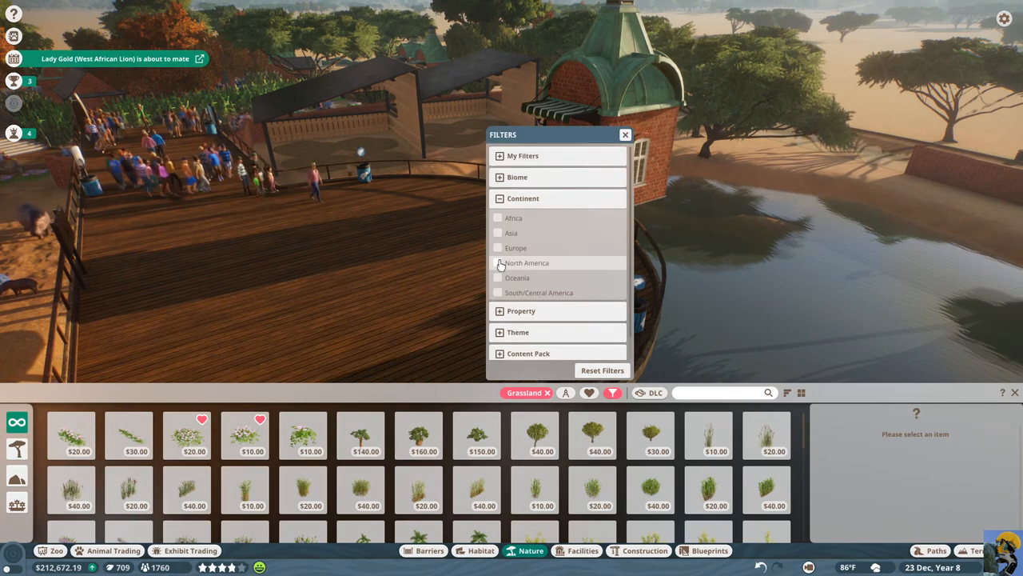
click(513, 217)
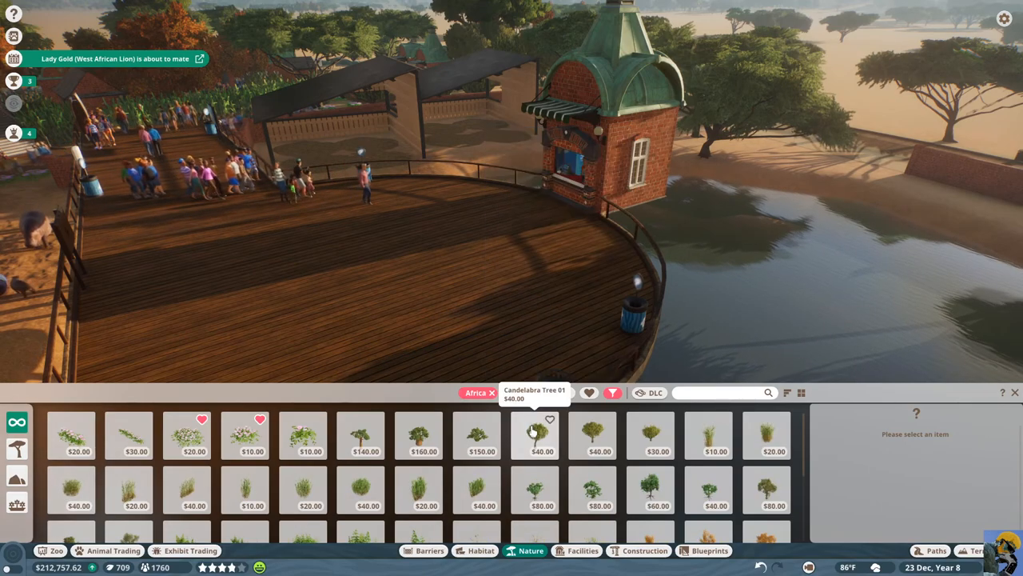
click(534, 436)
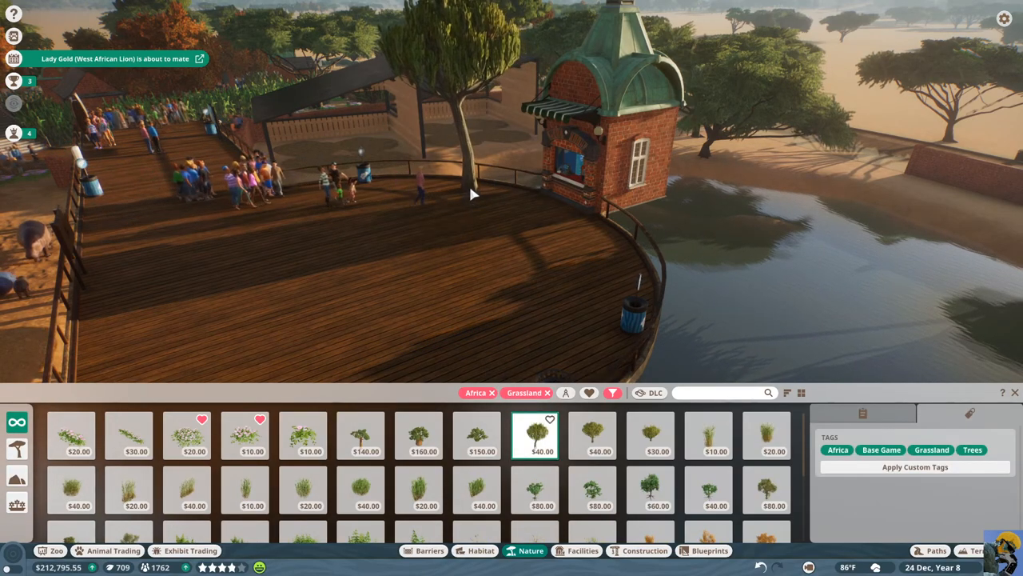
Plant grasses and pink flowers flanking the domed drinks stall
click(361, 435)
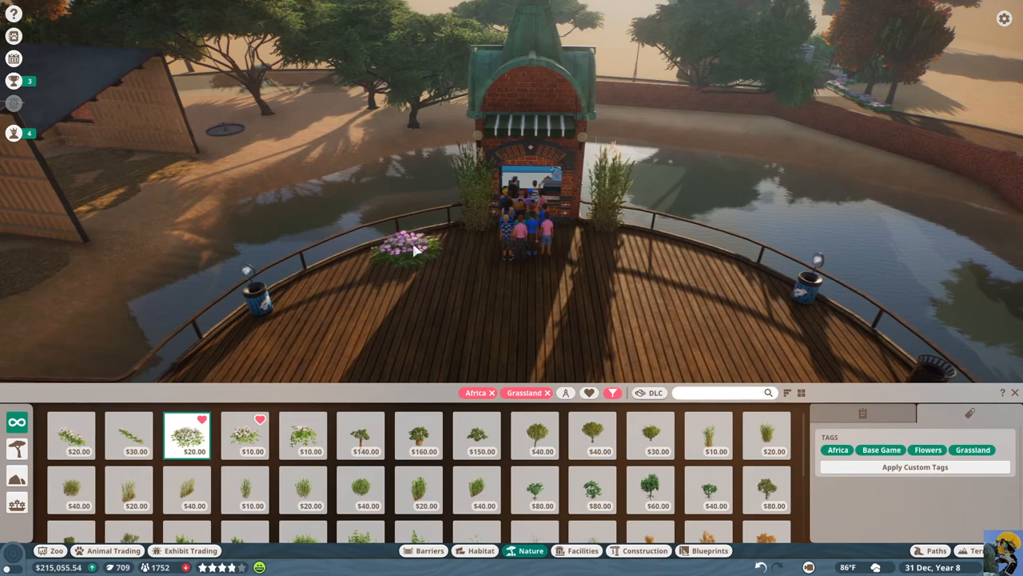
click(603, 224)
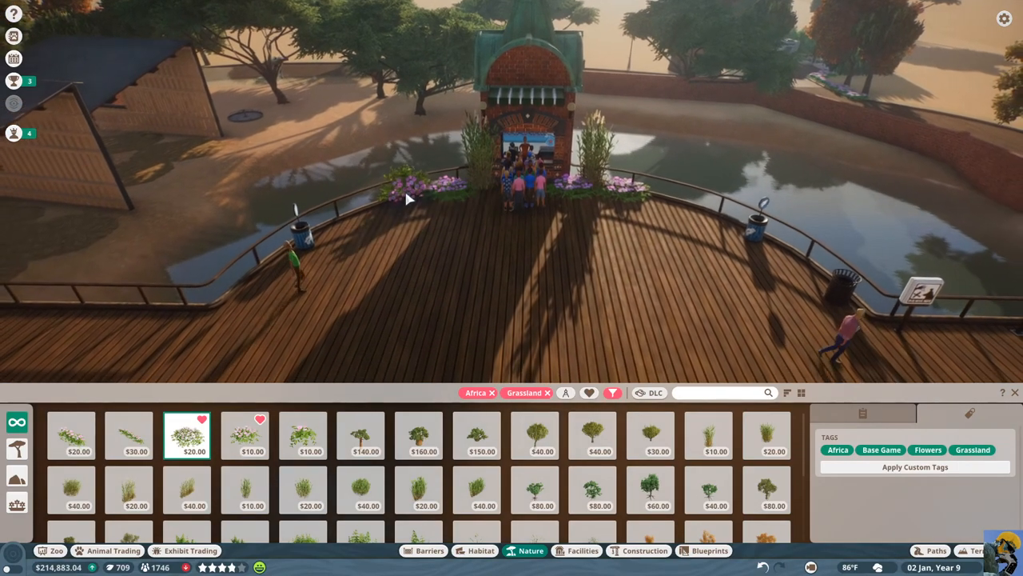
click(715, 347)
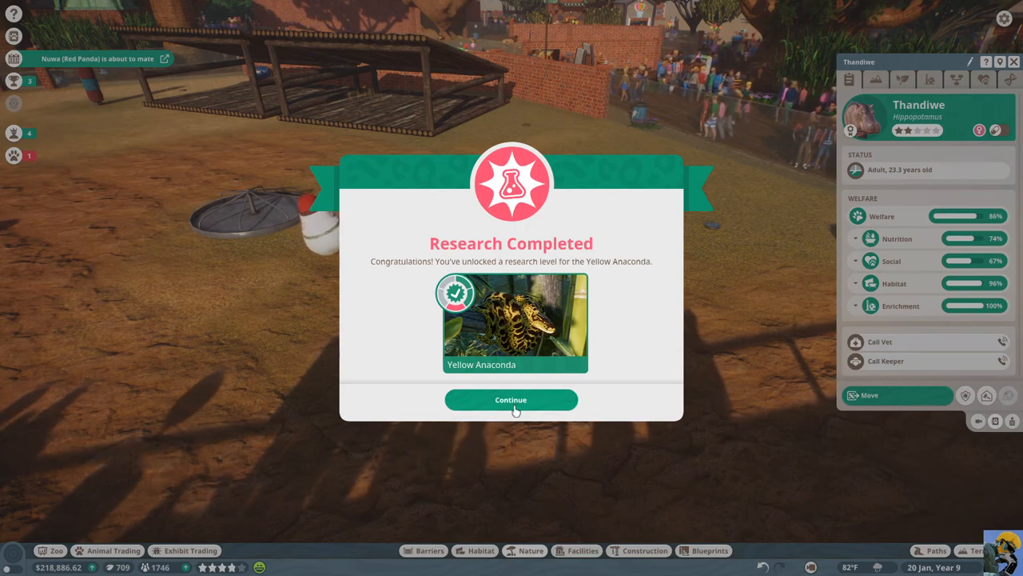
Collect the Red Panda research rewards and set Dewayne Hartley researching Red Panda
click(510, 400)
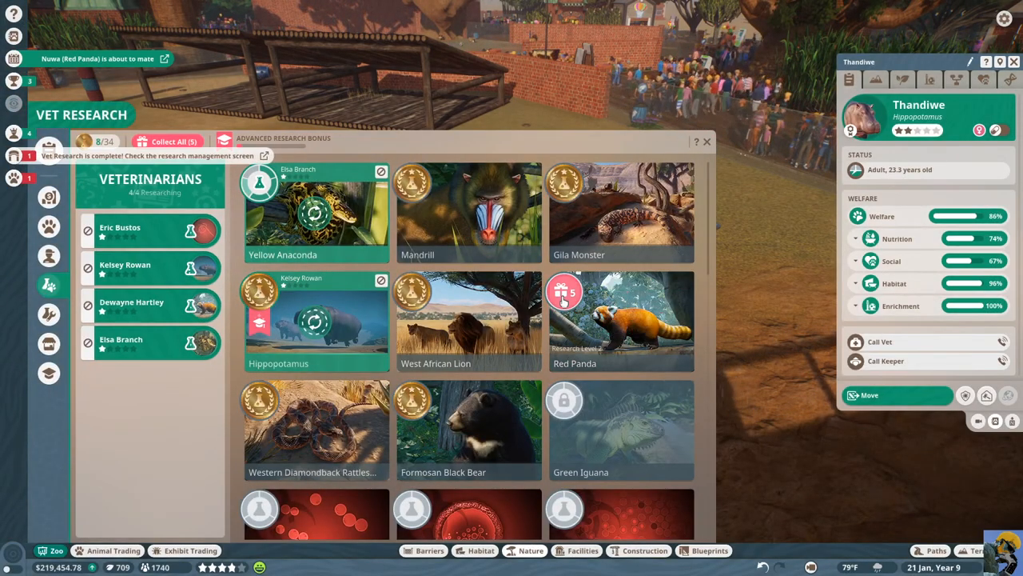
click(621, 320)
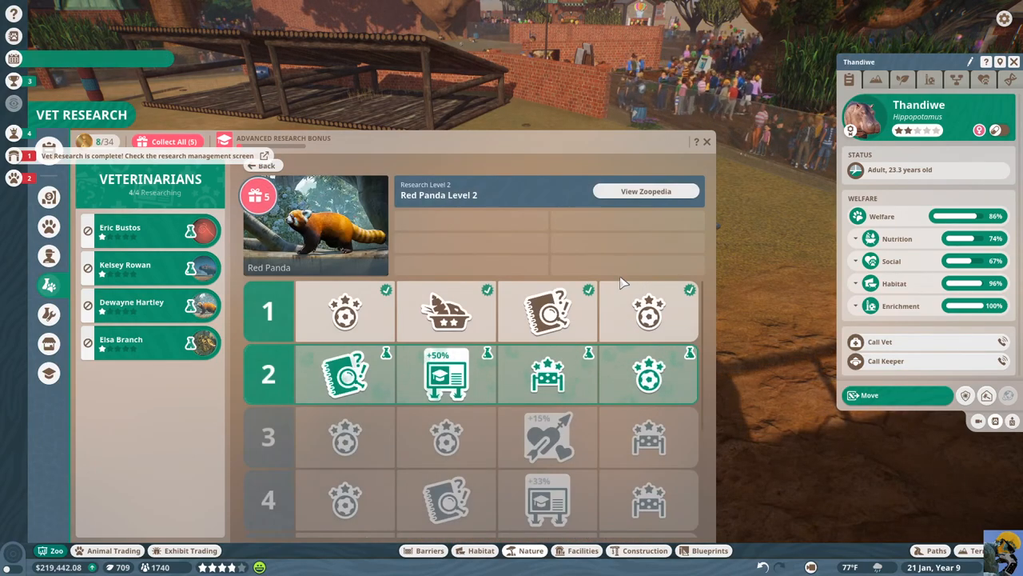
click(706, 141)
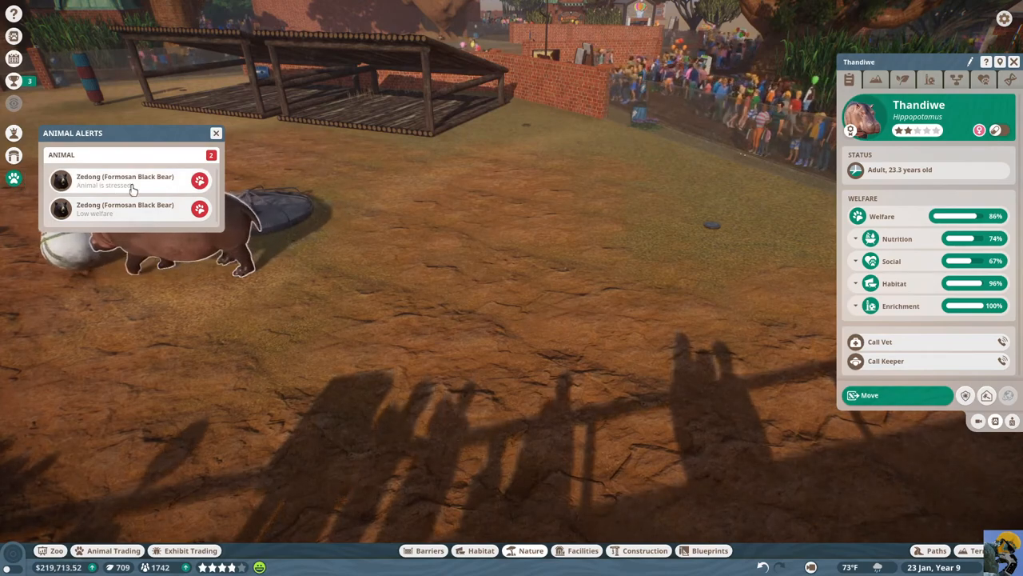
click(12, 157)
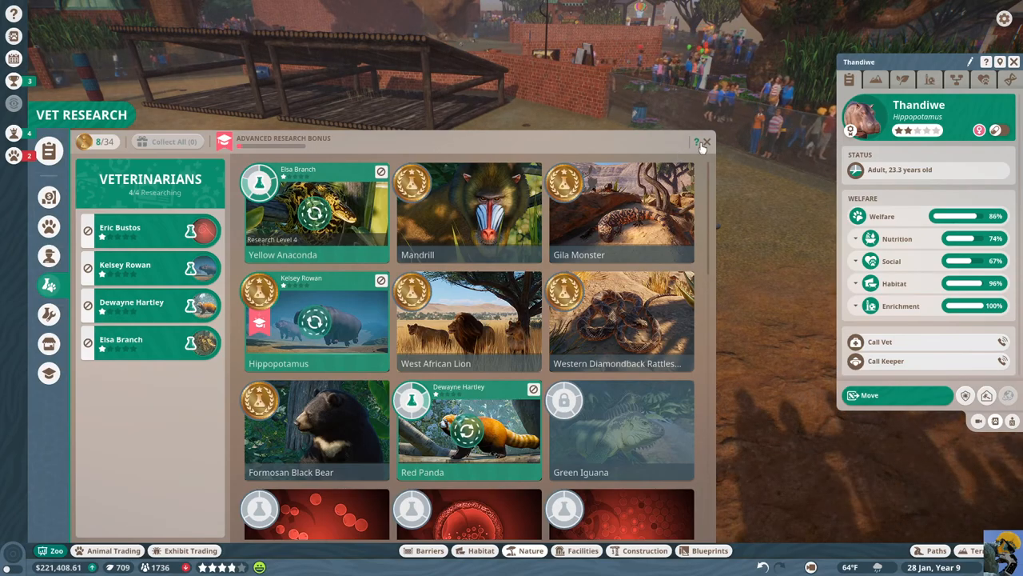
click(709, 142)
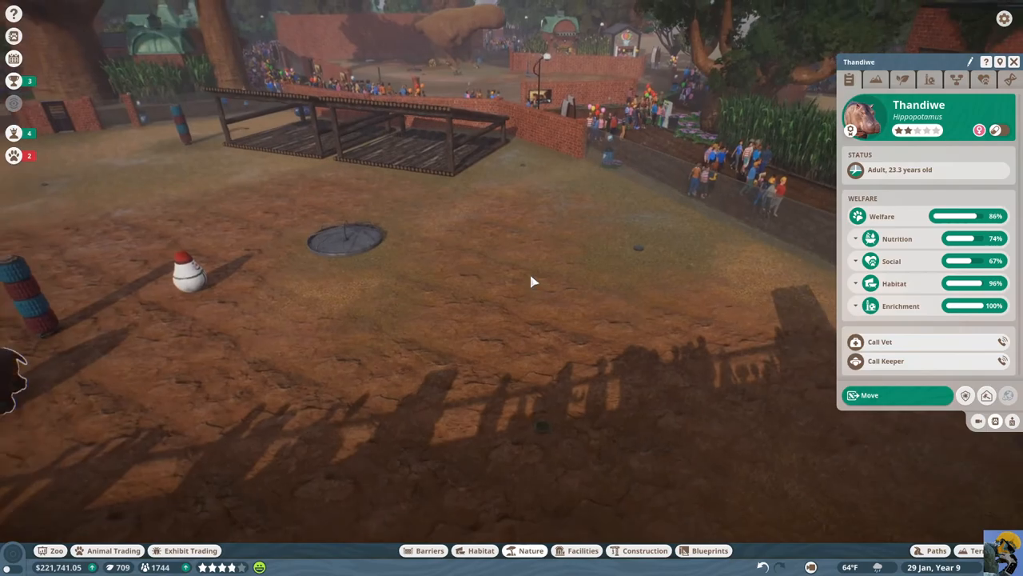
drag(534, 281, 671, 254)
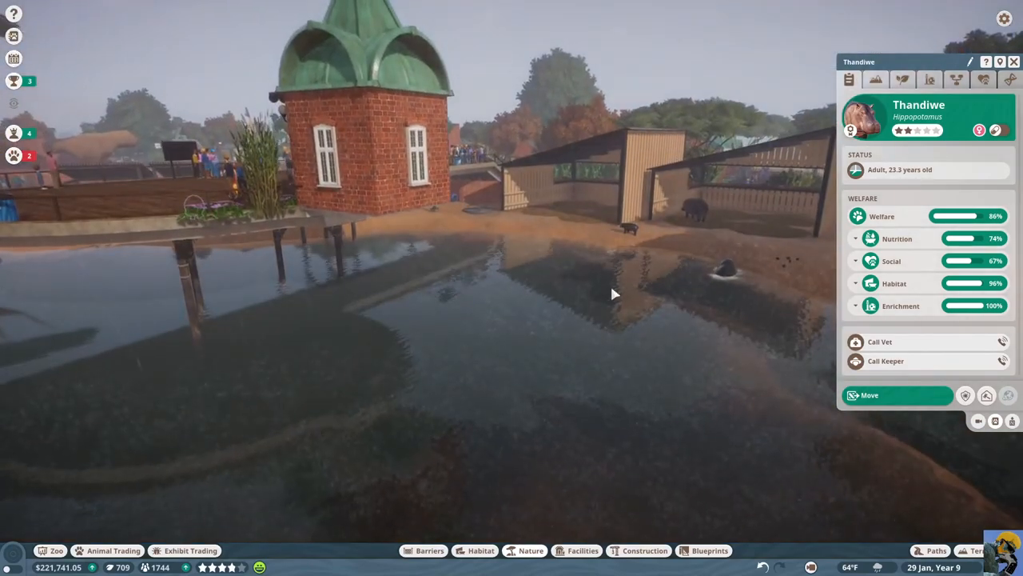
Search construction pieces for 'beam' and select Planet Zoo Beam Square Painted 2m
click(932, 549)
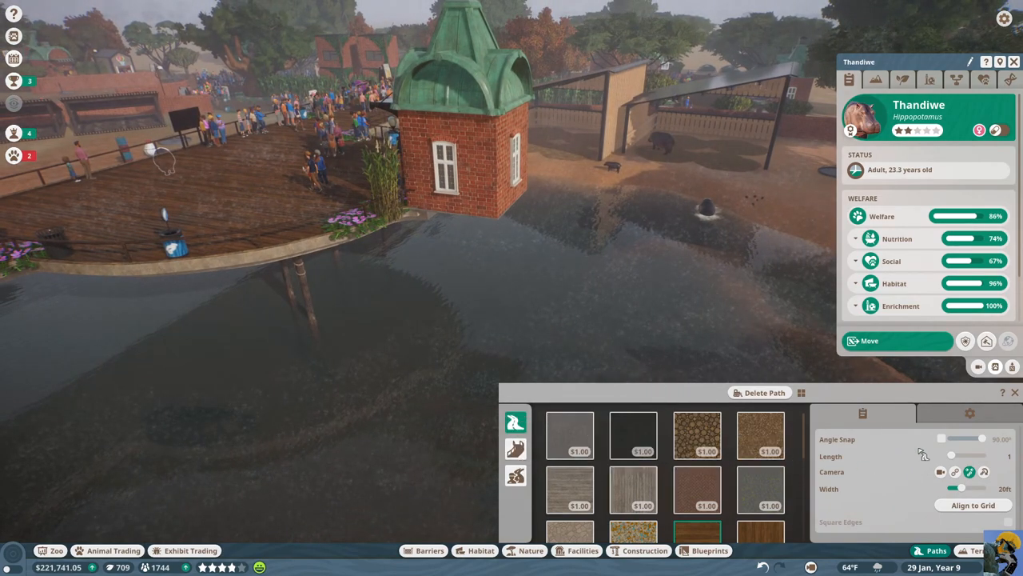
click(631, 551)
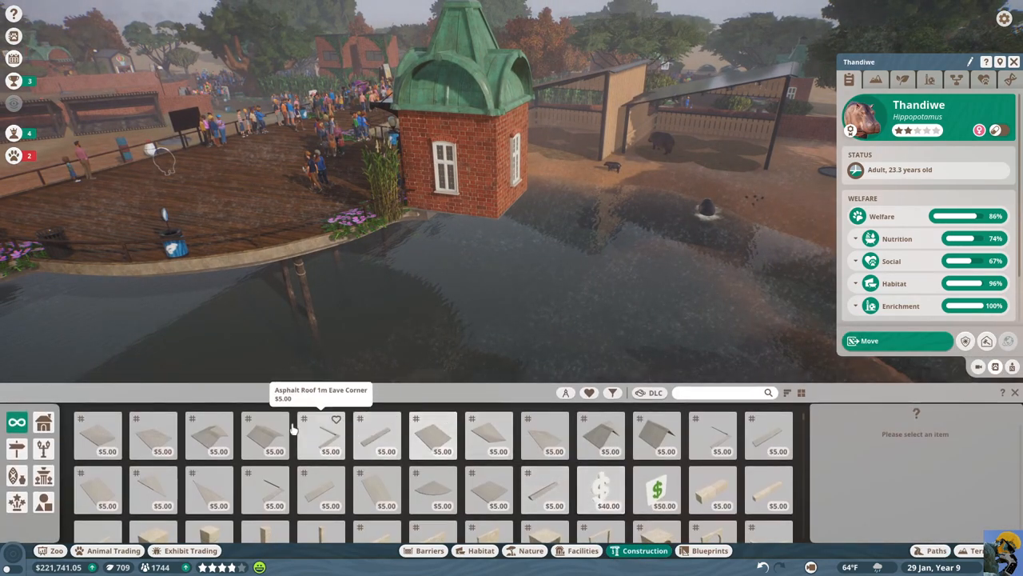
mouse_move(15, 470)
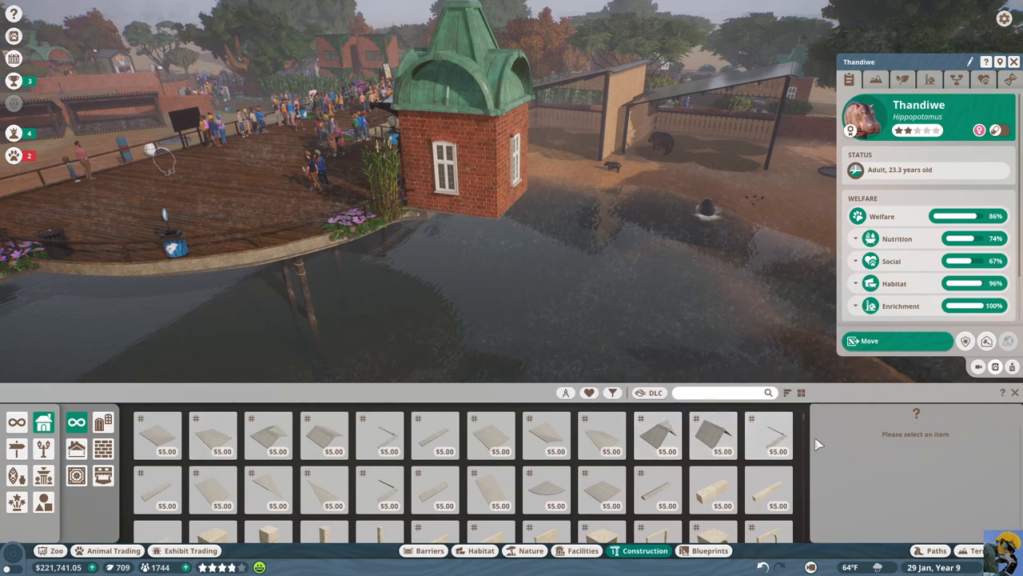
mouse_move(781, 436)
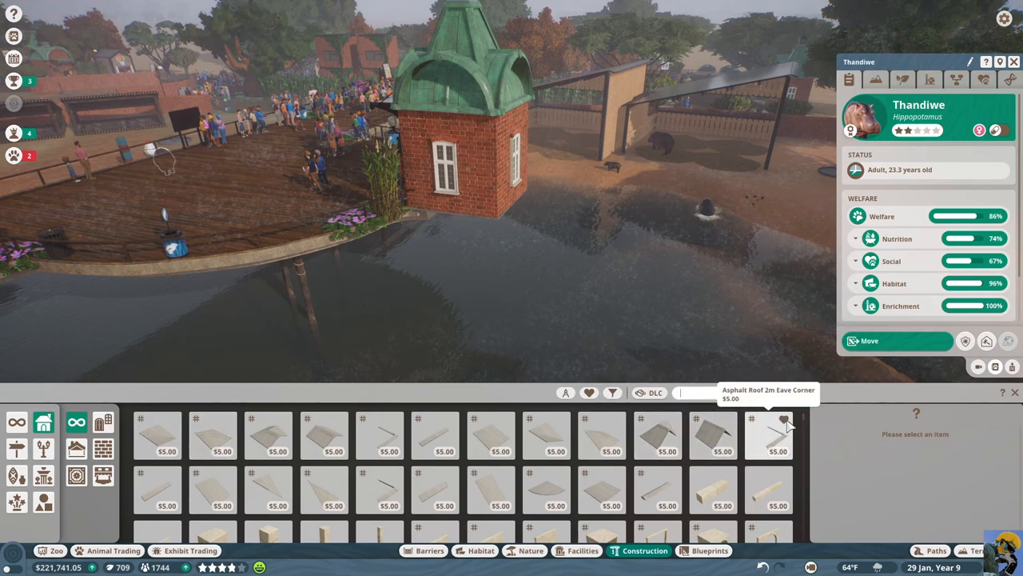
text(pylo)
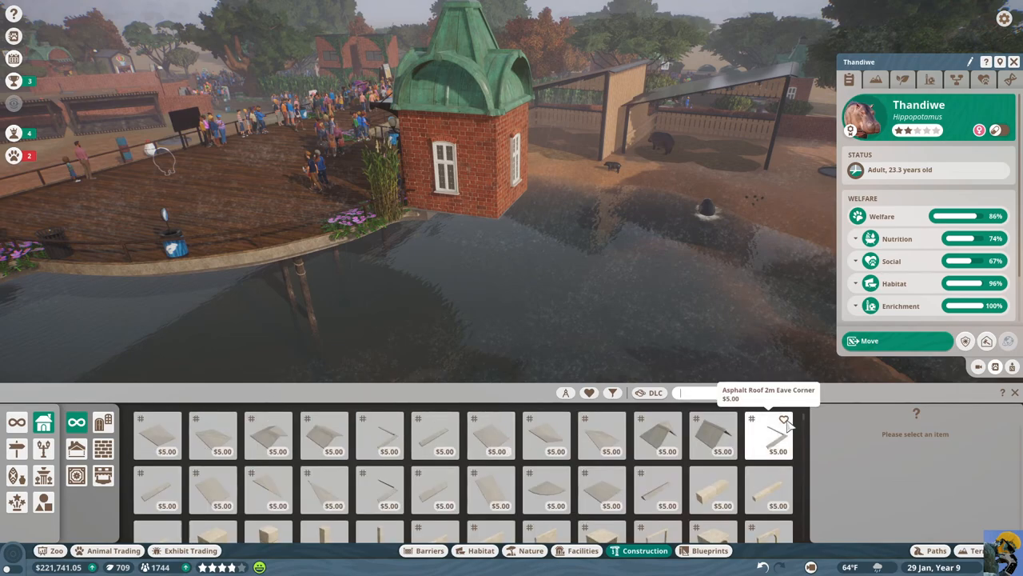
text(su)
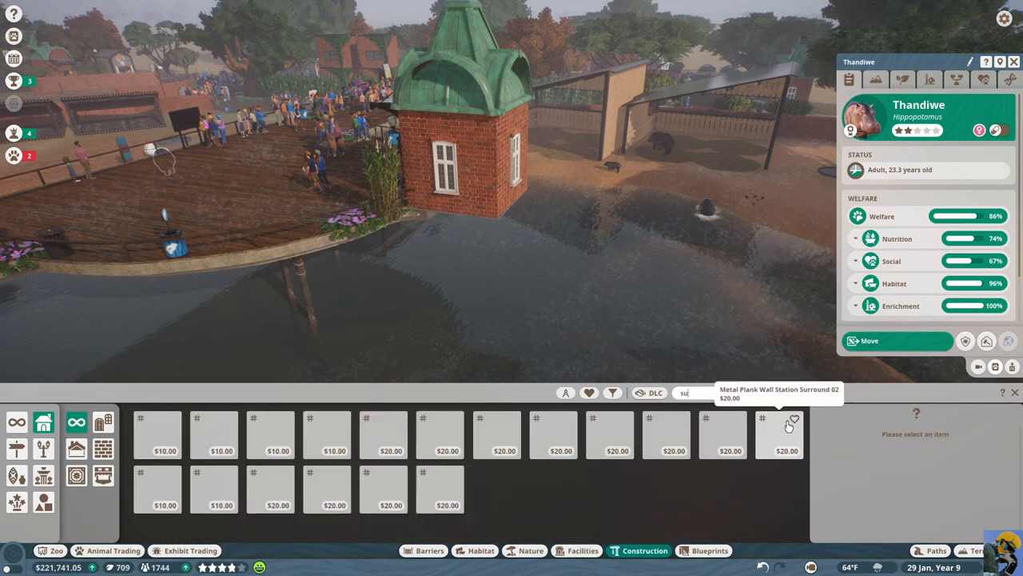
text(beam)
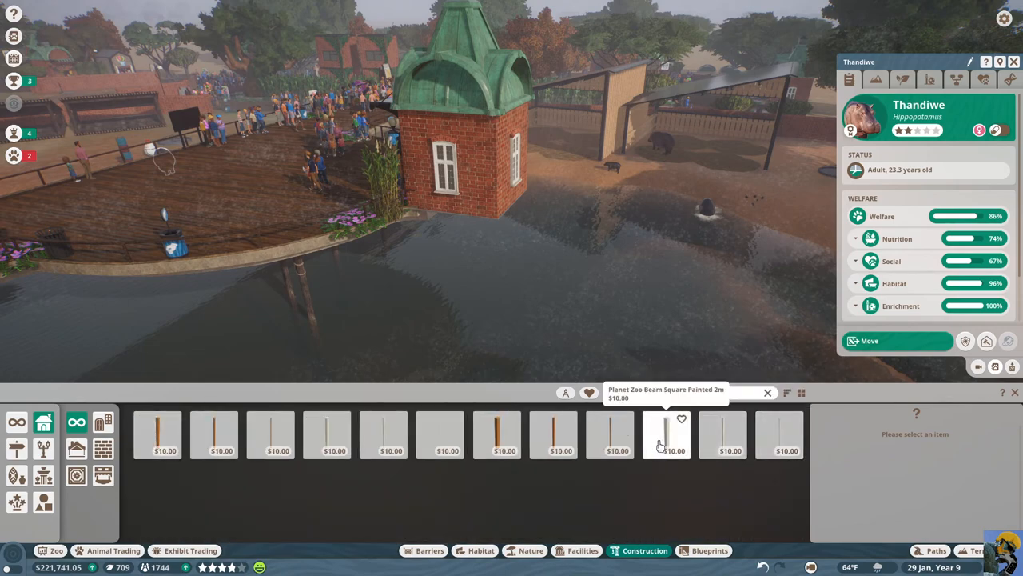
click(666, 434)
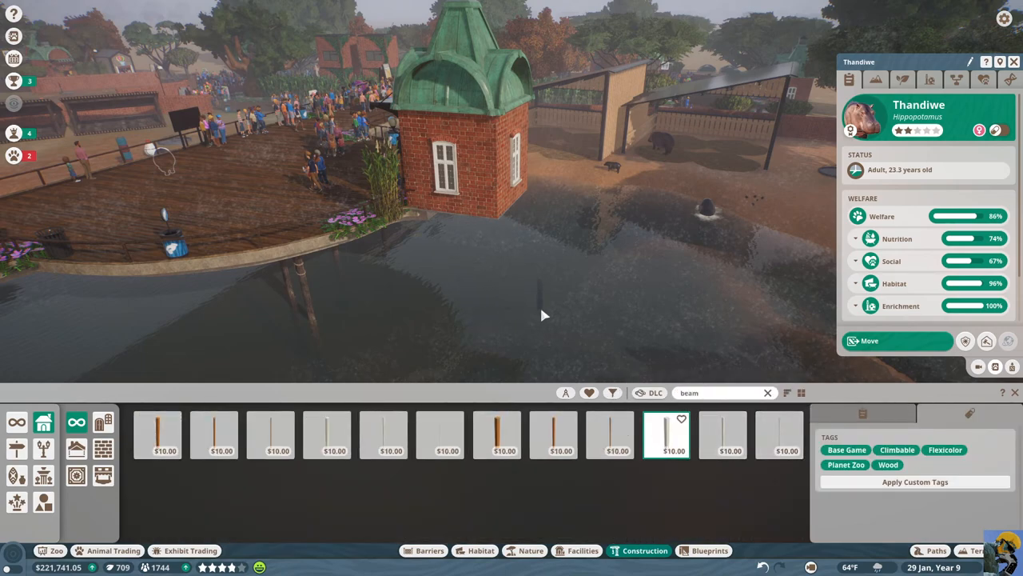
mouse_move(505, 446)
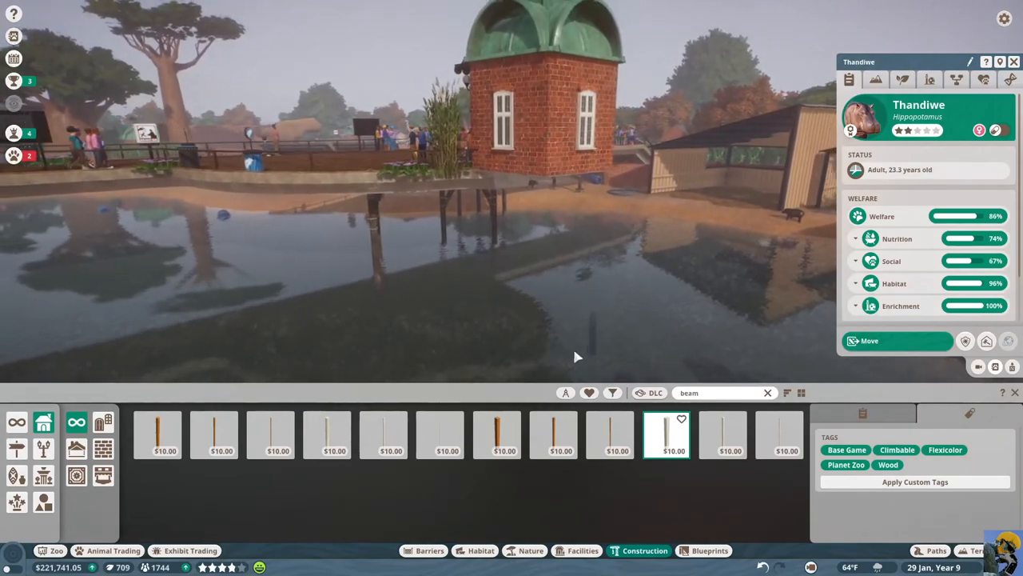
click(862, 412)
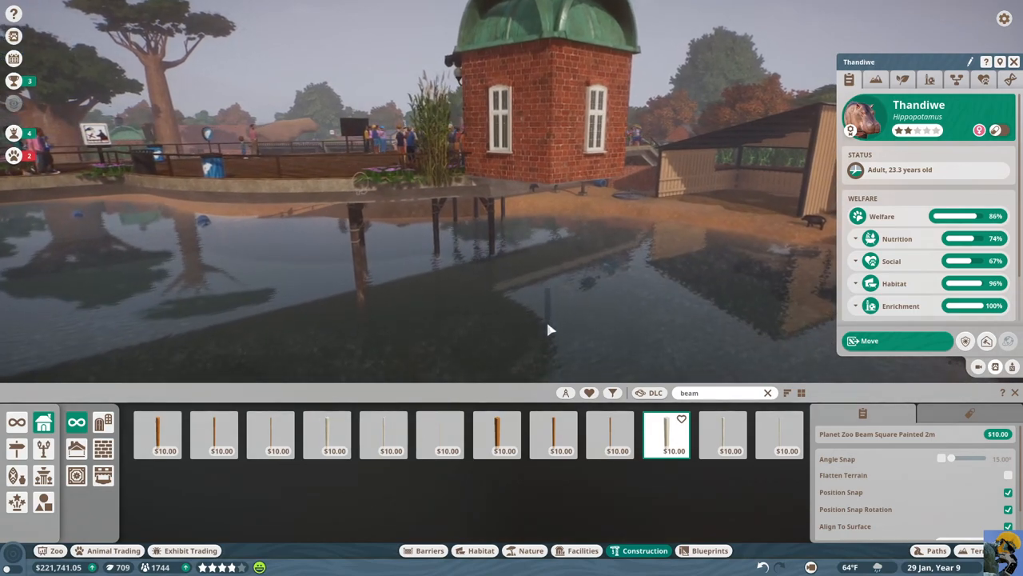
scroll(down, 3)
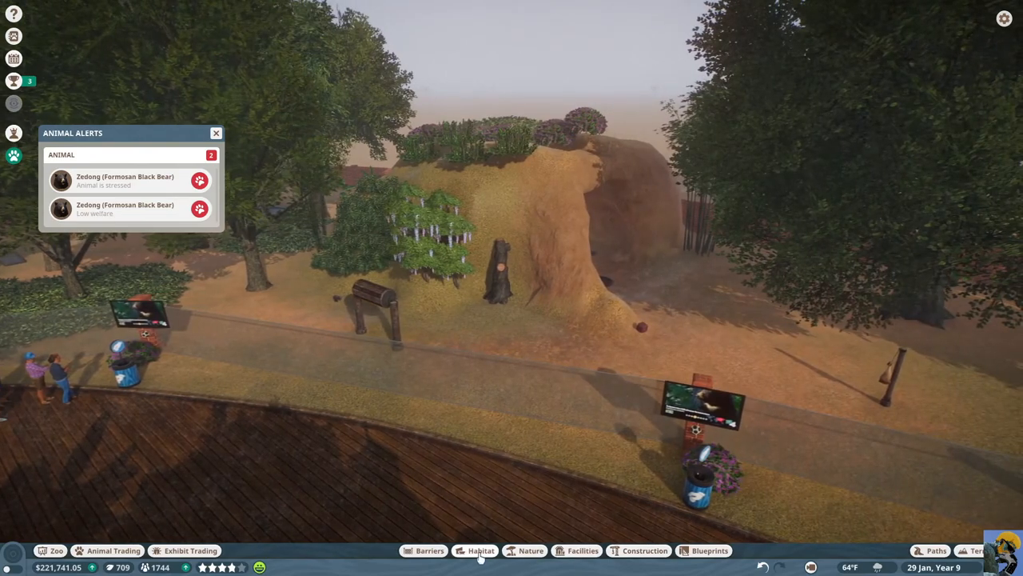
Browse barrier pieces, visit the stressed Formosan Black Bear, then view Nuwa's welfare details
click(422, 551)
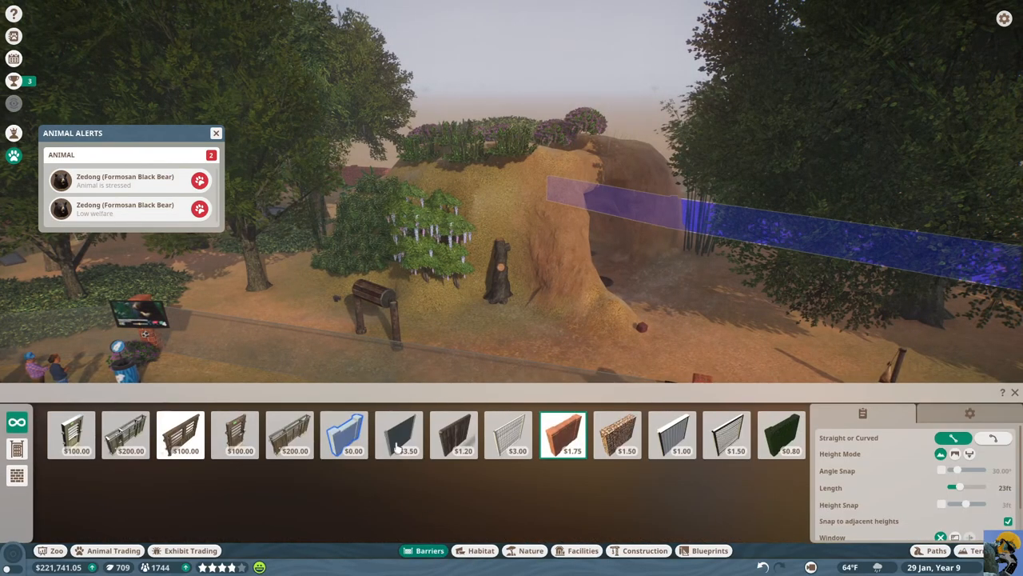
mouse_move(399, 439)
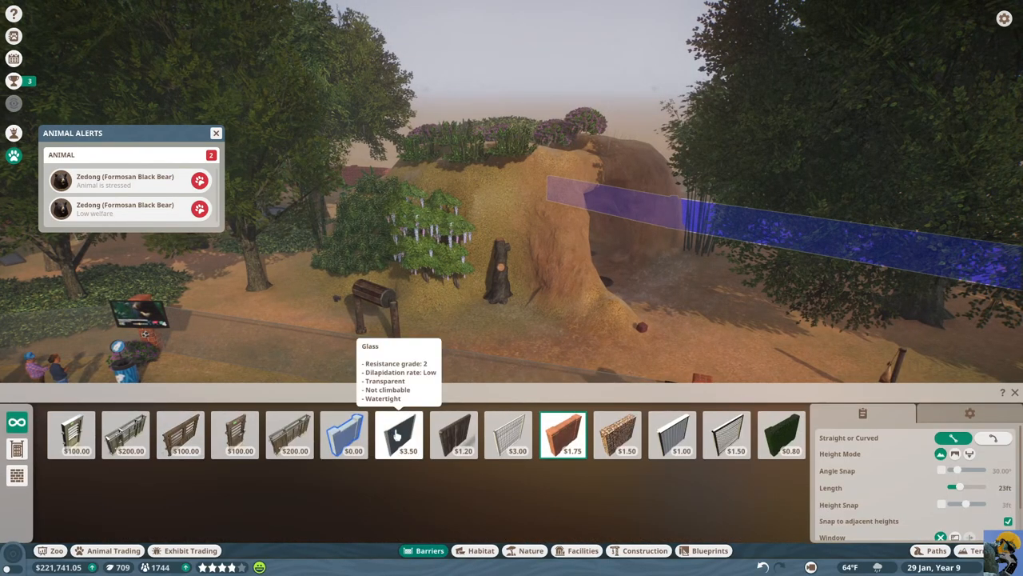
mouse_move(781, 434)
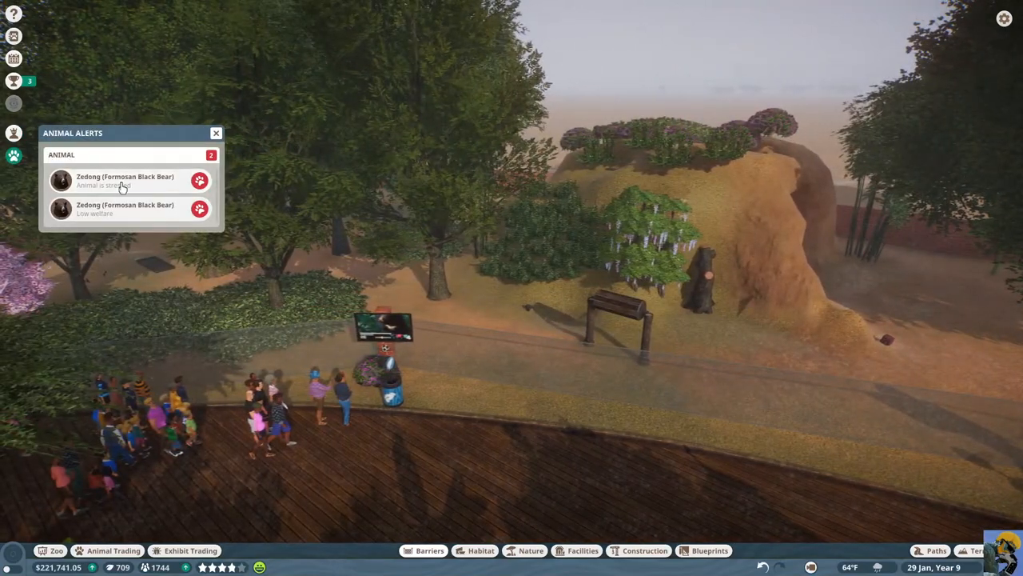
click(124, 180)
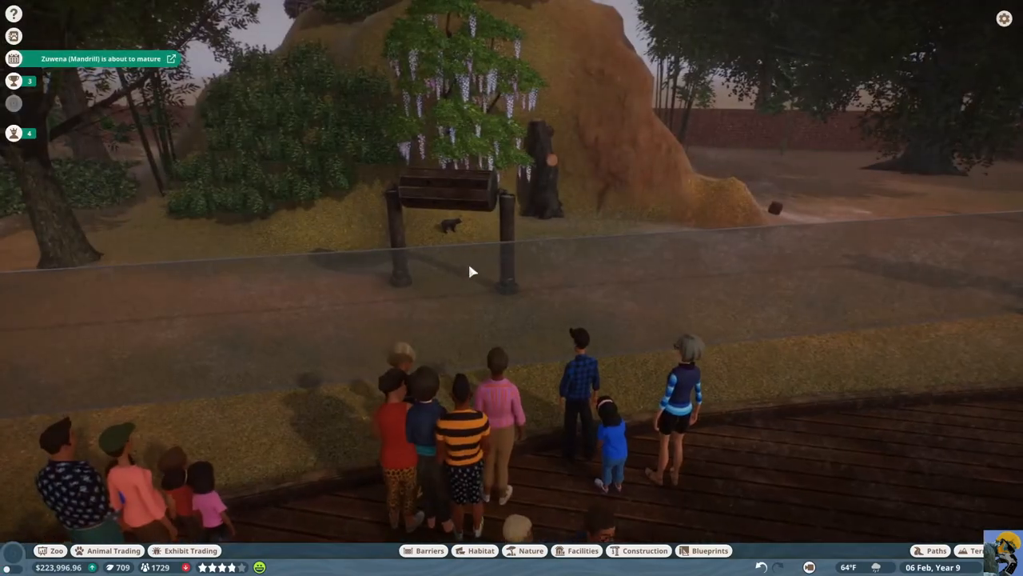
click(451, 226)
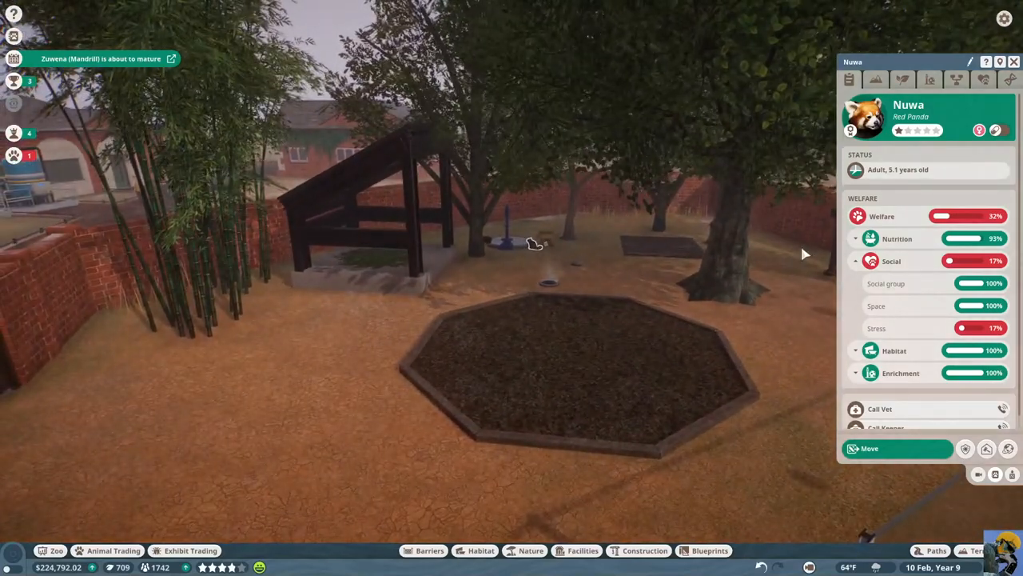
mouse_move(914, 285)
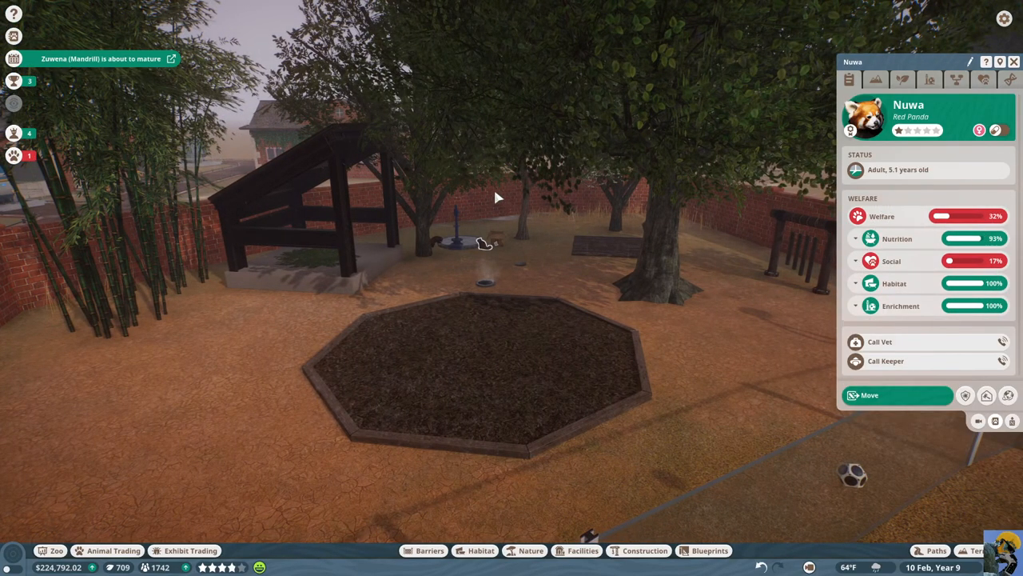
Expand the Social section of Nuwa the Red Panda's welfare details
click(435, 246)
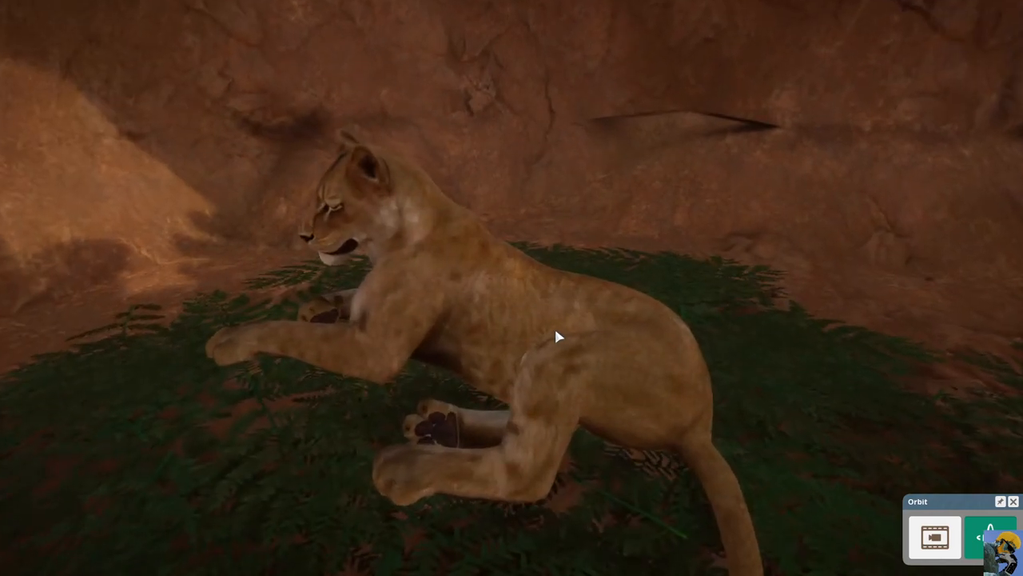
Inspect the lioness's details, then close them and the animal alerts list
click(561, 337)
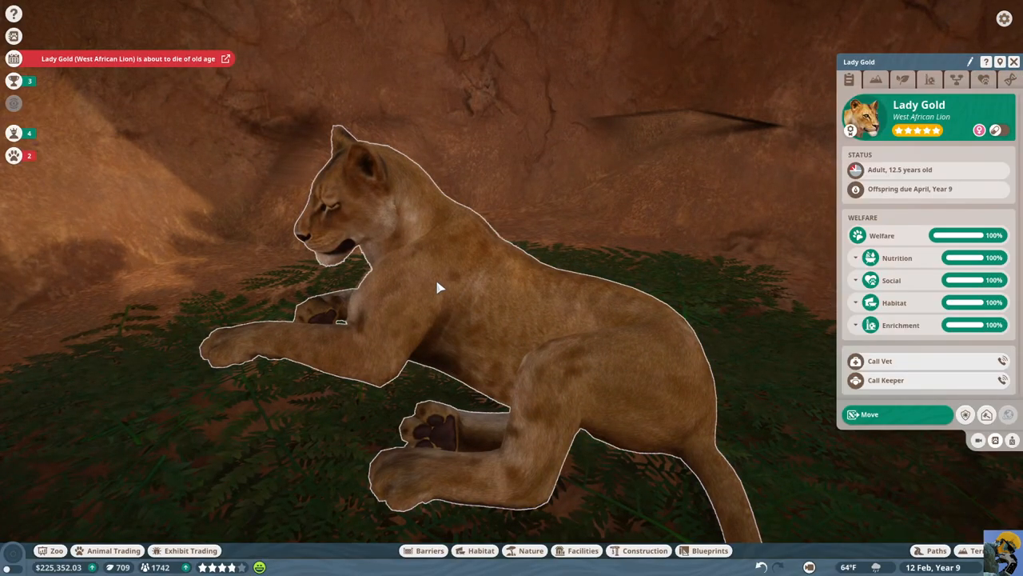
mouse_move(879, 280)
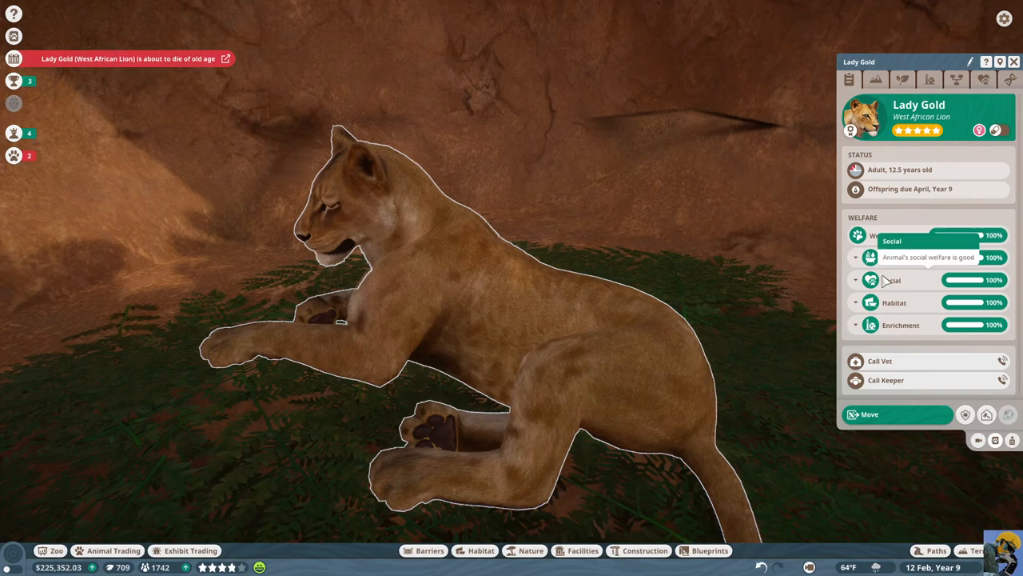
mouse_move(889, 180)
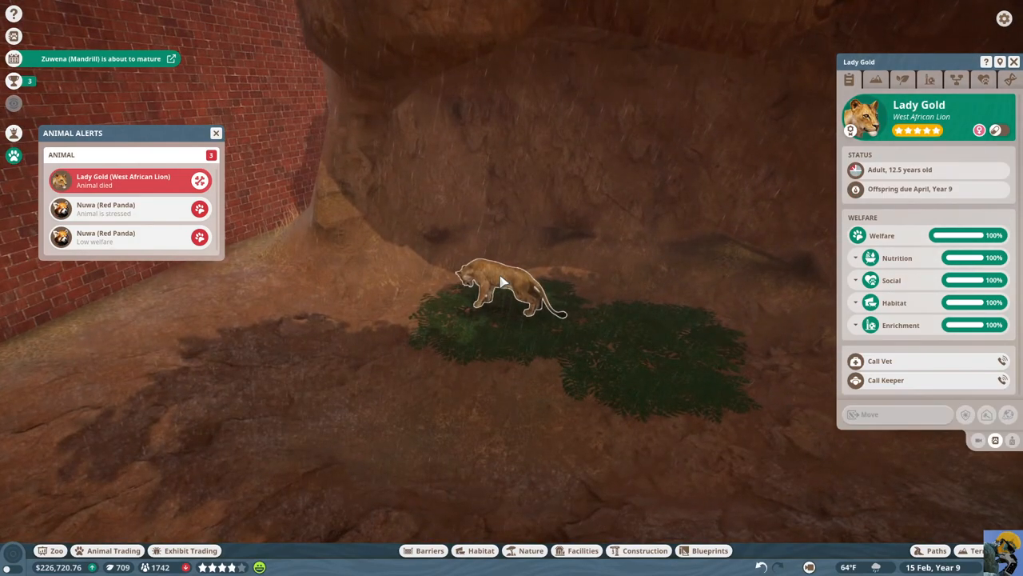
click(879, 361)
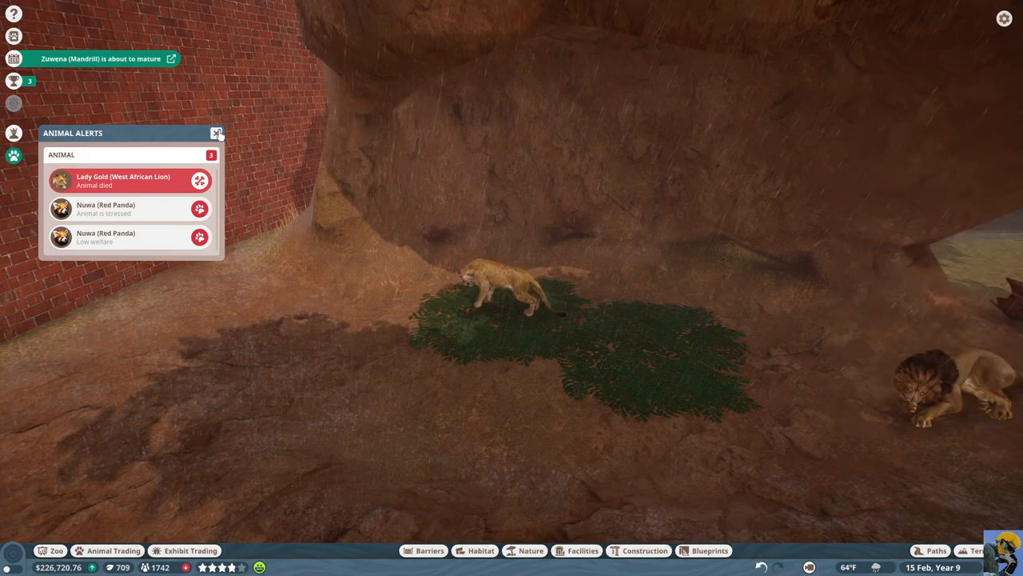
click(216, 133)
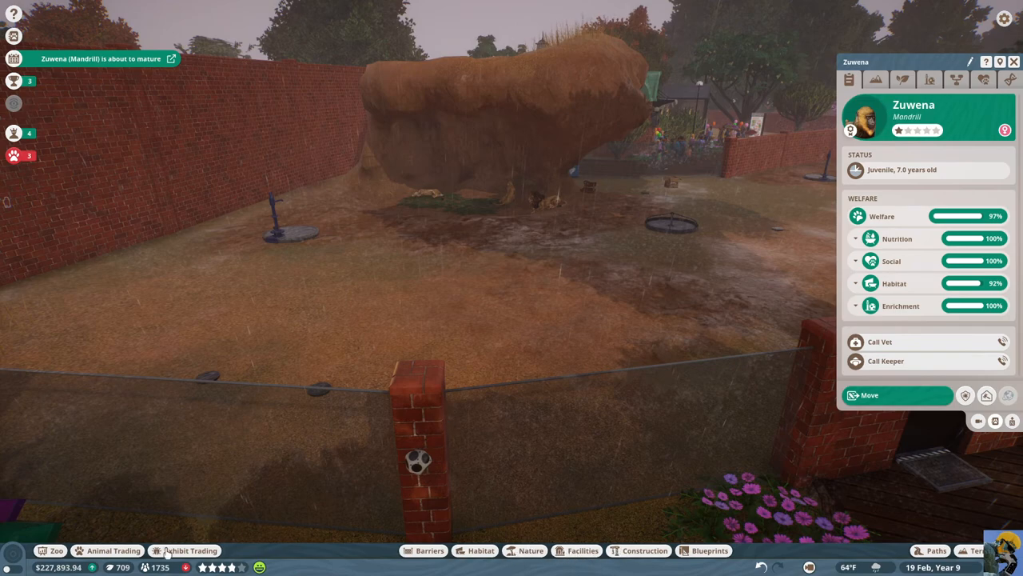
click(112, 550)
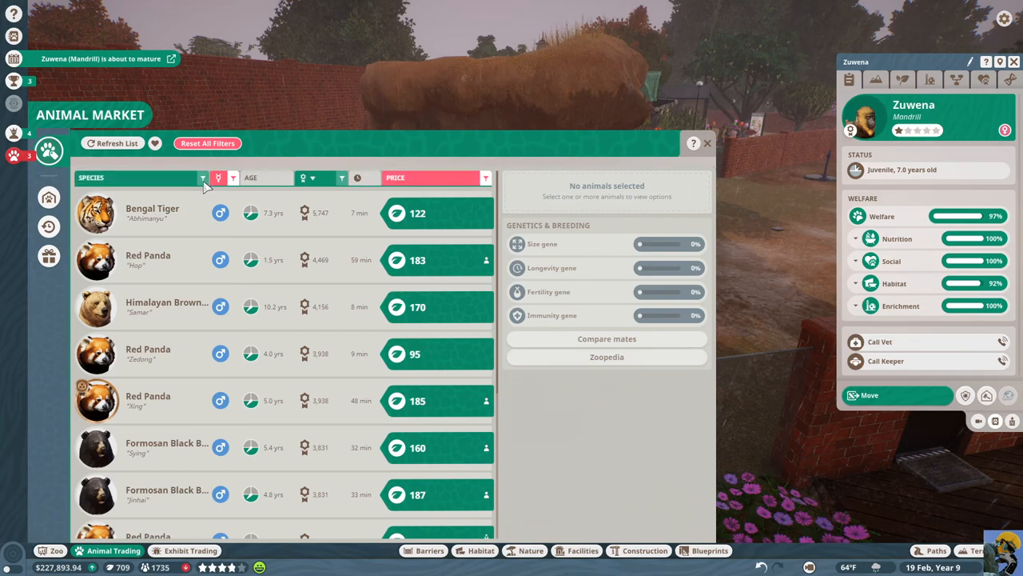
click(202, 178)
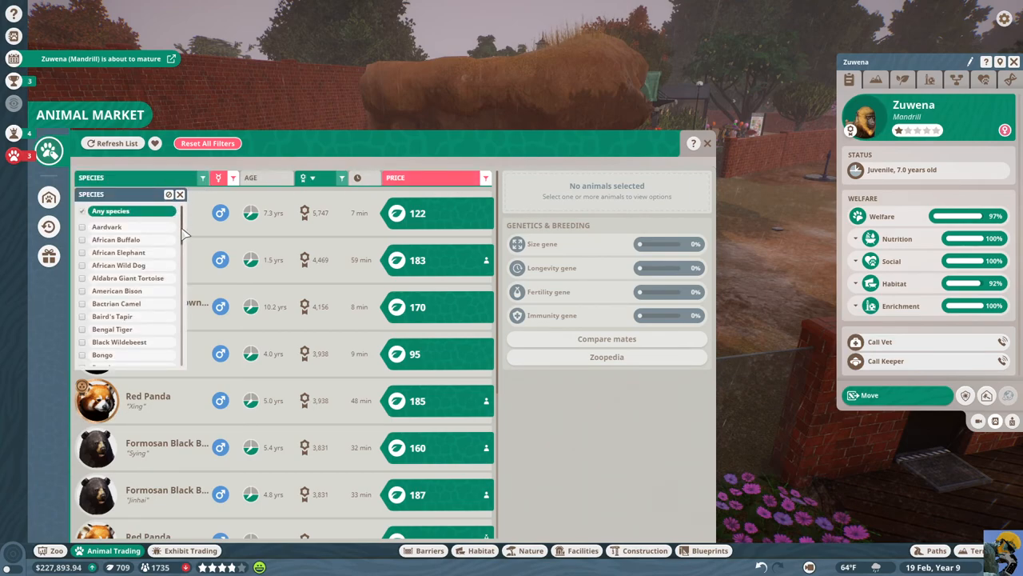
scroll(down, 3)
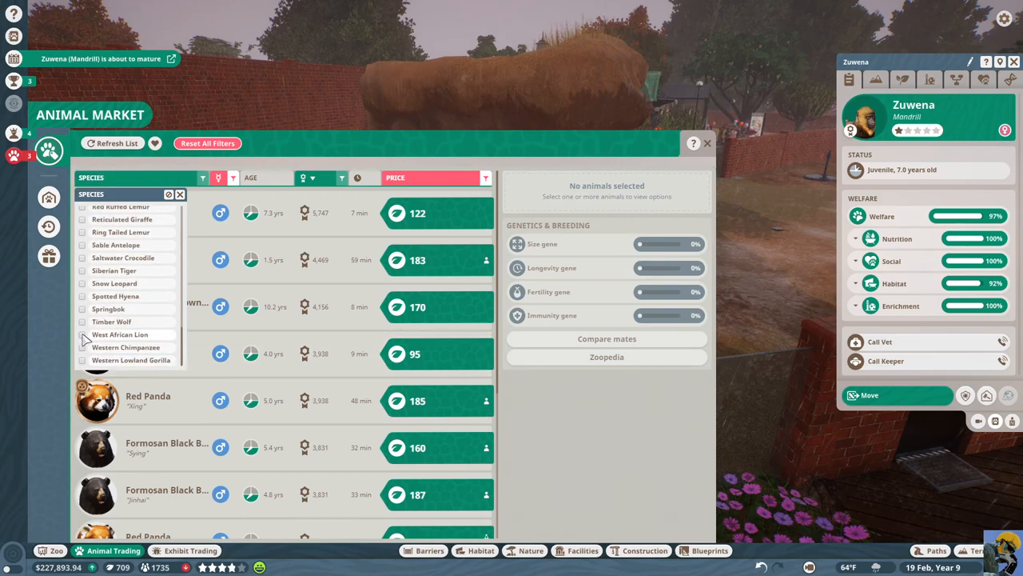
click(82, 335)
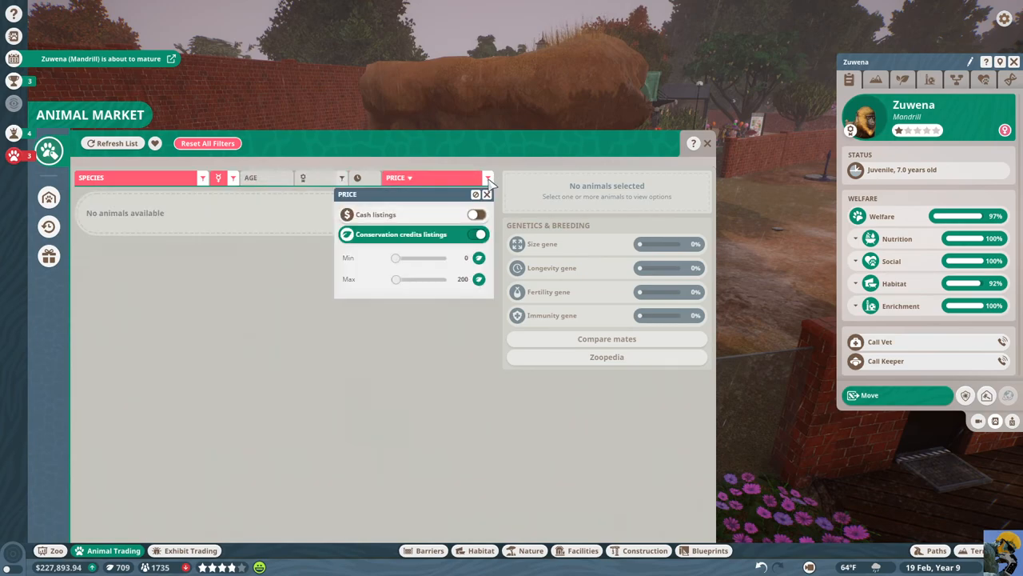
click(474, 214)
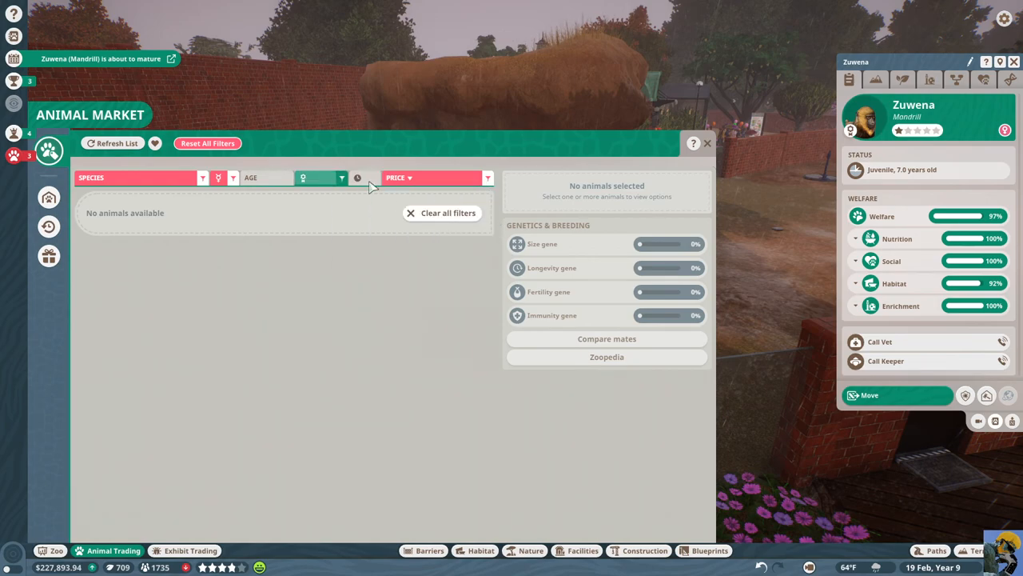
click(233, 177)
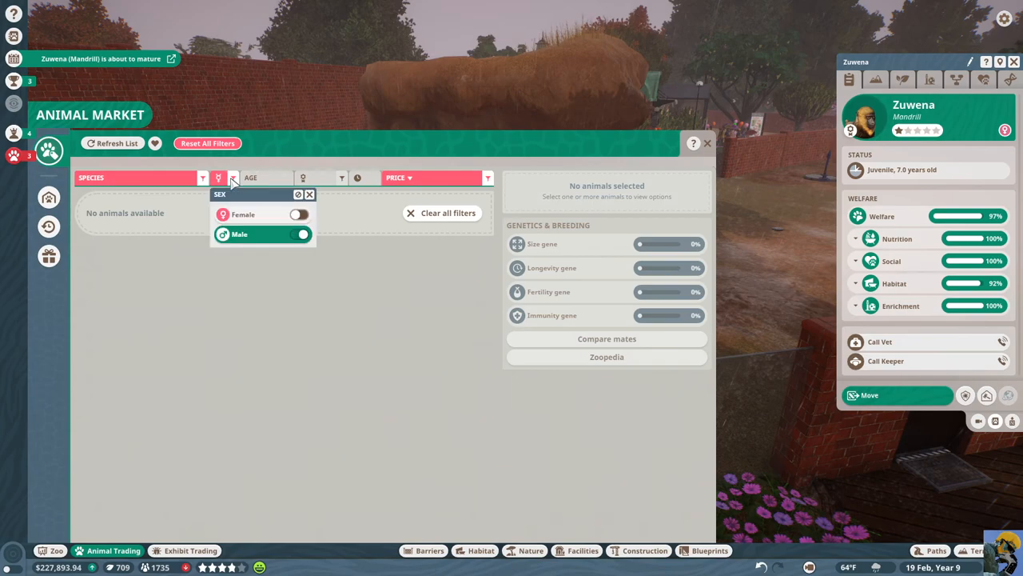
click(299, 234)
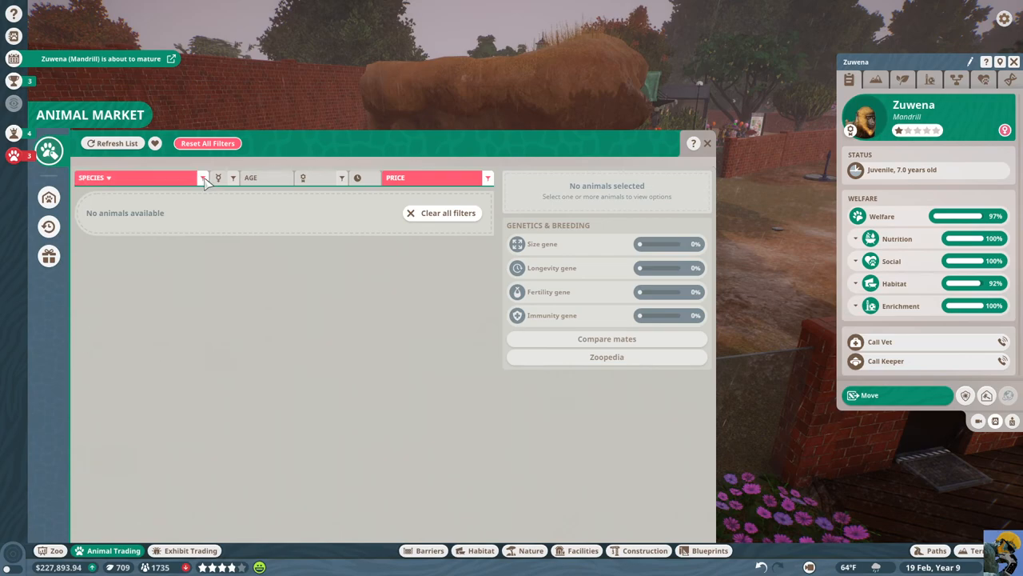
click(201, 177)
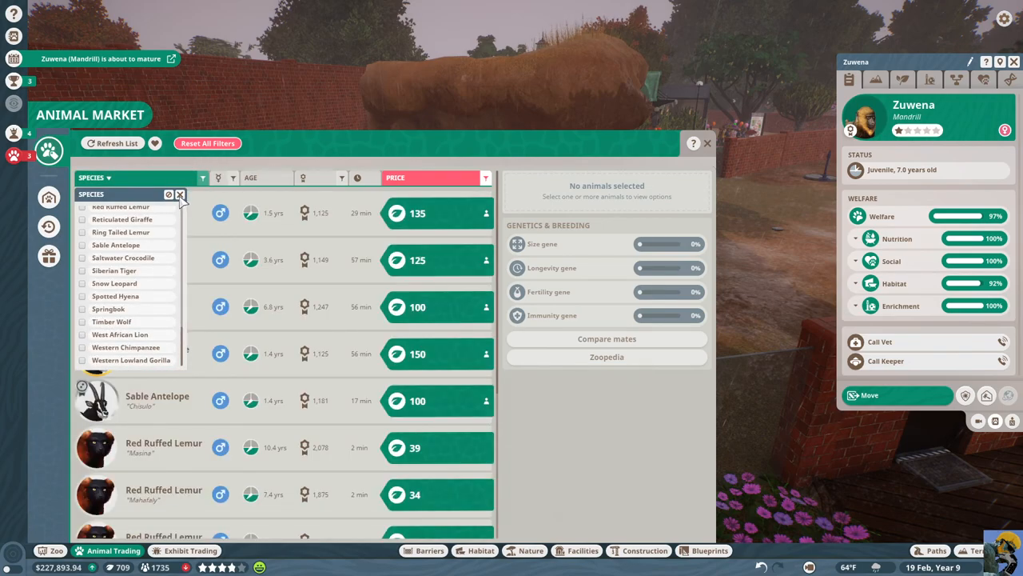
click(182, 193)
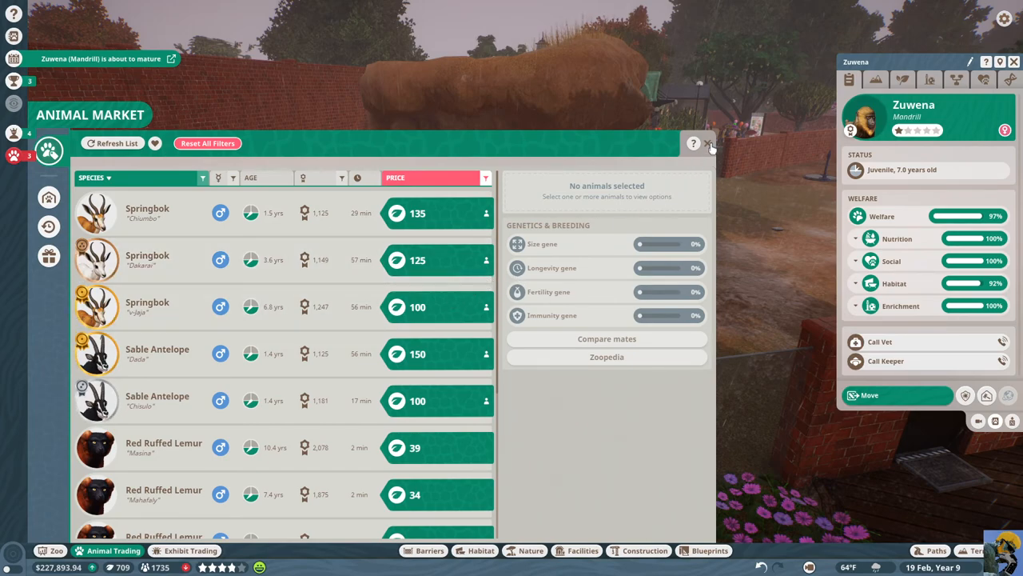
click(709, 144)
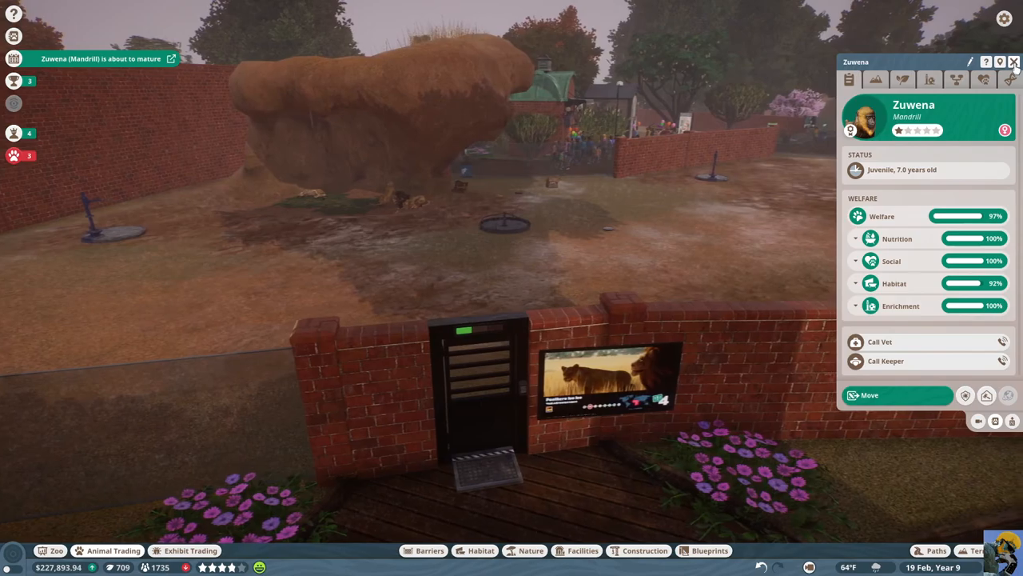
Close Zuwena's panel, view Lady Gold's death alert, and open Nuwa's details
click(1014, 61)
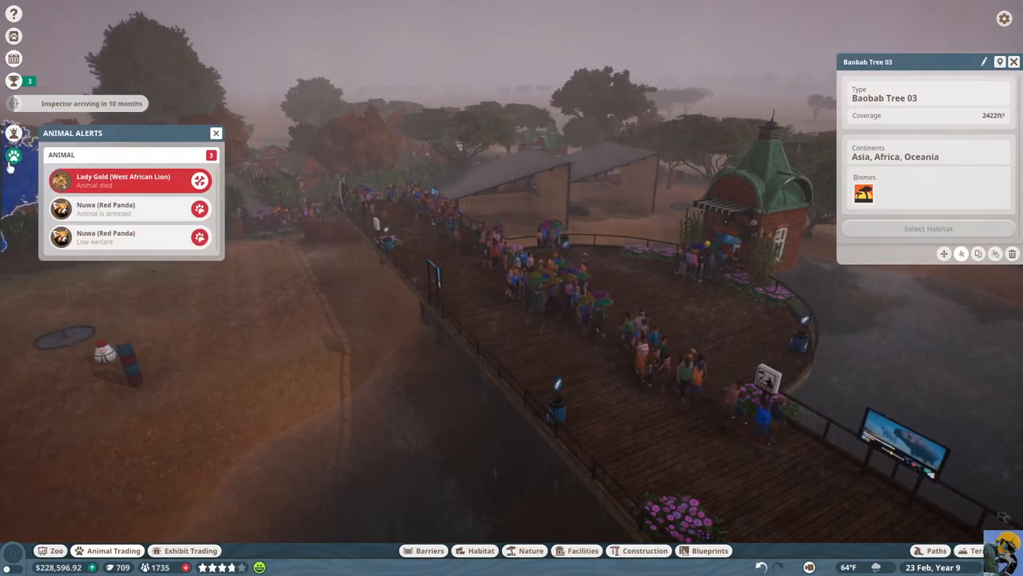
click(124, 180)
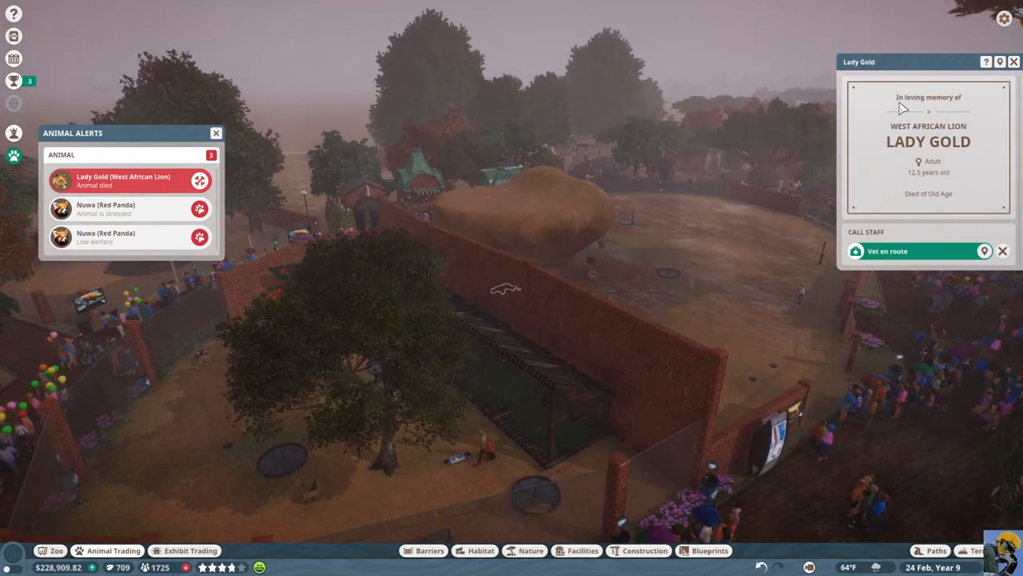
click(128, 209)
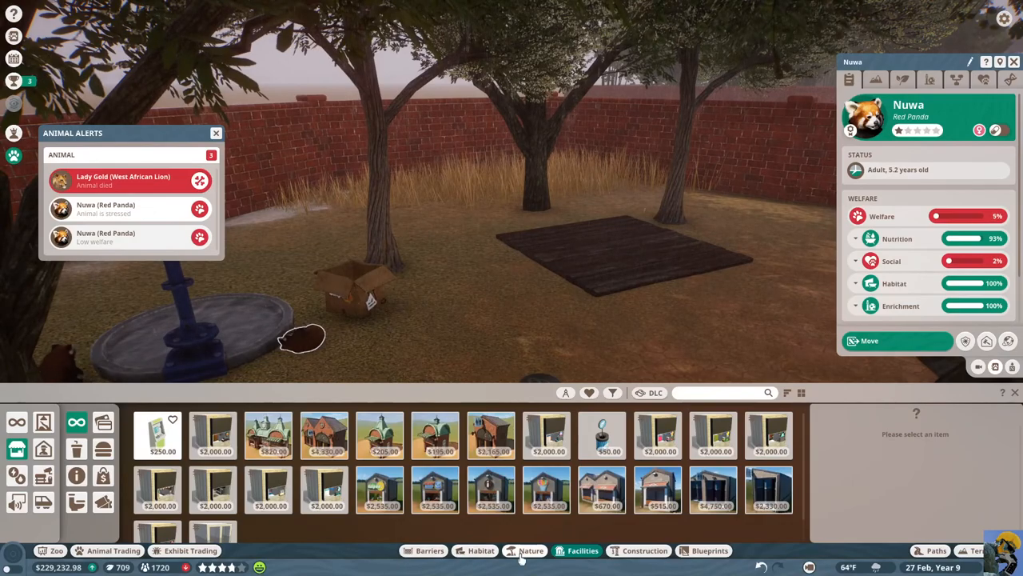
Replace the Africa and Grassland plant filters with Asia, Temperate and Taiga
click(527, 549)
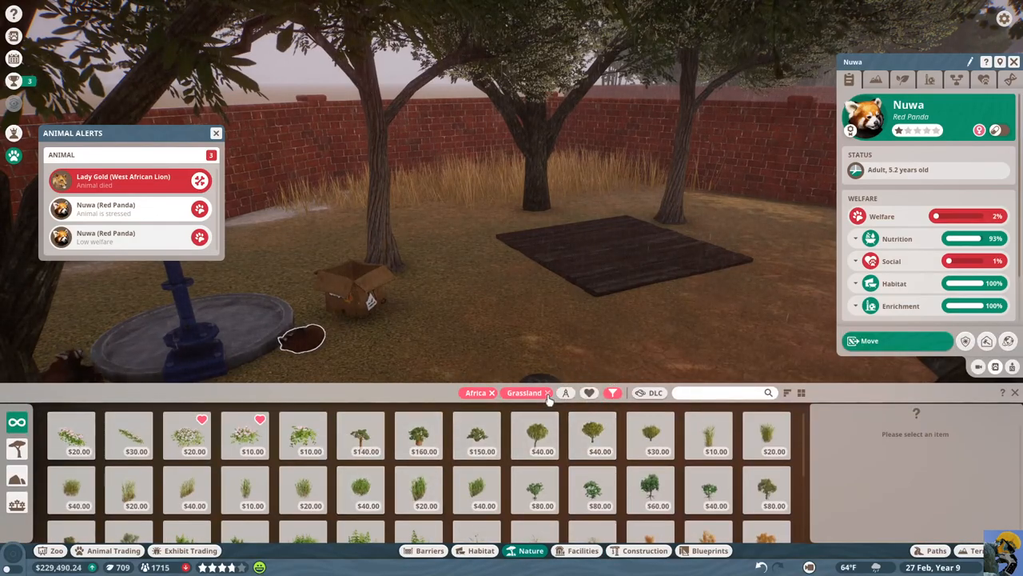
click(876, 79)
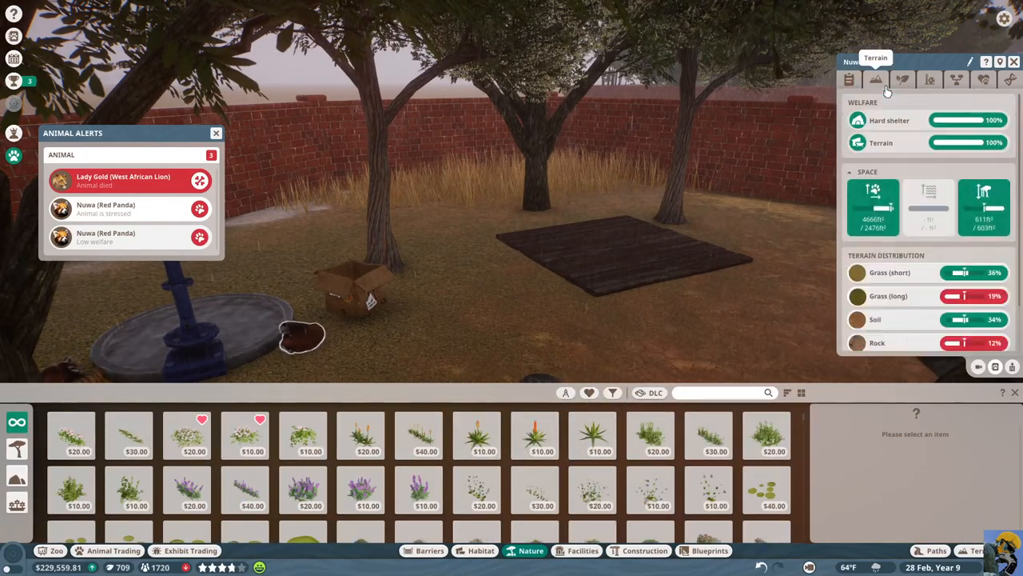
click(904, 78)
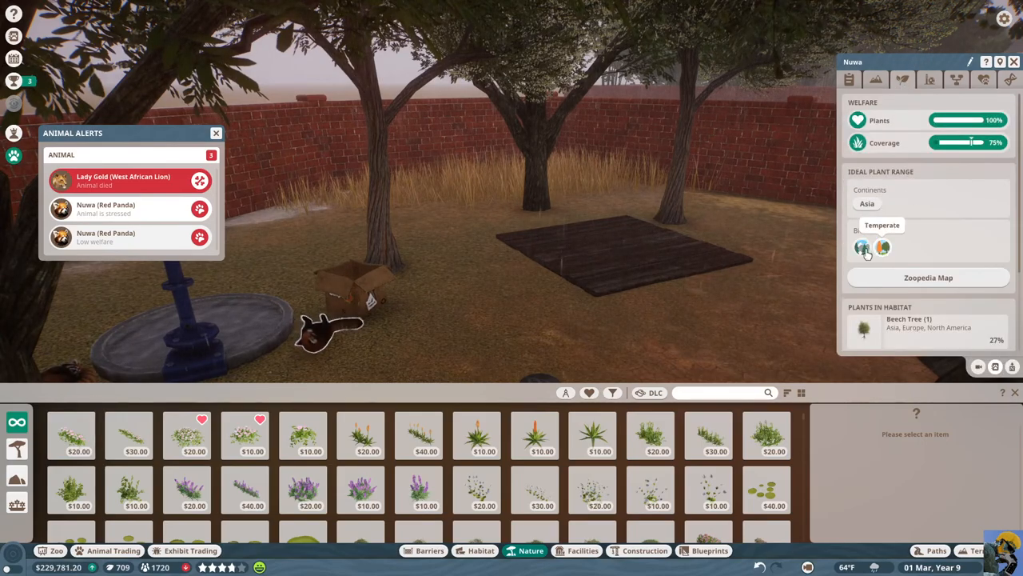
click(612, 393)
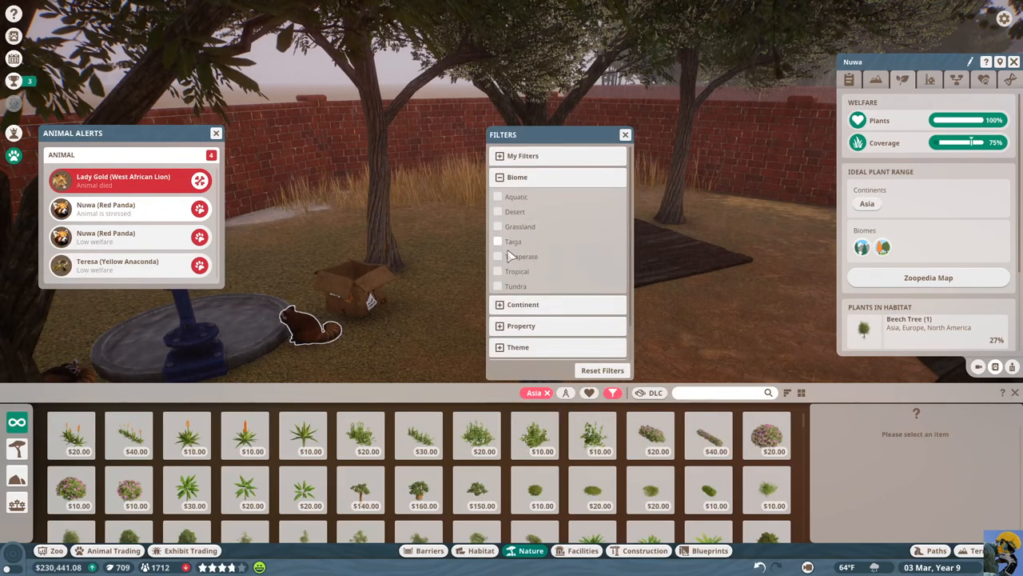
click(499, 256)
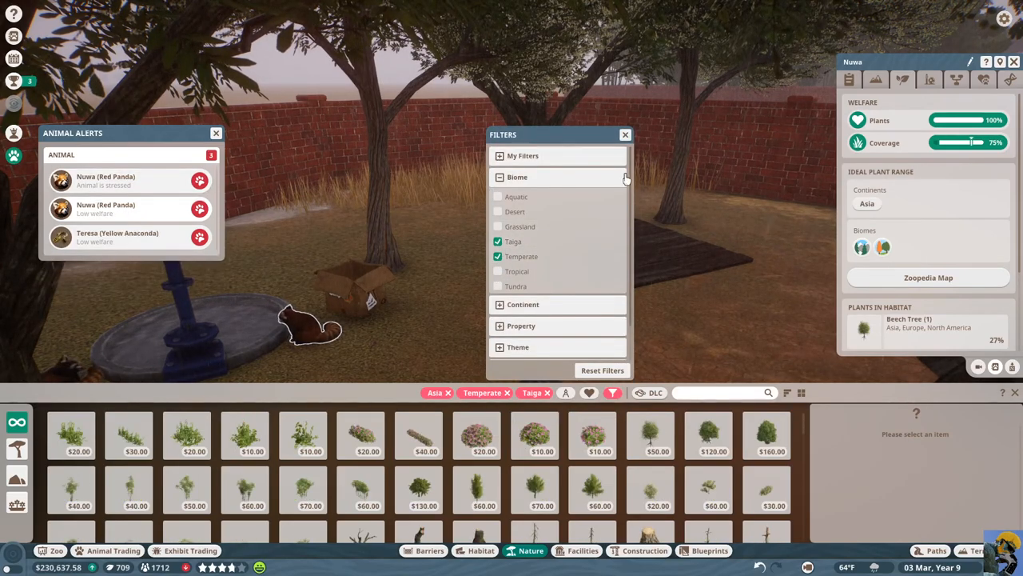
click(626, 135)
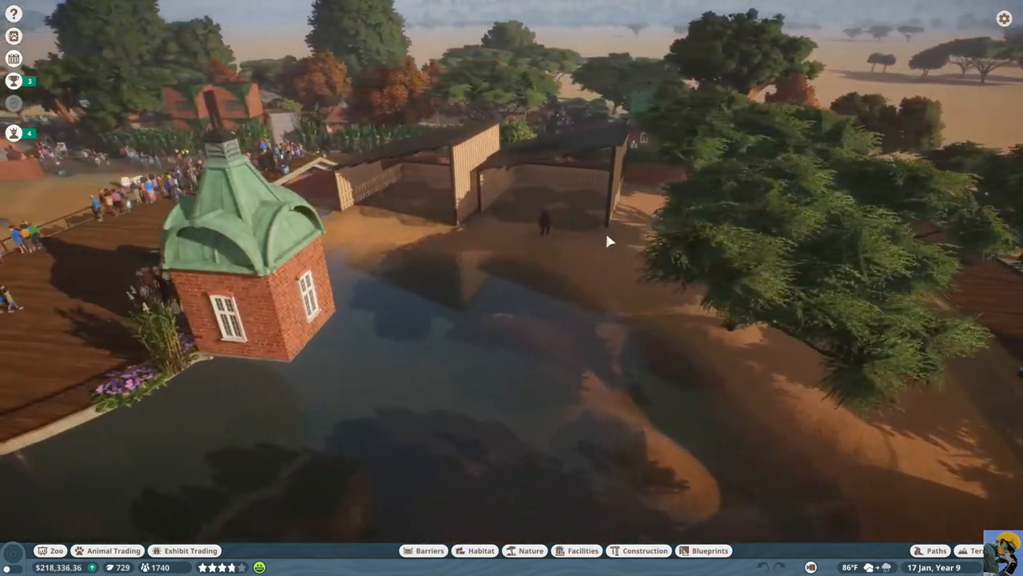
Set Hippo Heaven's routine mechanic visits to every 3 months
click(548, 222)
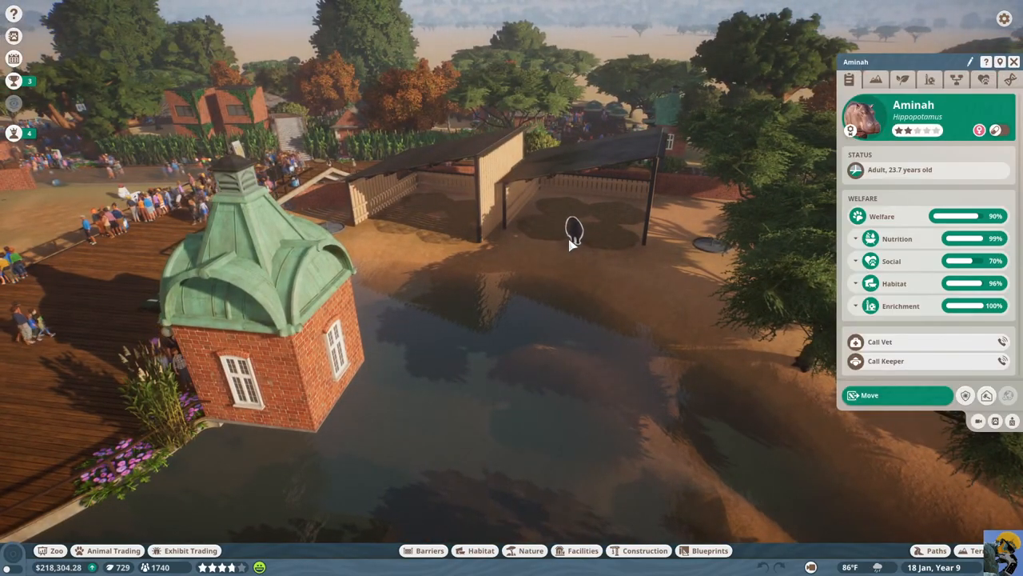
click(855, 261)
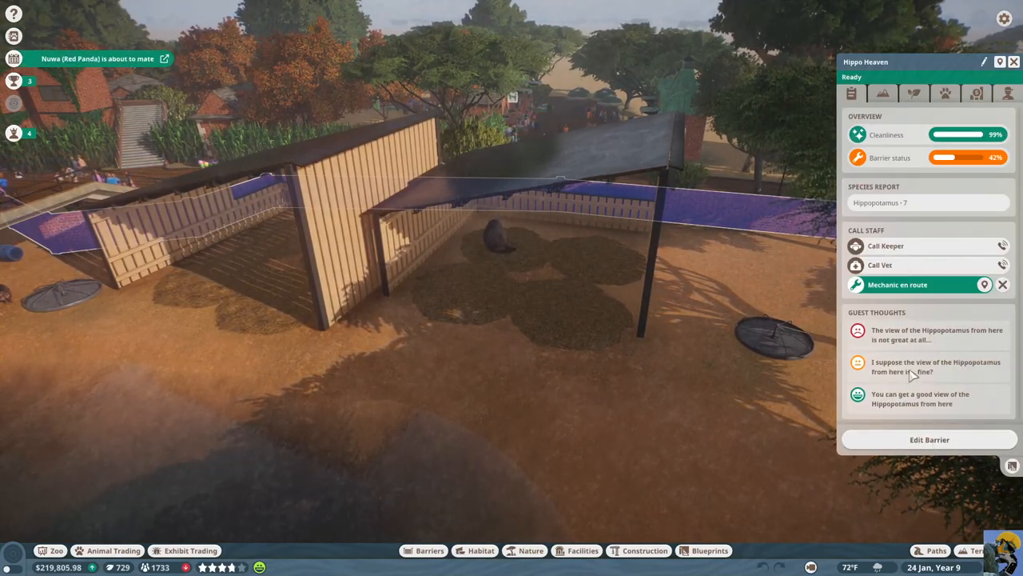
click(1007, 94)
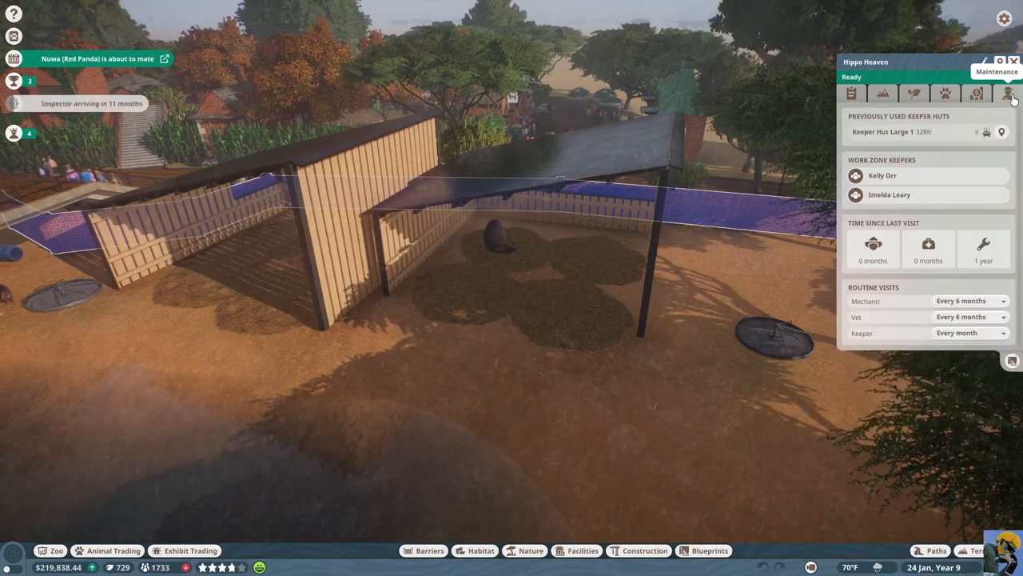
click(971, 300)
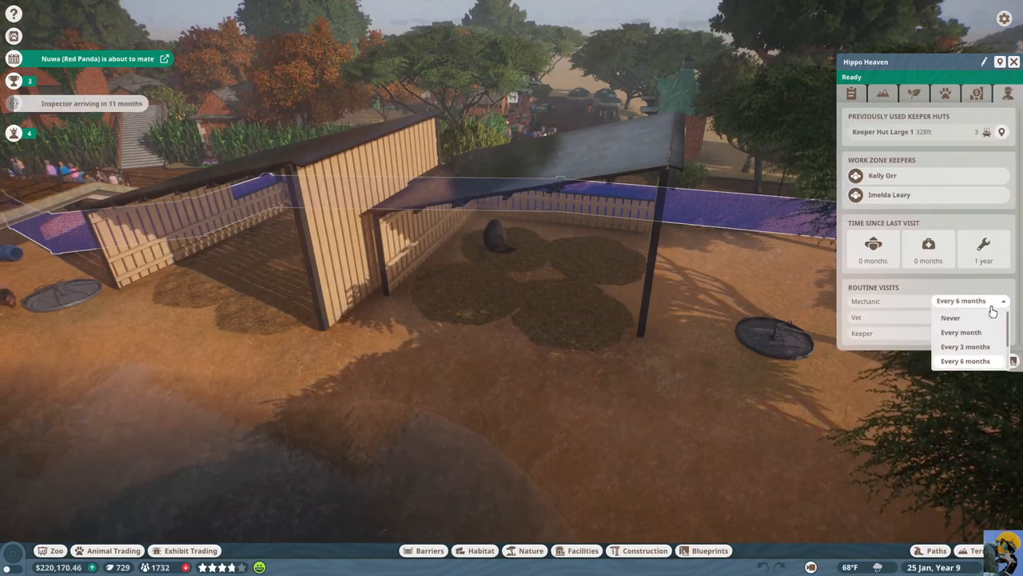
click(959, 346)
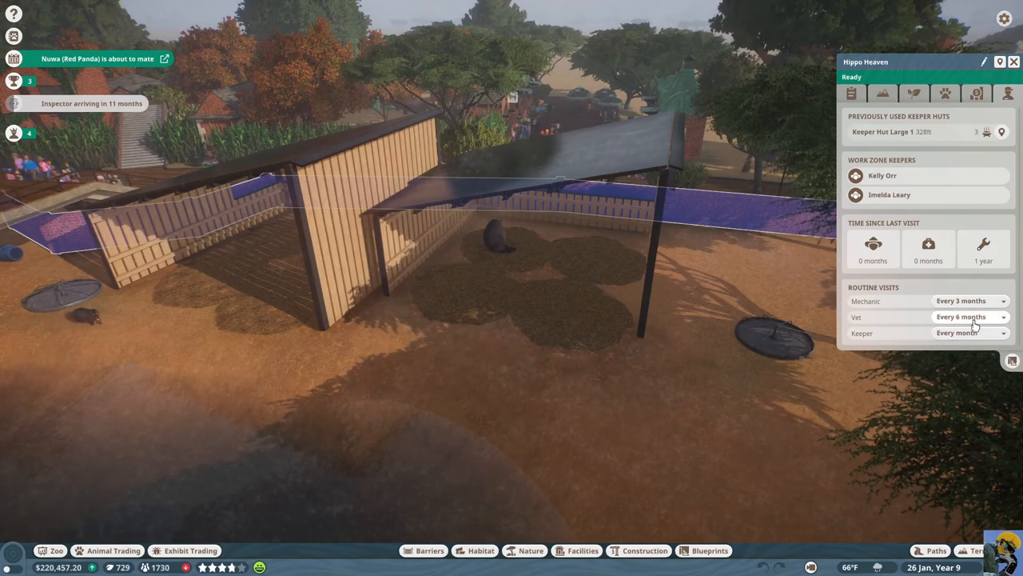
Review Hippo Heaven's plant coverage and temperature details
click(1012, 61)
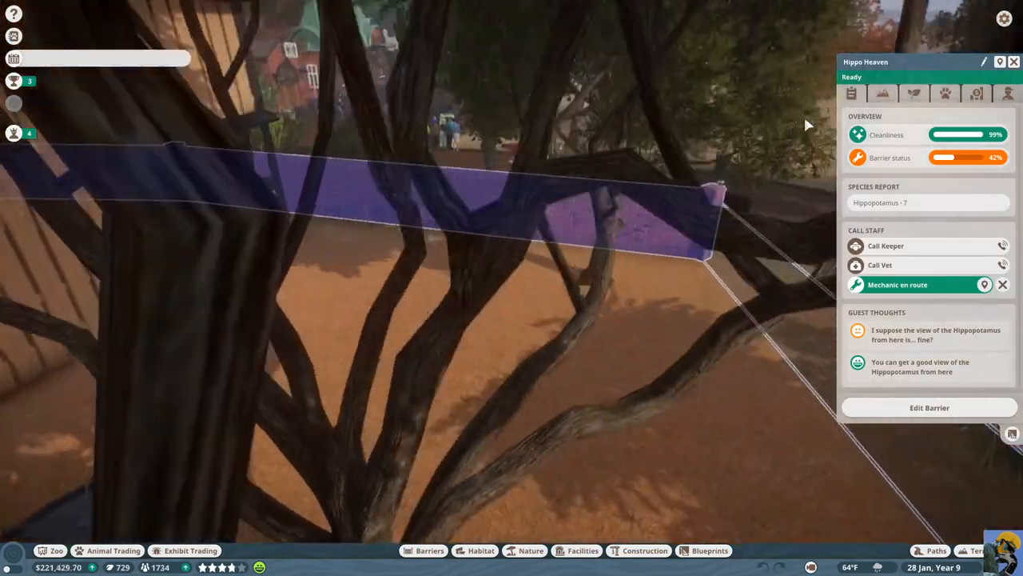
click(915, 93)
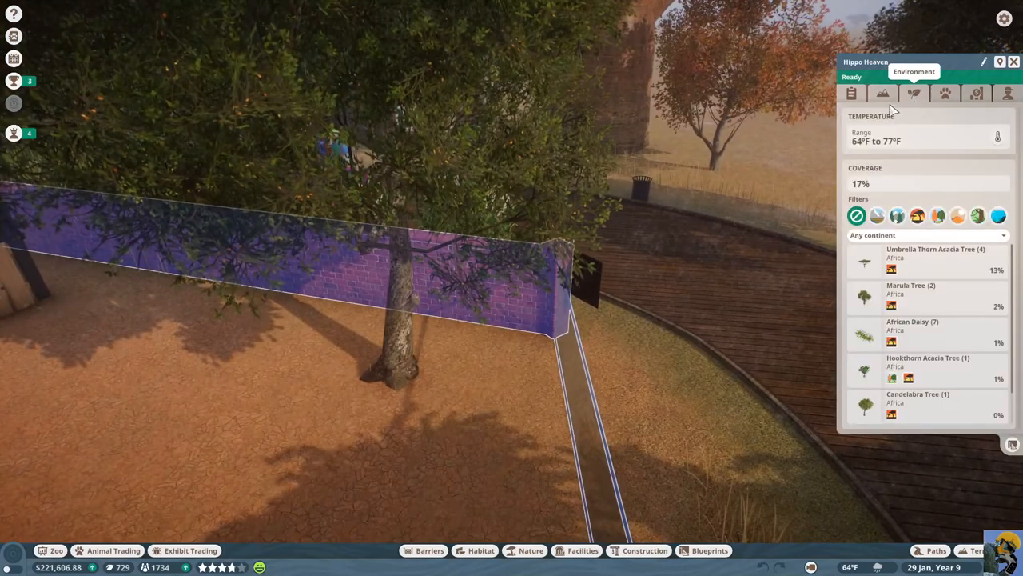
click(944, 94)
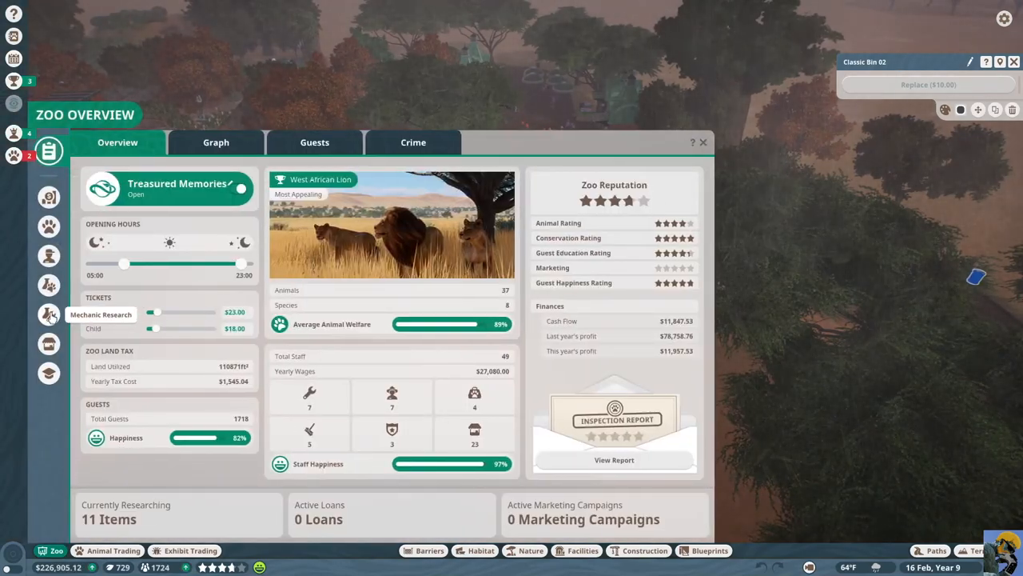
Check all seven mechanics' research projects, then close the research screen
click(48, 312)
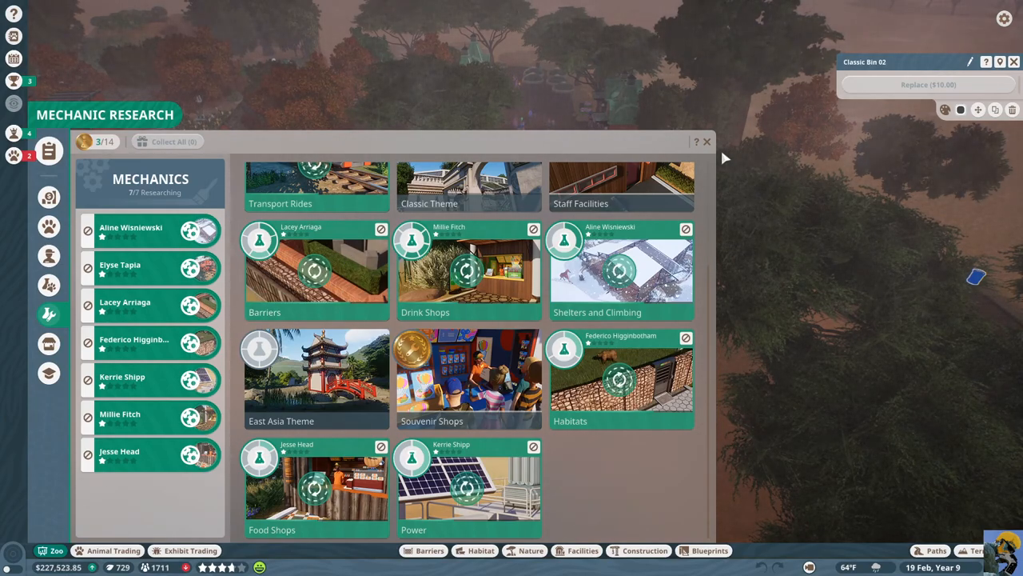
click(707, 142)
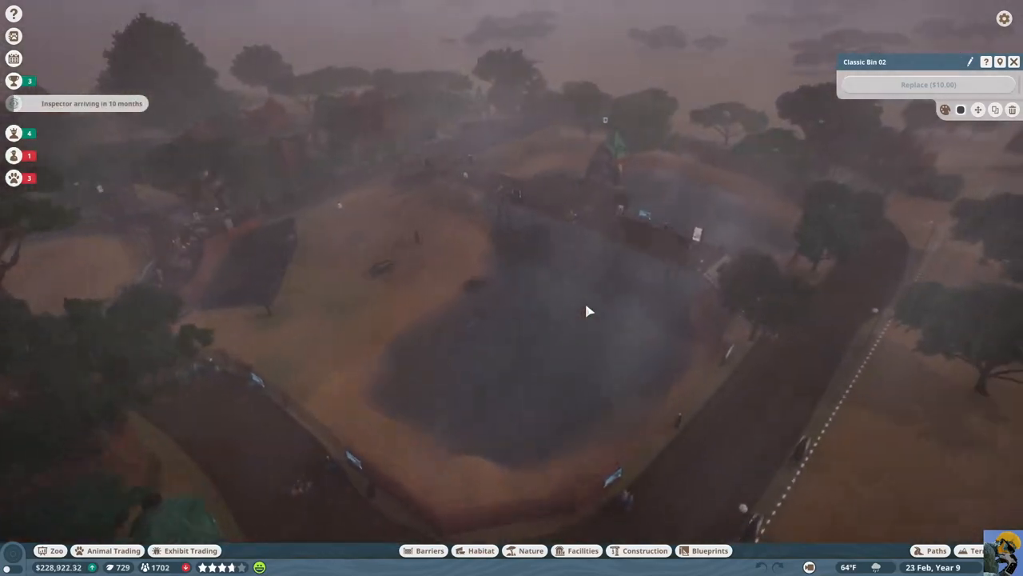
Show the Blueprints catalogue of ready-made buildings
click(708, 549)
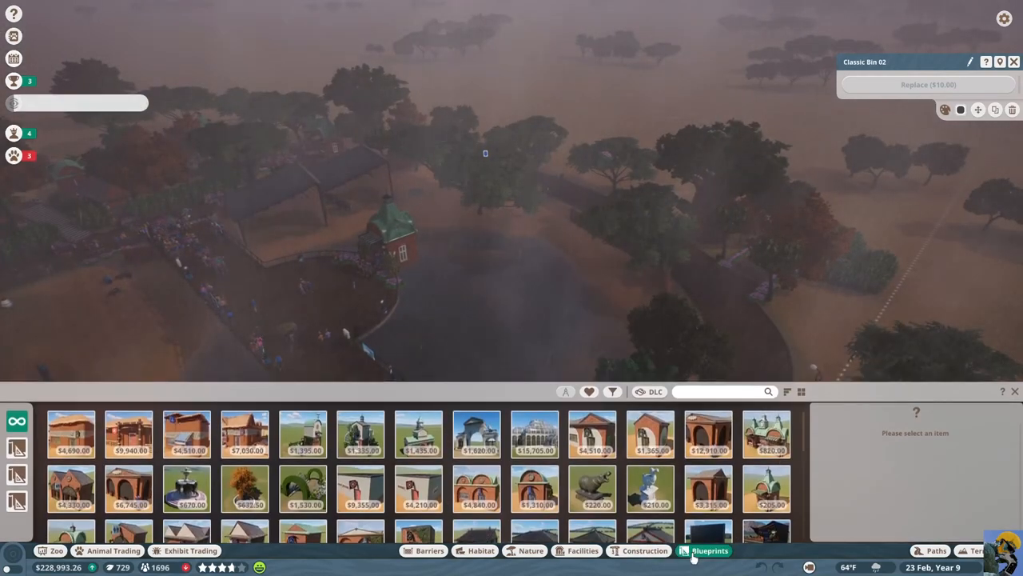
mouse_move(535, 450)
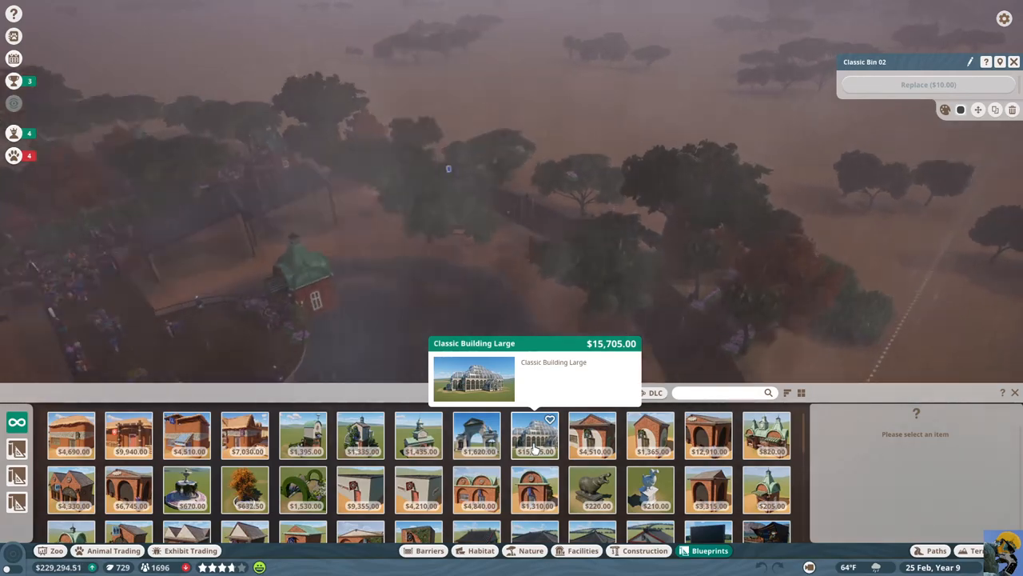
Select the Classic Building Large glass conservatory and try setting it down
click(535, 434)
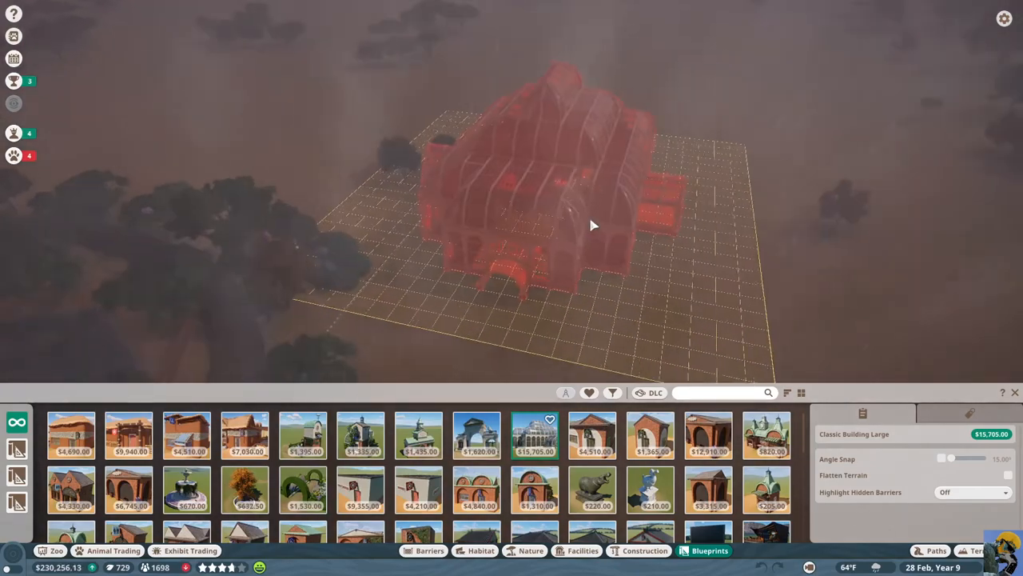
click(593, 226)
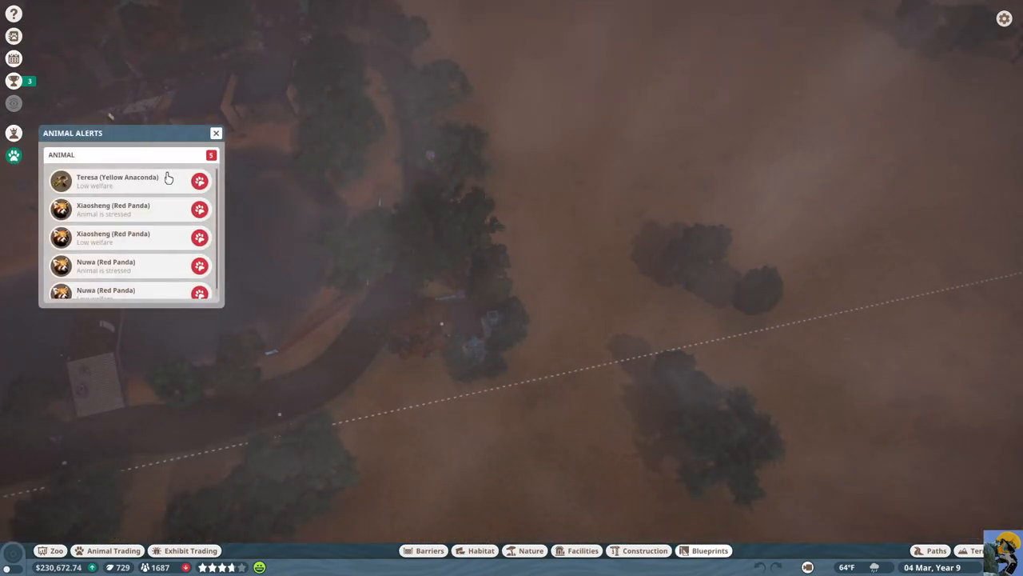
Check Teresa's Anaconda Arena and its four anacondas, then view Xiaosheng's details
click(118, 180)
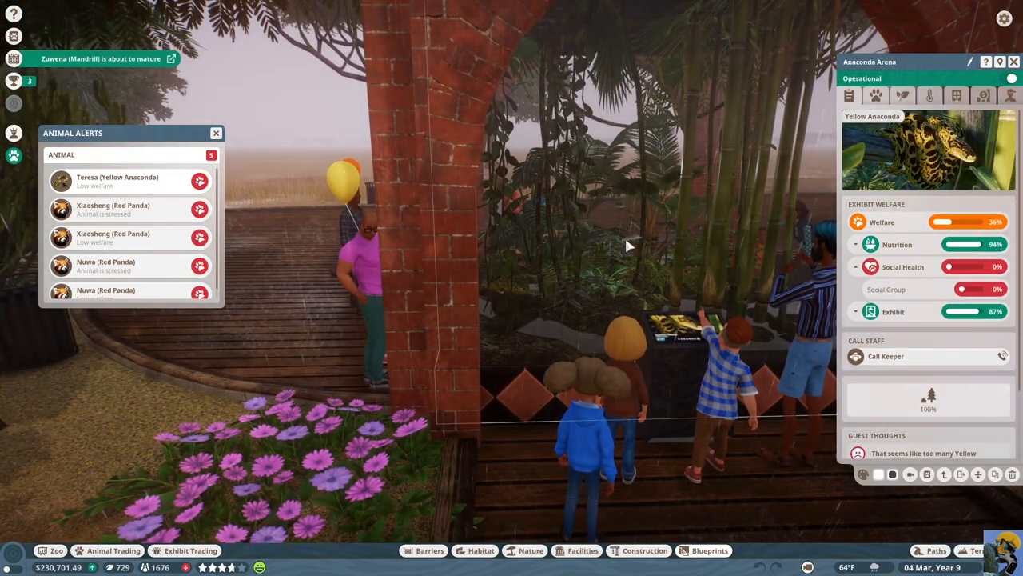
click(875, 95)
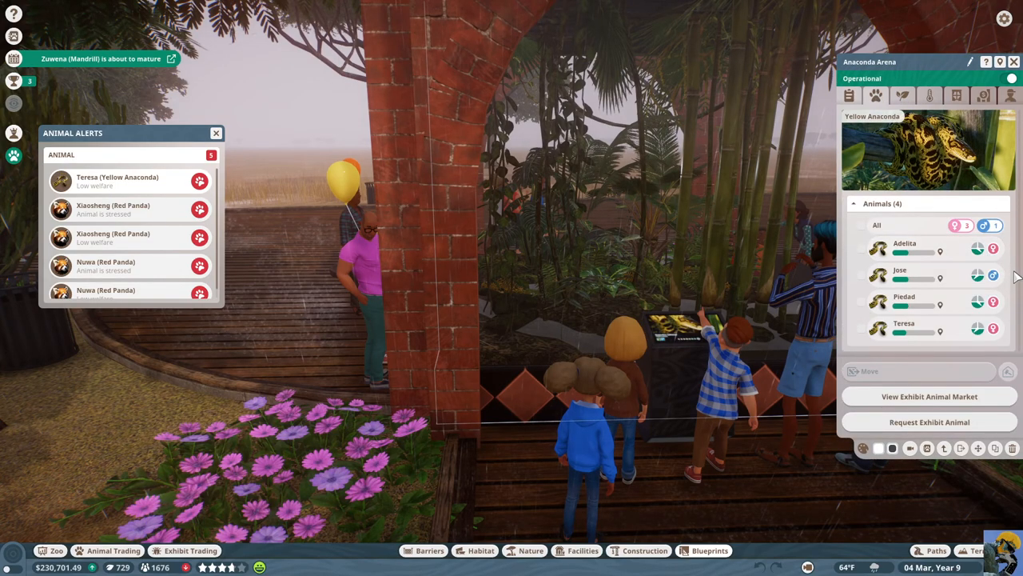
mouse_move(978, 276)
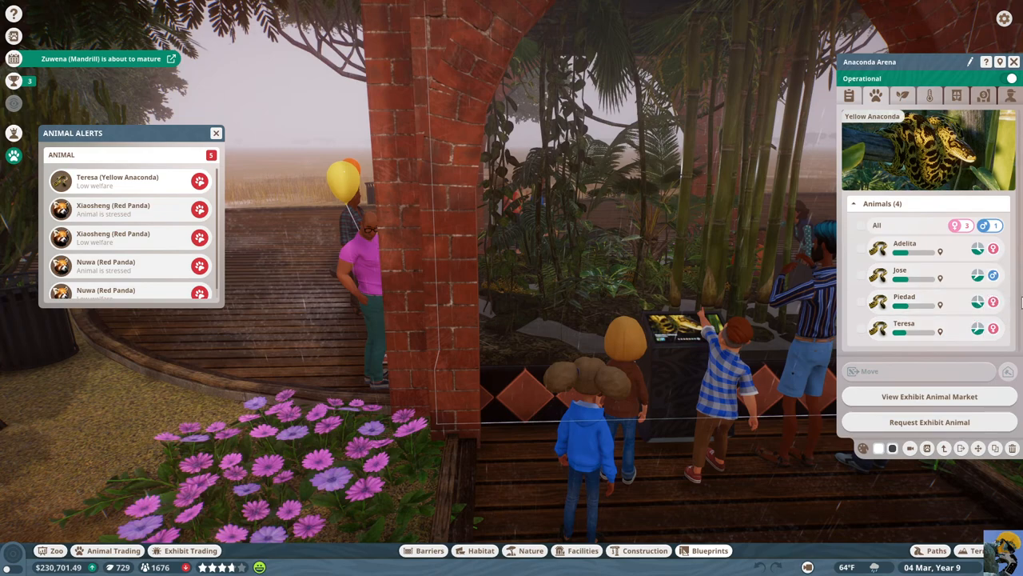
mouse_move(1011, 308)
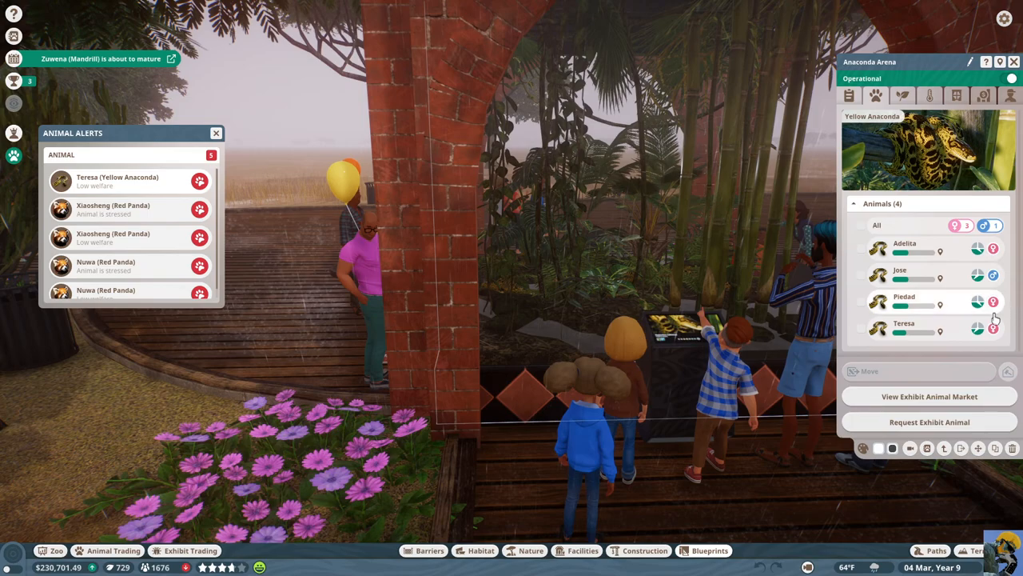
mouse_move(953, 251)
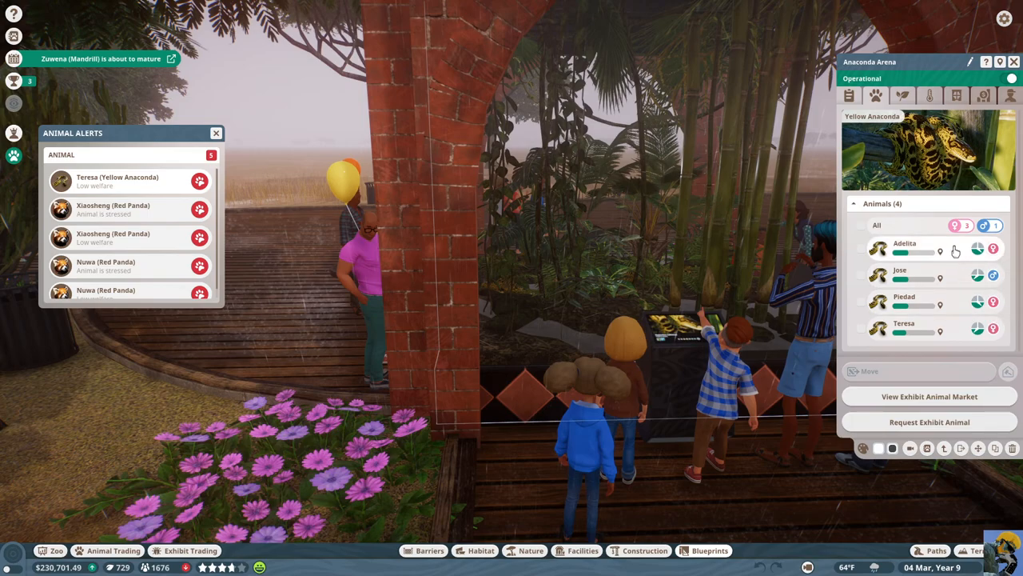
click(904, 243)
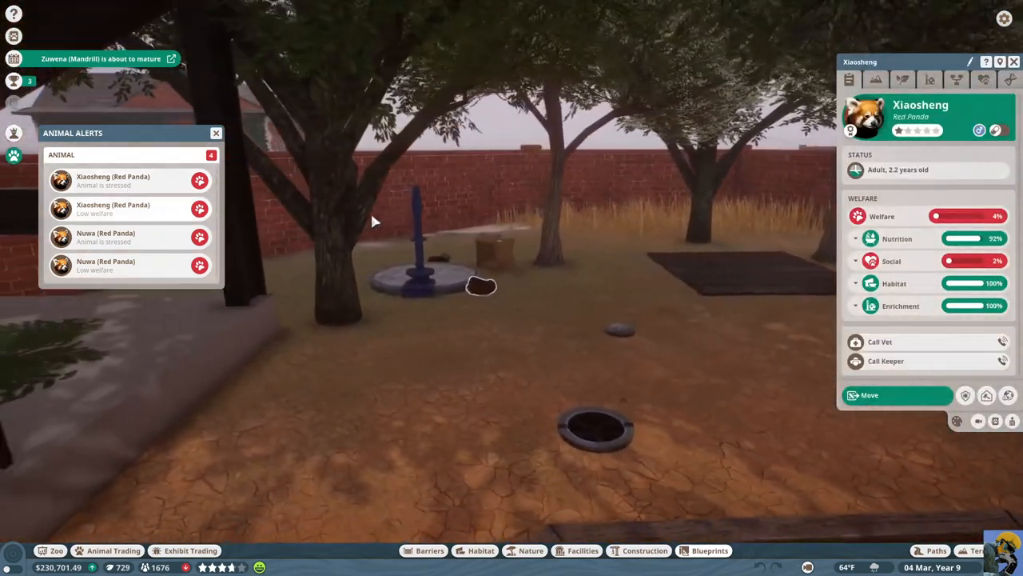
Filter plants to Temperate and Taiga on one continent, then inspect Xiaosheng's social breakdown
click(533, 551)
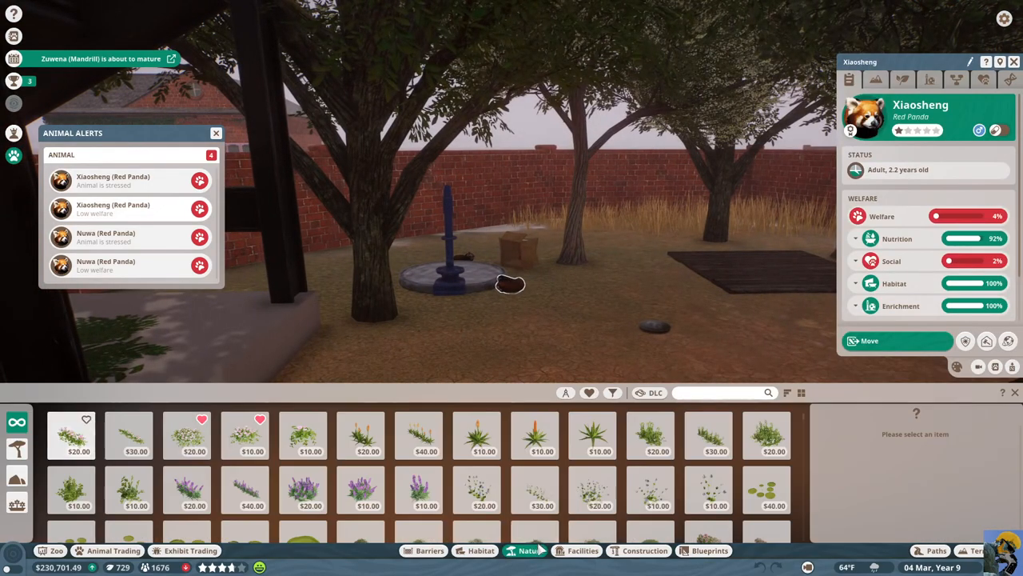
click(612, 392)
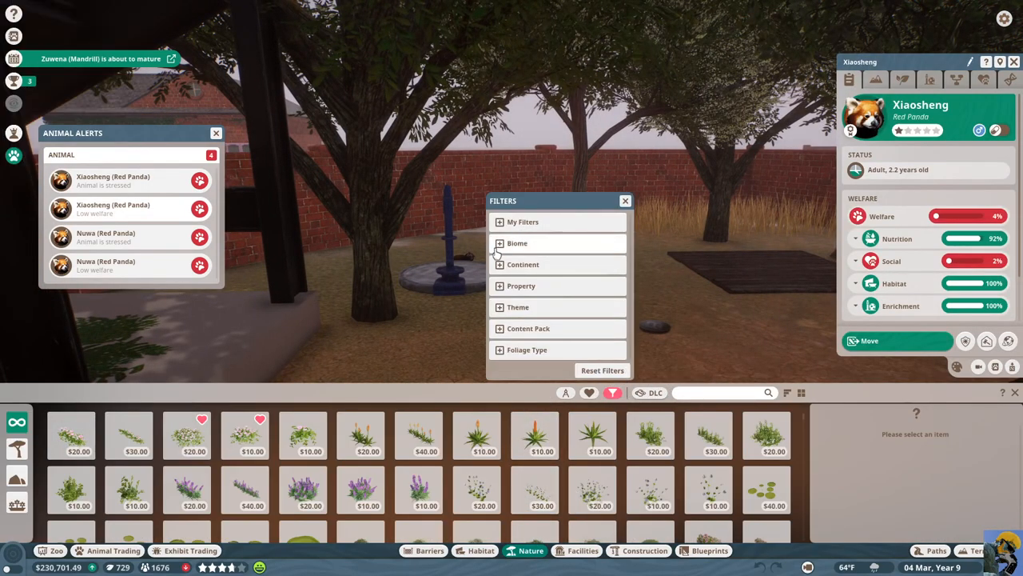
click(499, 256)
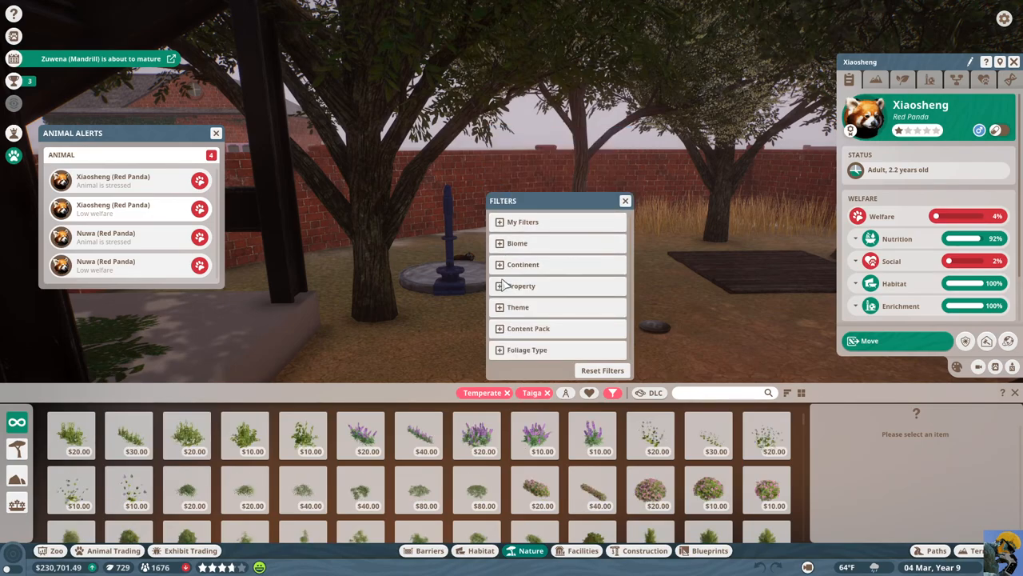
click(522, 264)
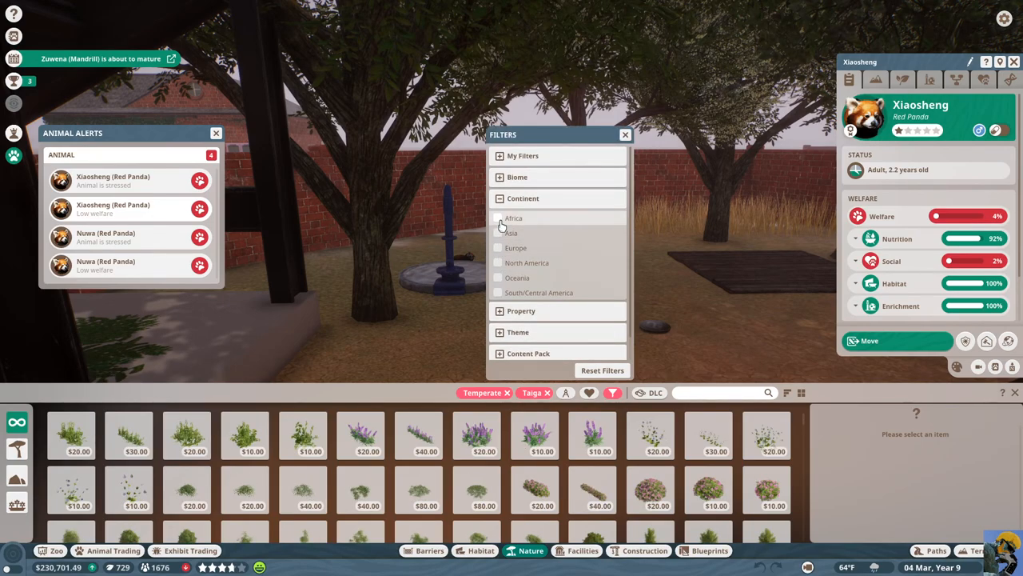
click(498, 233)
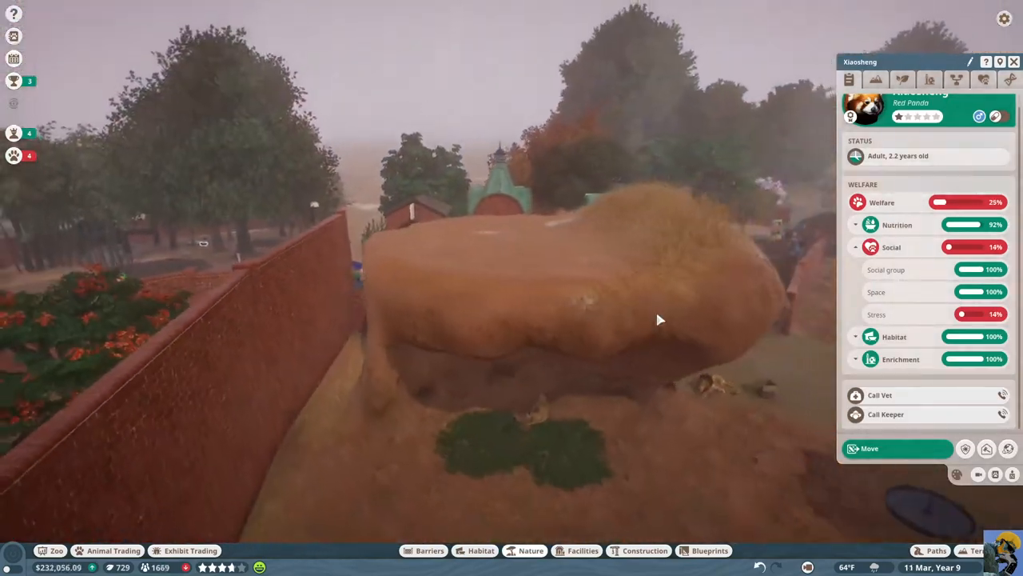
scroll(down, 3)
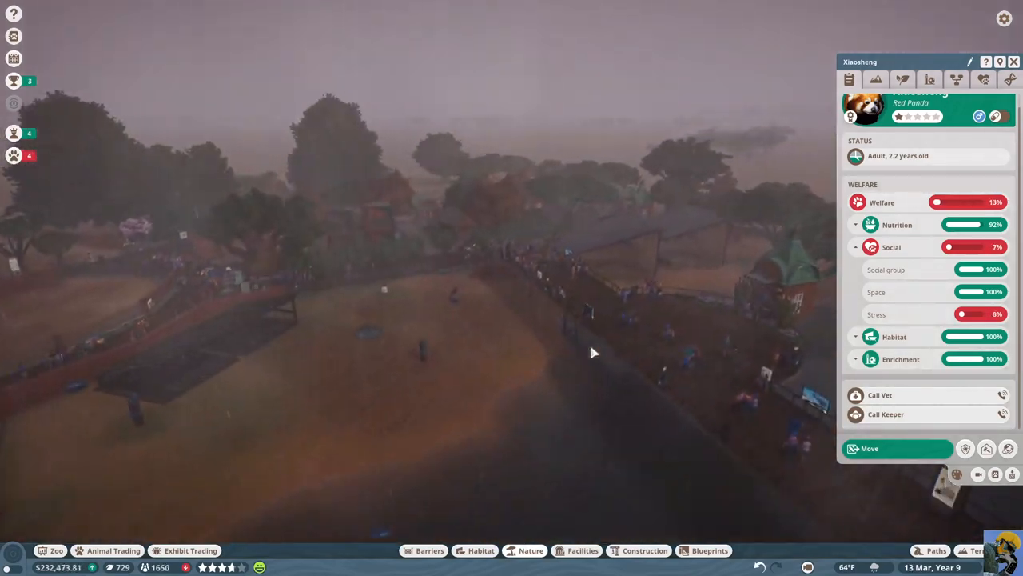
Place Classic Building 03 beside the path and a fountain scene at the junction
click(1011, 61)
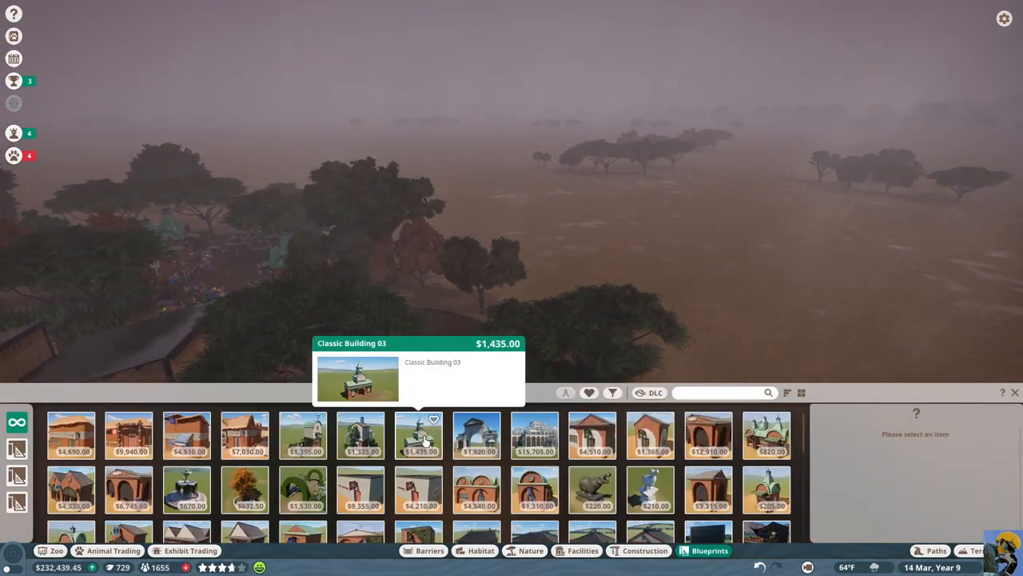
click(418, 435)
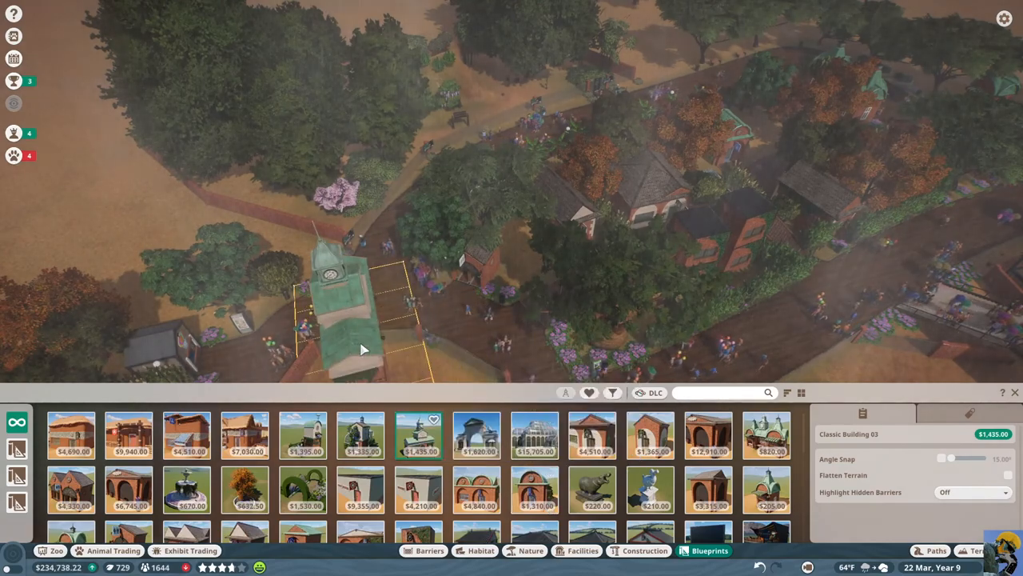
click(186, 497)
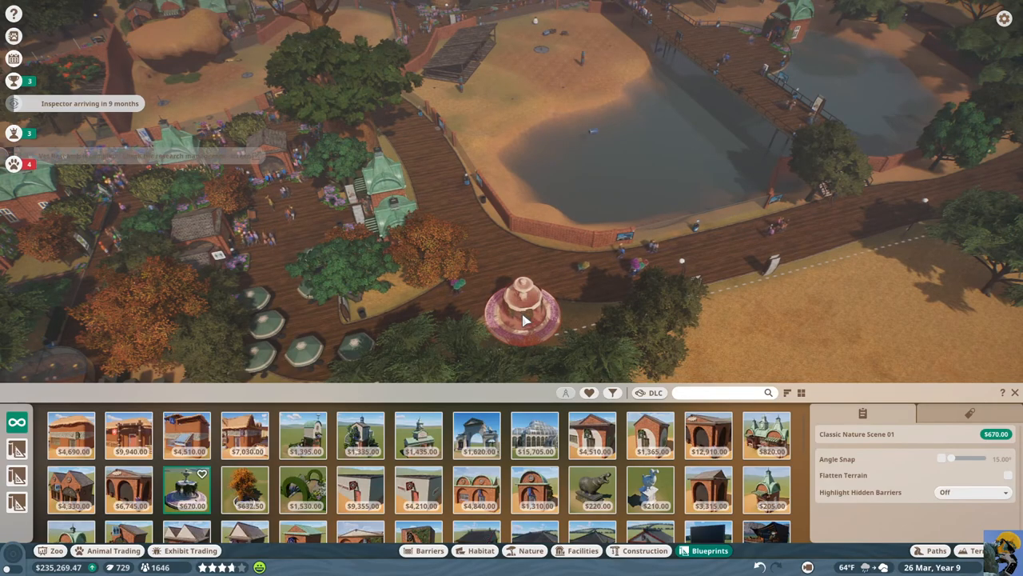
click(521, 321)
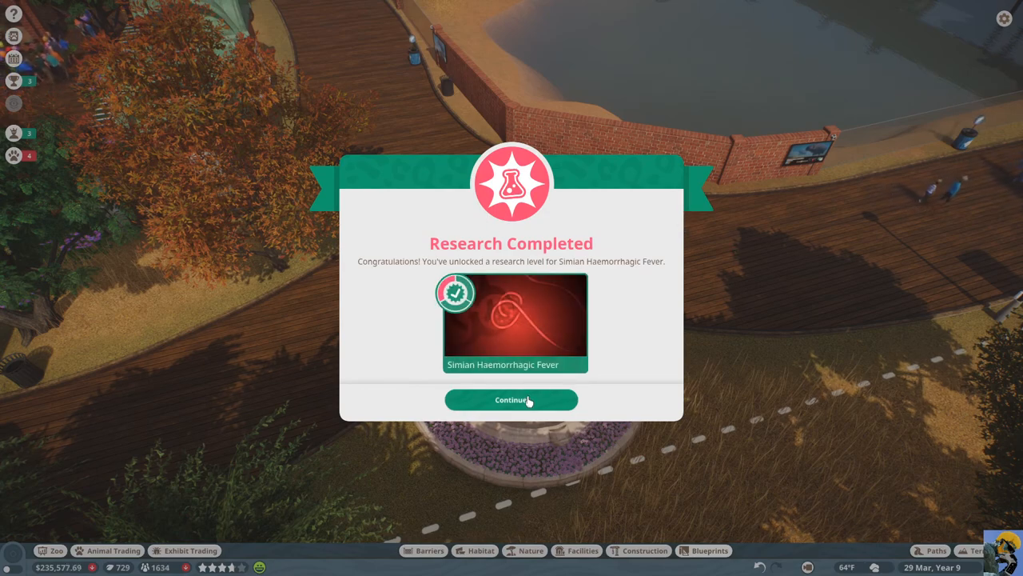
Dismiss the Simian Haemorrhagic Fever research notice and scroll through vet research progress
click(511, 400)
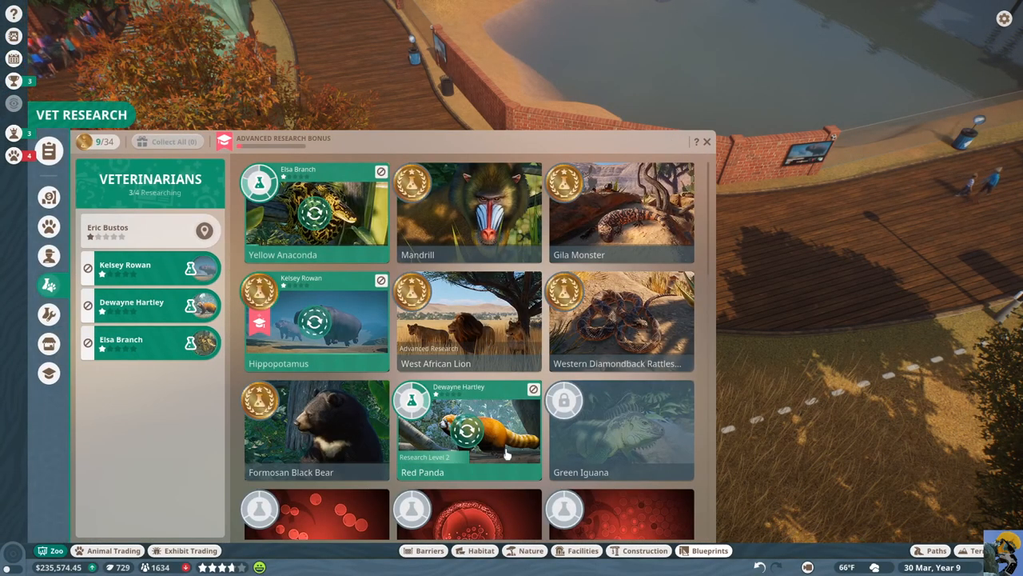
mouse_move(604, 415)
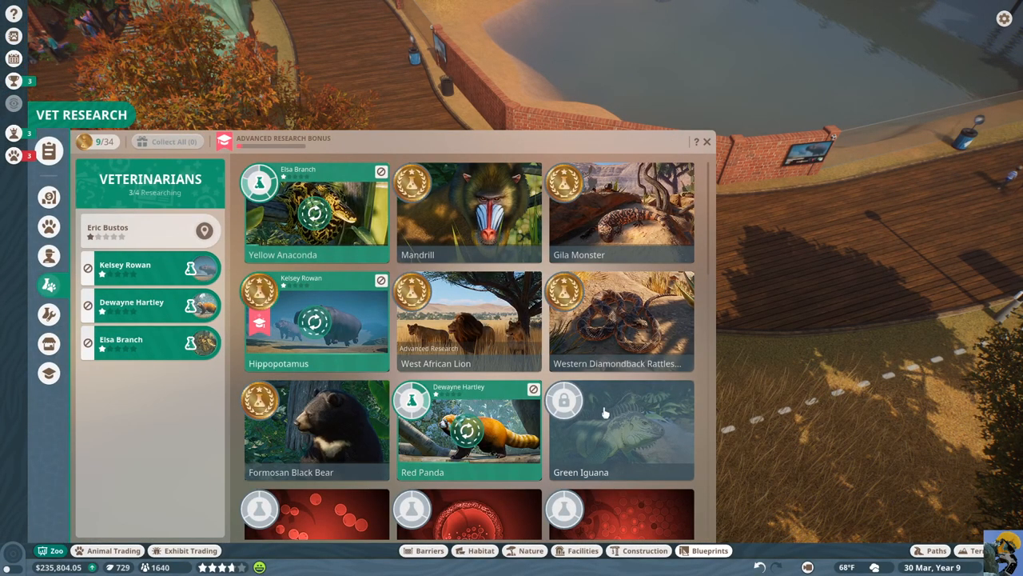
scroll(down, 3)
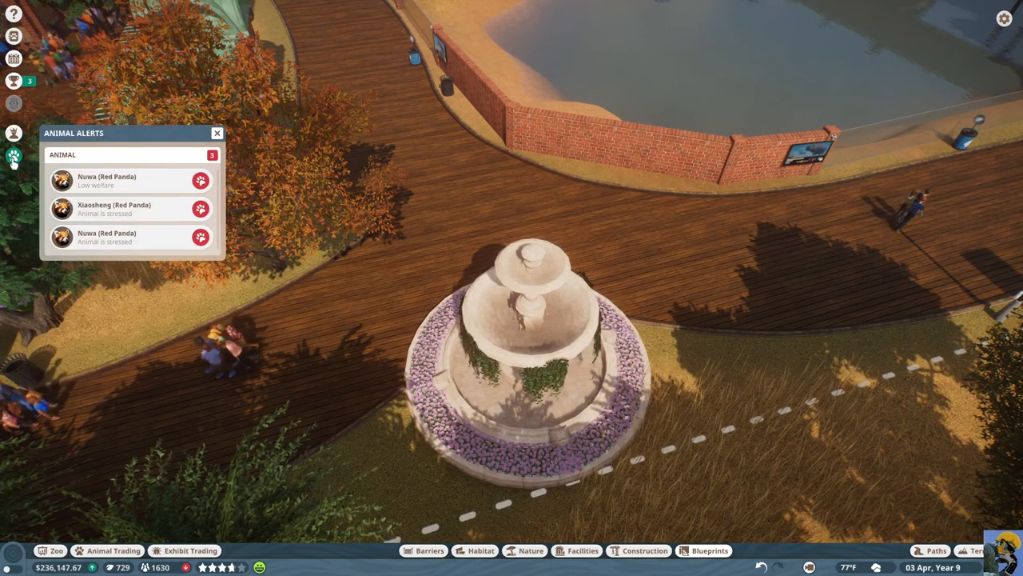
Close the animal alerts and switch the heatmap to security and crime
click(216, 133)
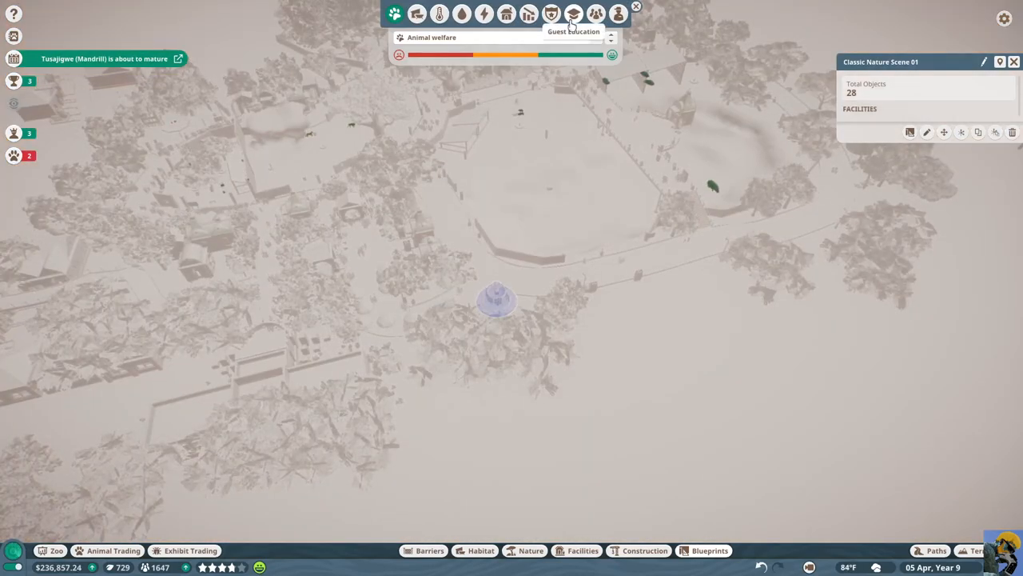
mouse_move(452, 13)
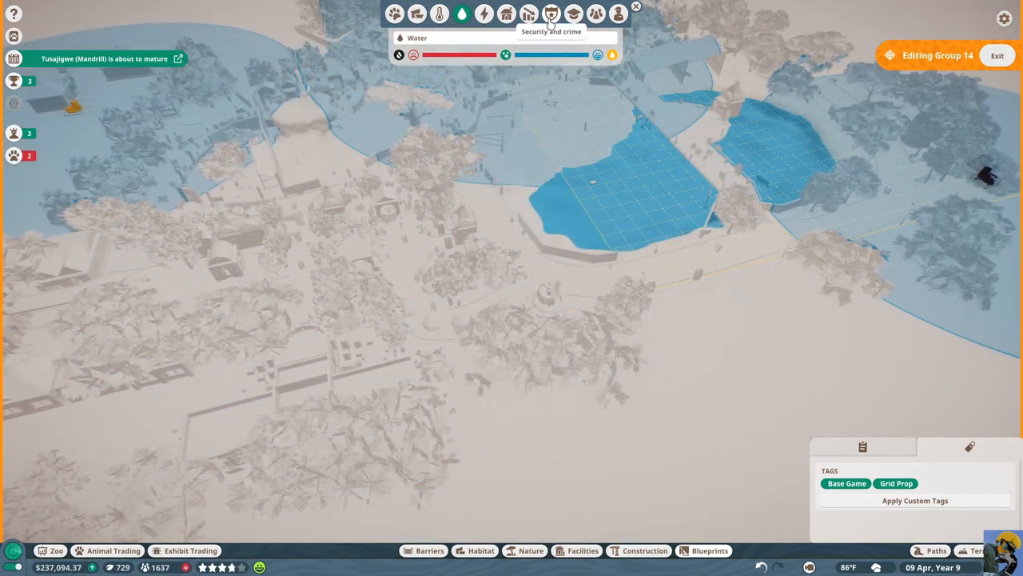
click(546, 21)
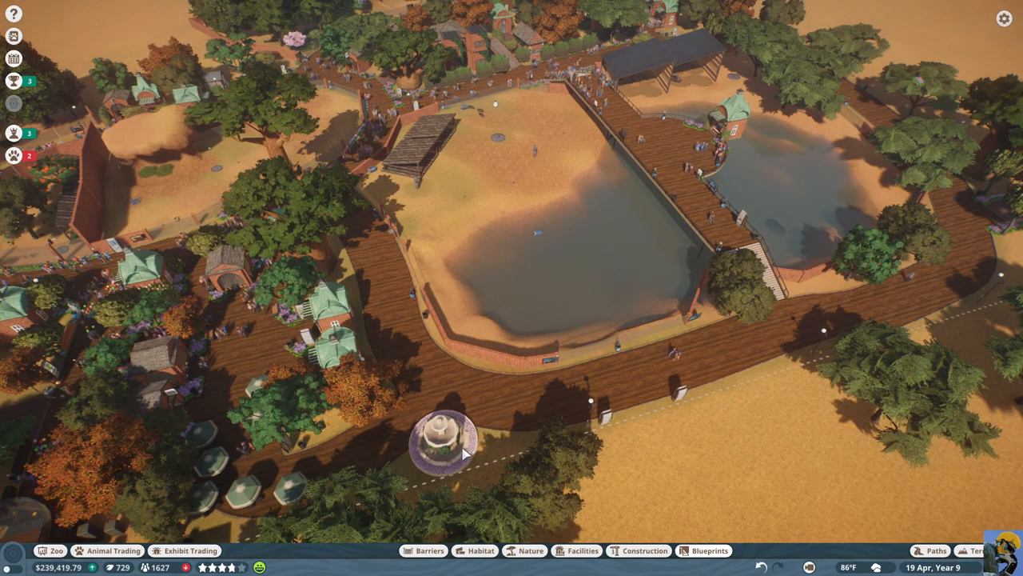
Remove the fountain scene from the junction and briefly browse the blueprints catalogue
click(438, 447)
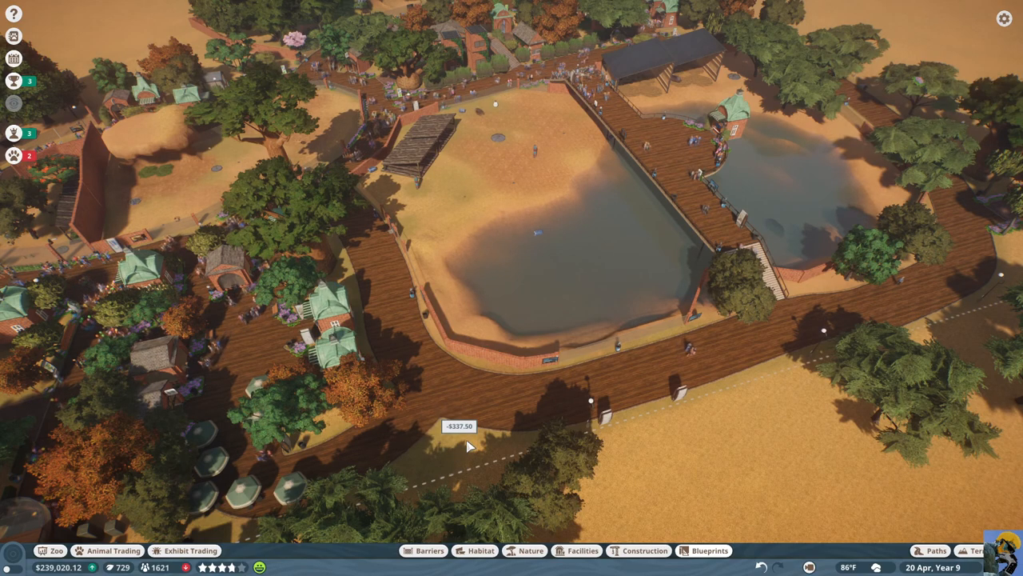
click(708, 550)
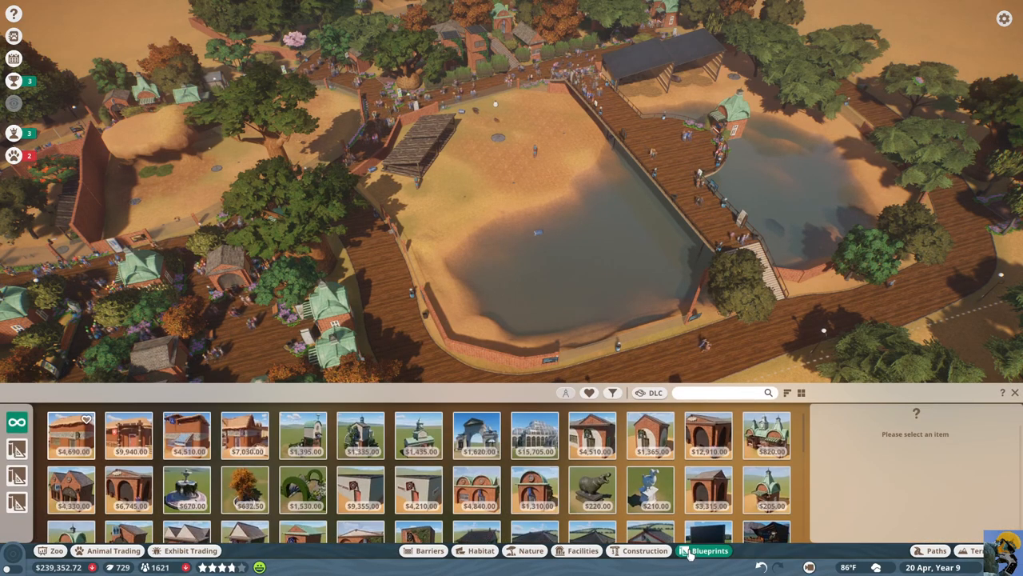
click(590, 500)
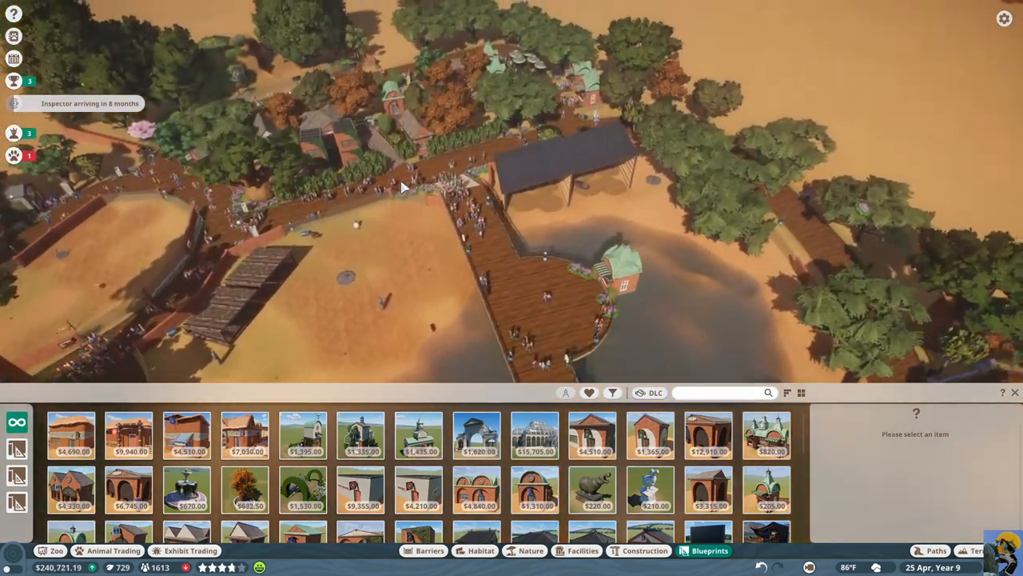
click(707, 550)
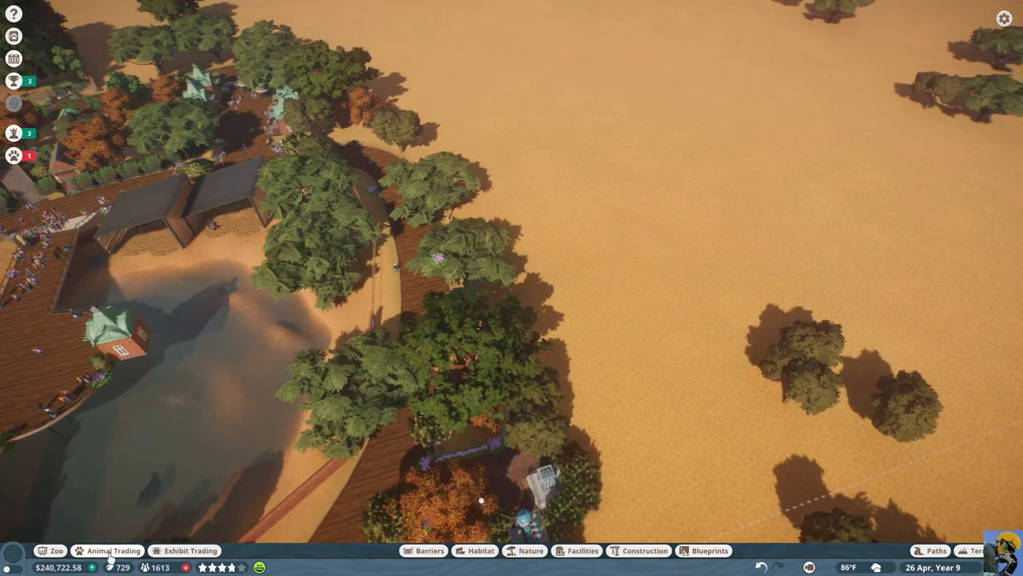
Open the Animal Market and switch the Price filter to cash listings
click(112, 550)
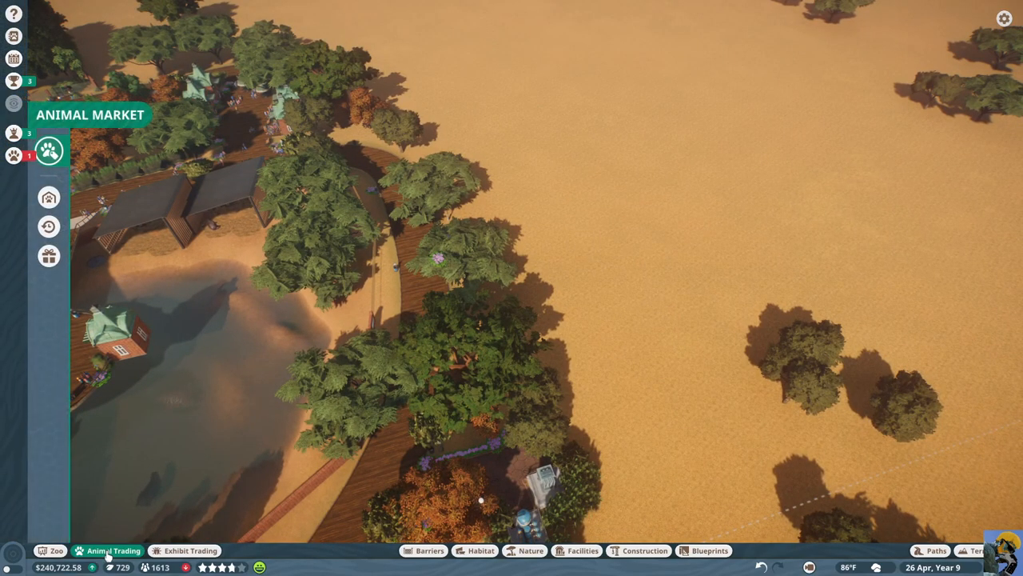
click(114, 550)
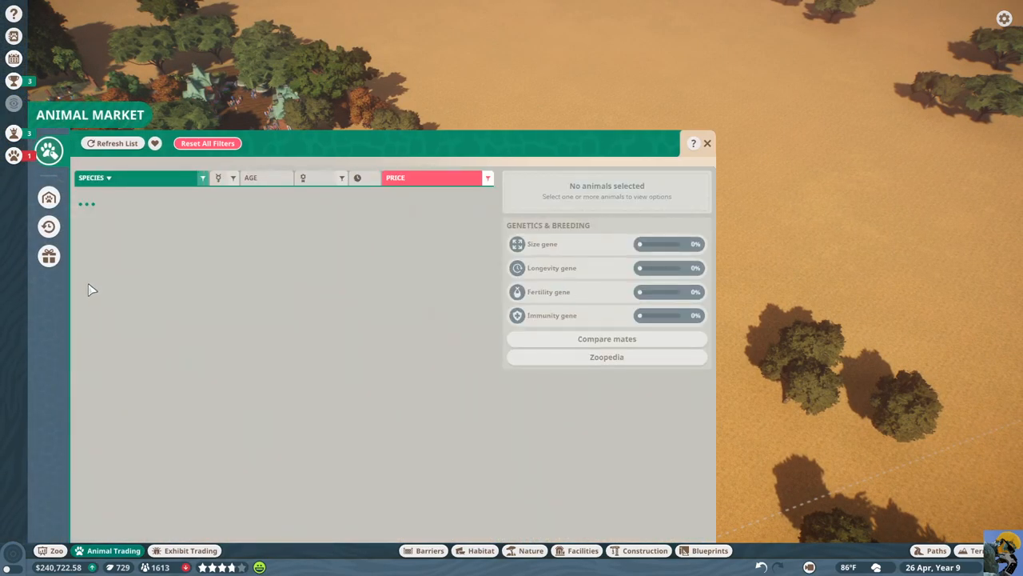
click(112, 143)
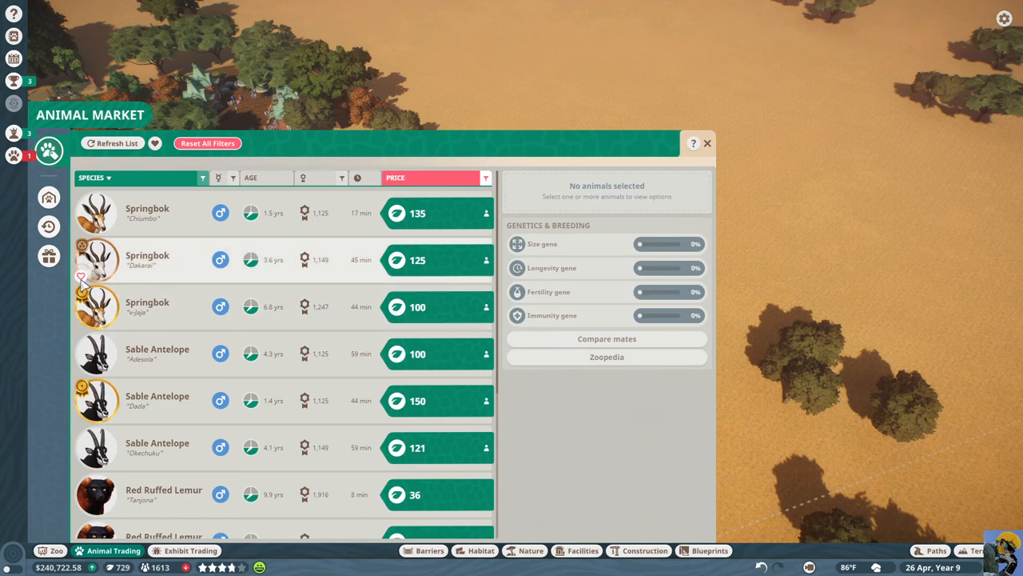
mouse_move(300, 175)
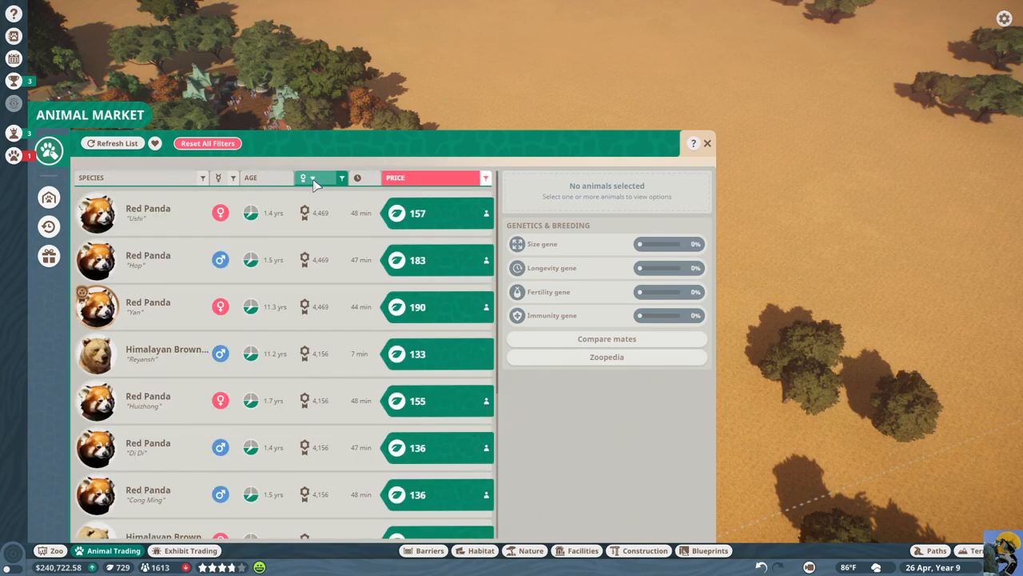
click(484, 177)
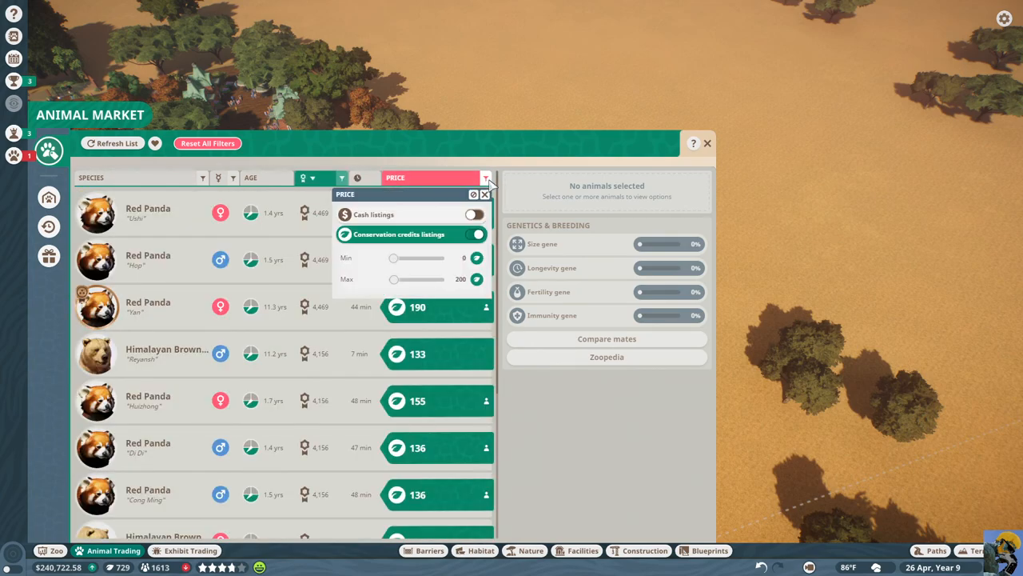
click(474, 214)
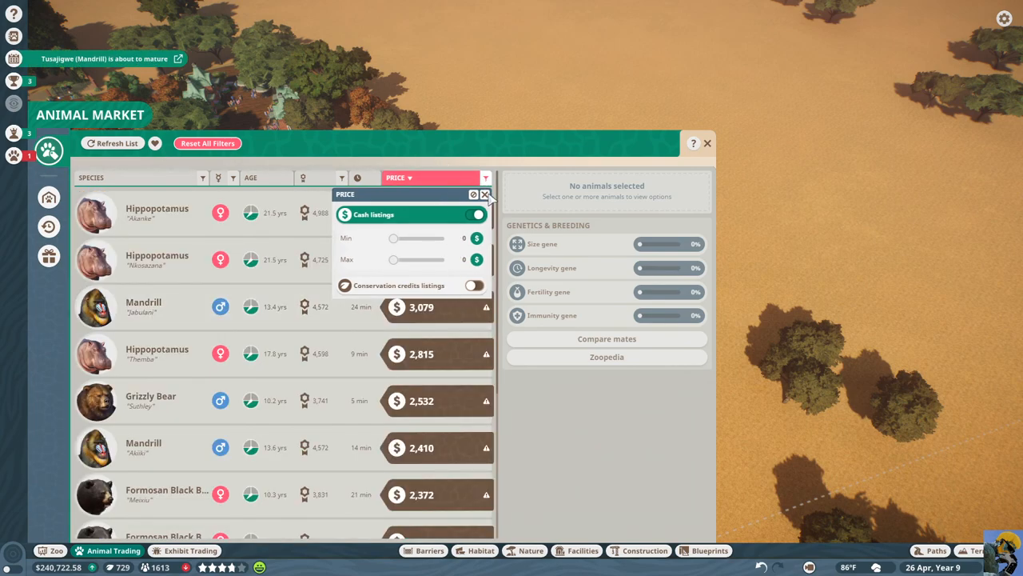
click(485, 194)
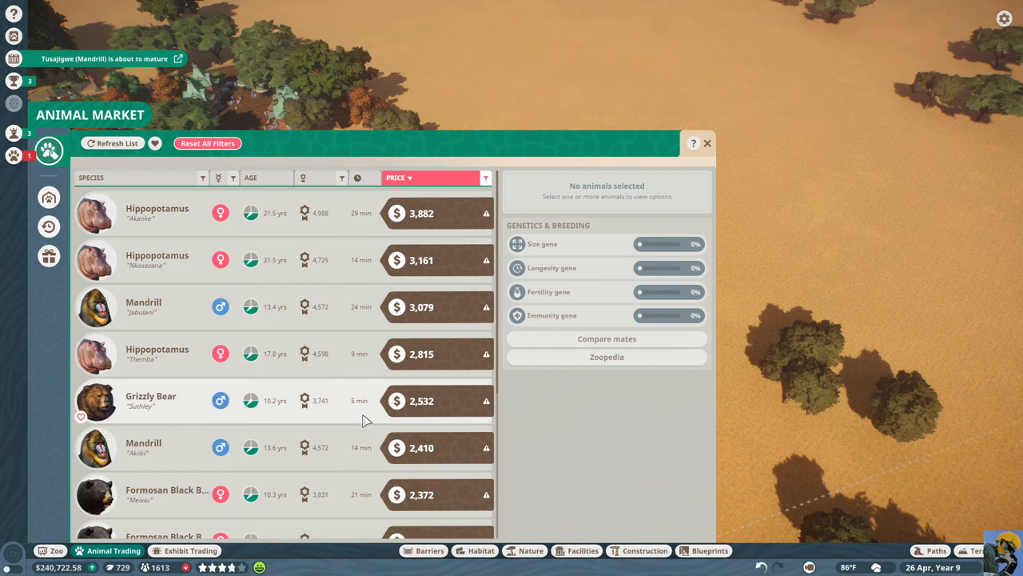
mouse_move(513, 304)
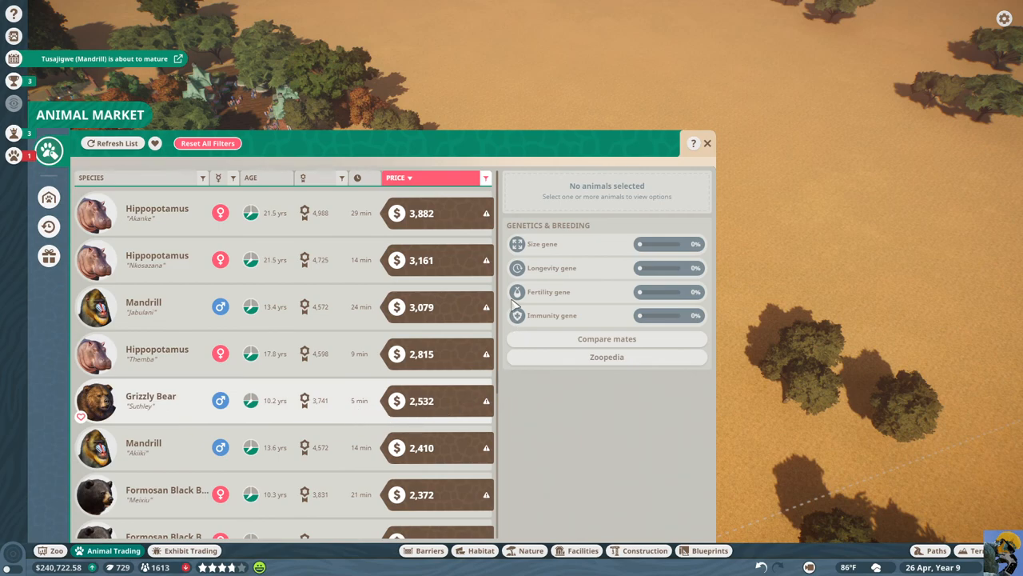
Compare genetics of the female Aardvark, two female Grizzly Bears and the Aldabra Giant Tortoise
scroll(down, 3)
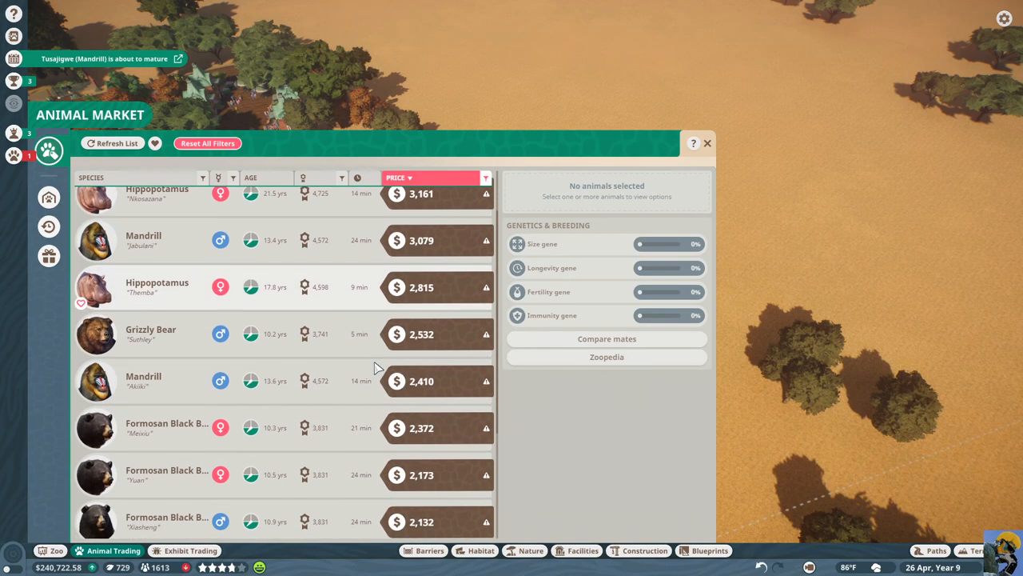
scroll(down, 3)
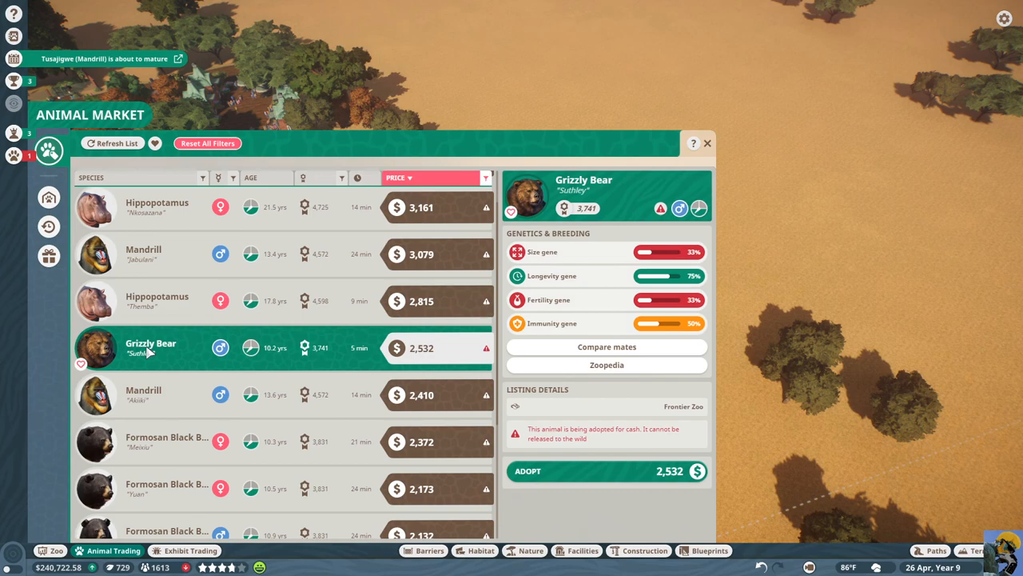
mouse_move(641, 209)
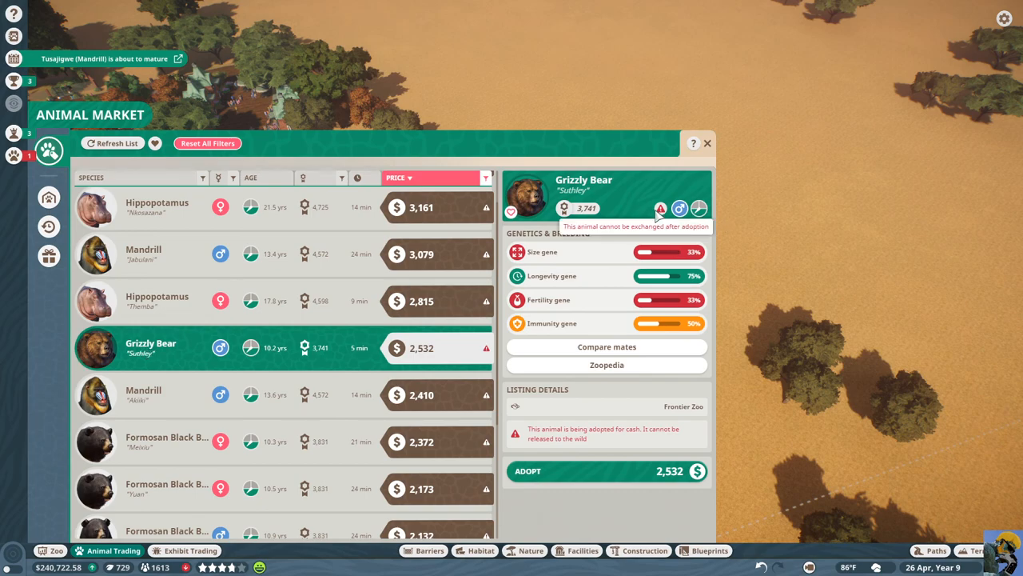
mouse_move(679, 208)
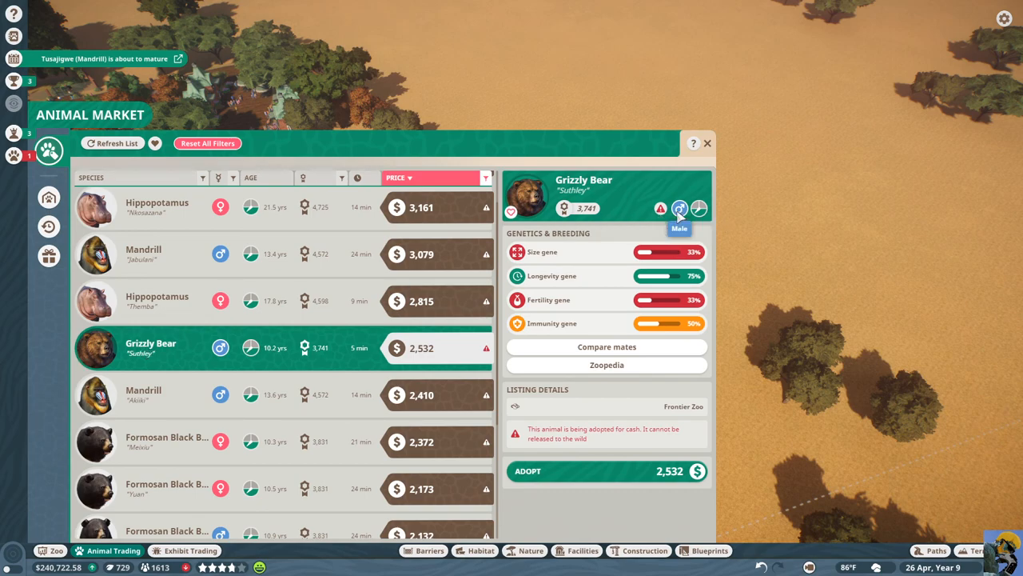
mouse_move(400, 303)
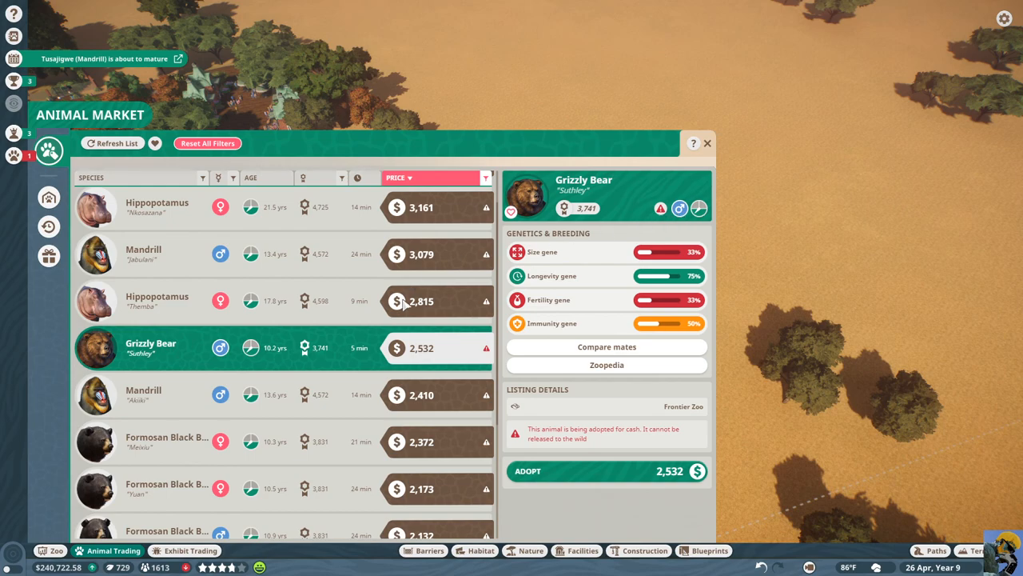
scroll(down, 3)
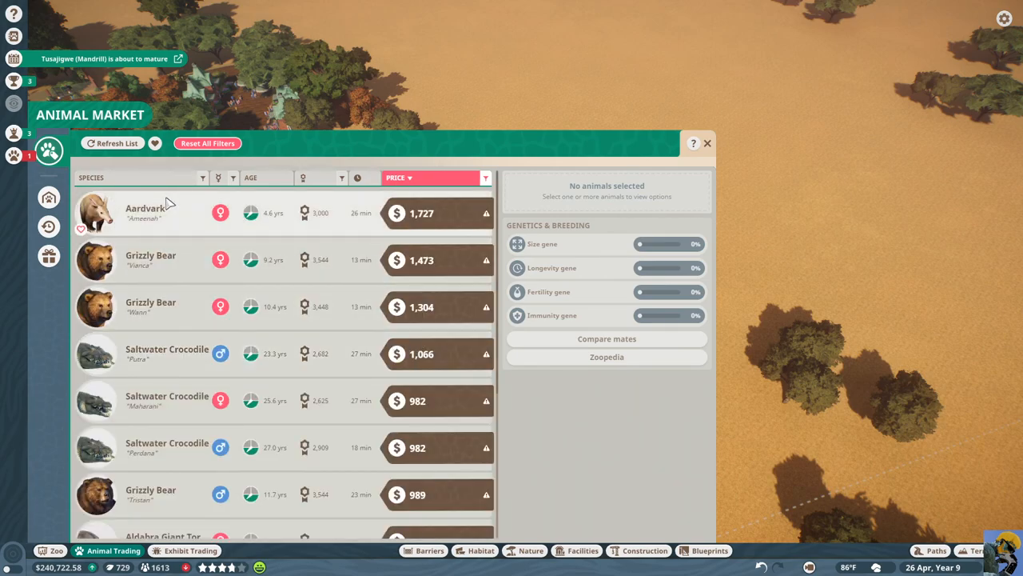
click(148, 212)
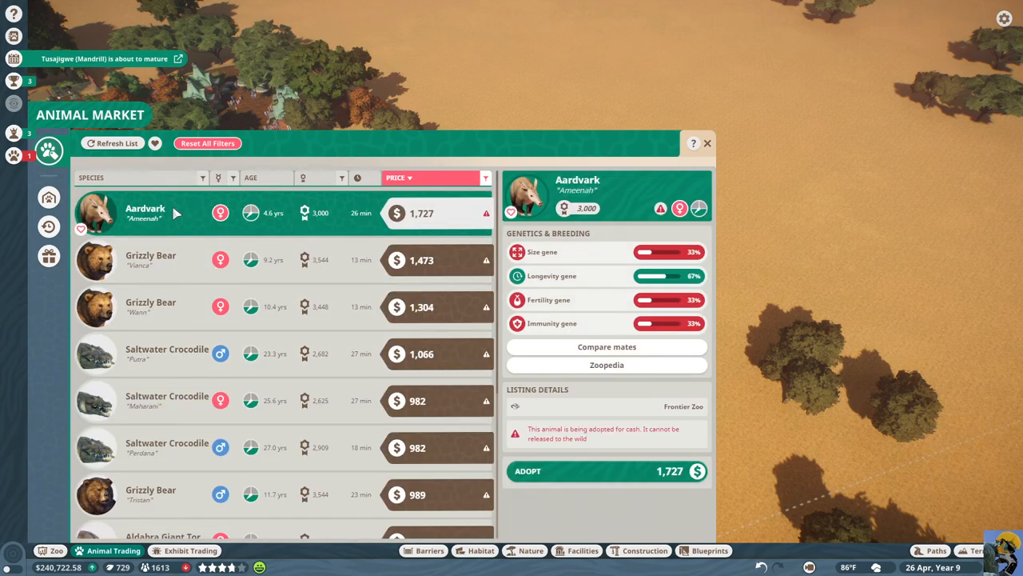
click(152, 260)
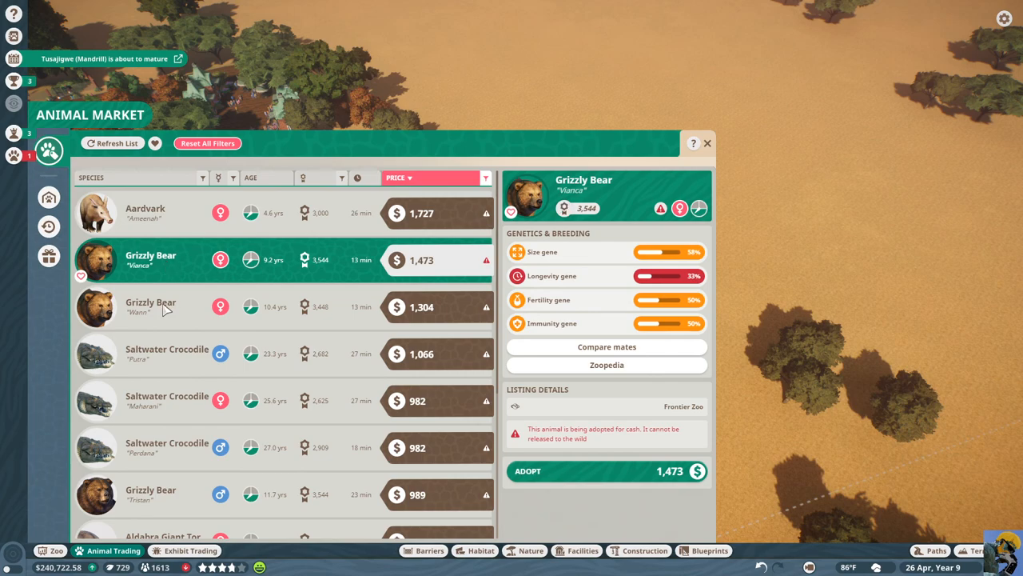
click(160, 307)
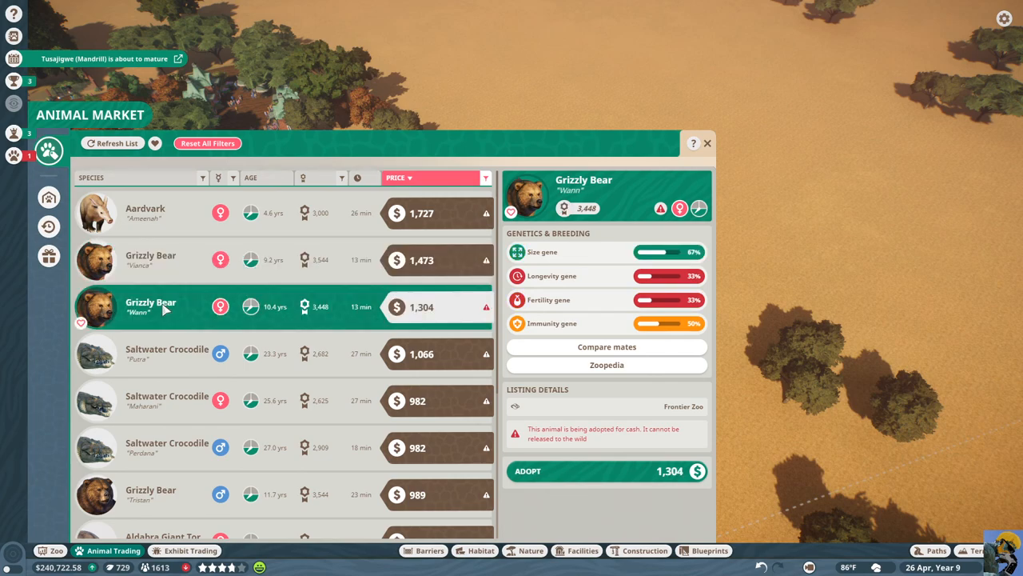
mouse_move(168, 353)
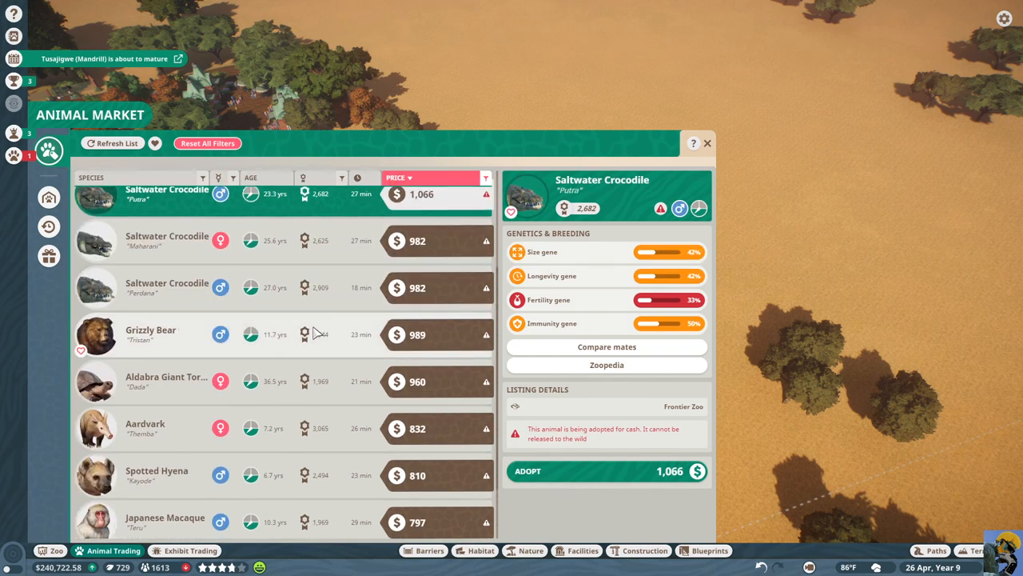
click(168, 381)
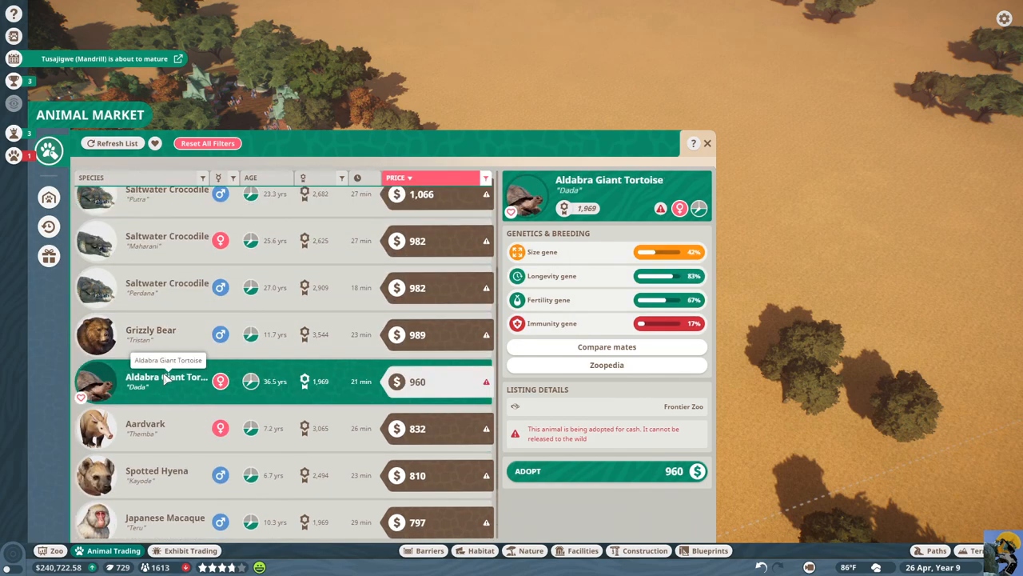
mouse_move(263, 299)
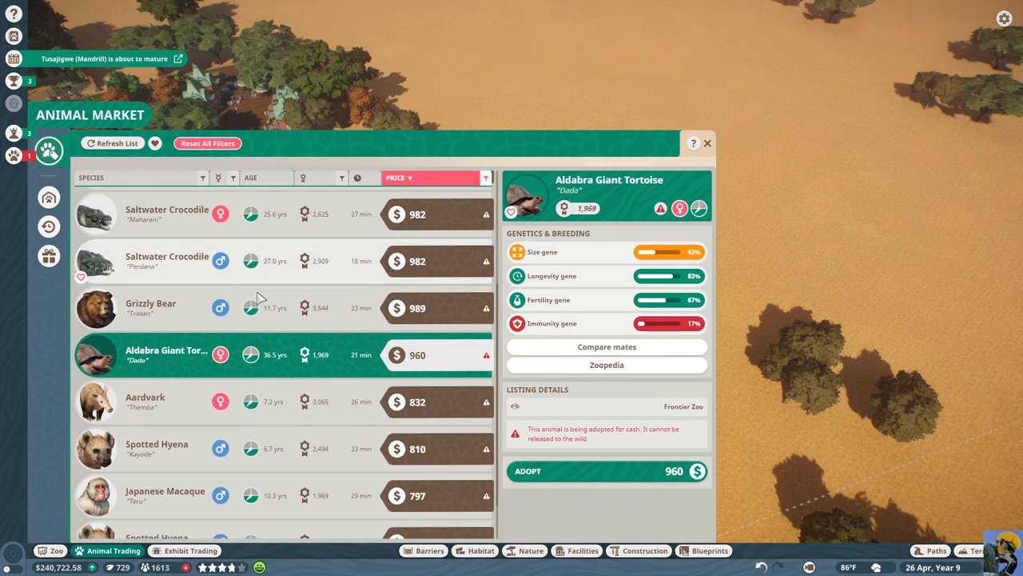
scroll(down, 3)
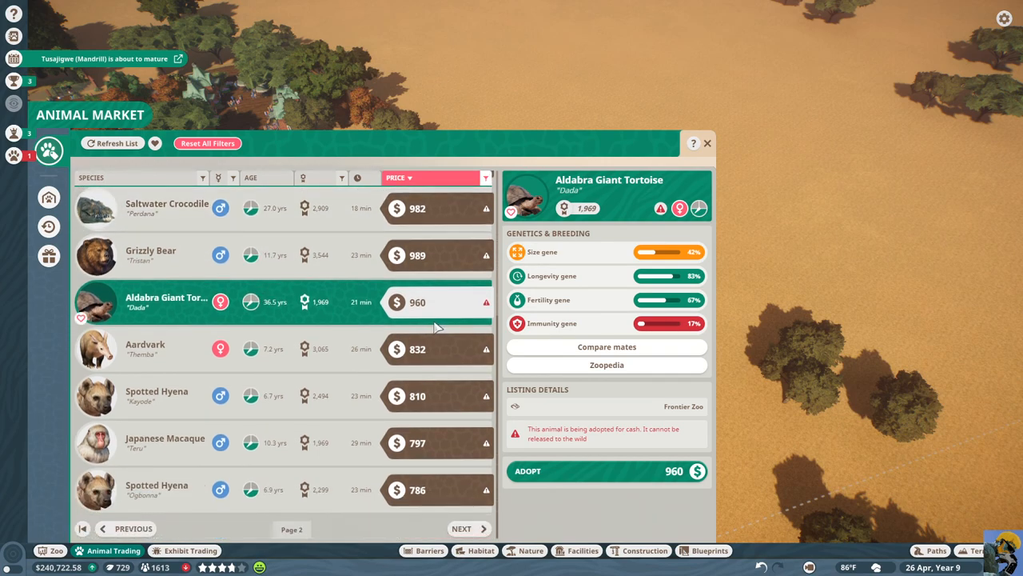
mouse_move(617, 218)
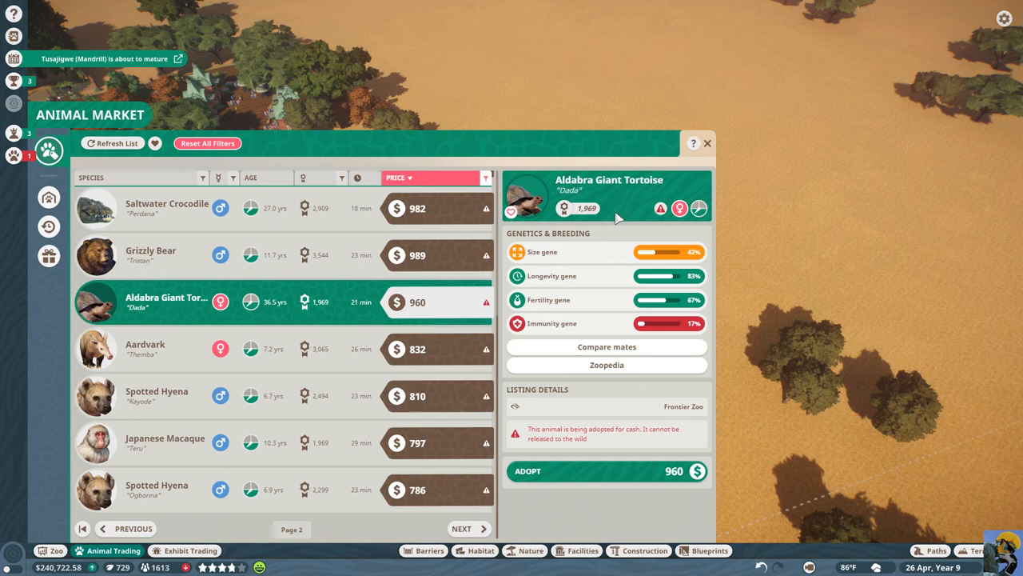
Read the Aldabra Giant Tortoise's Zoopedia habitat requirements and species data
click(606, 364)
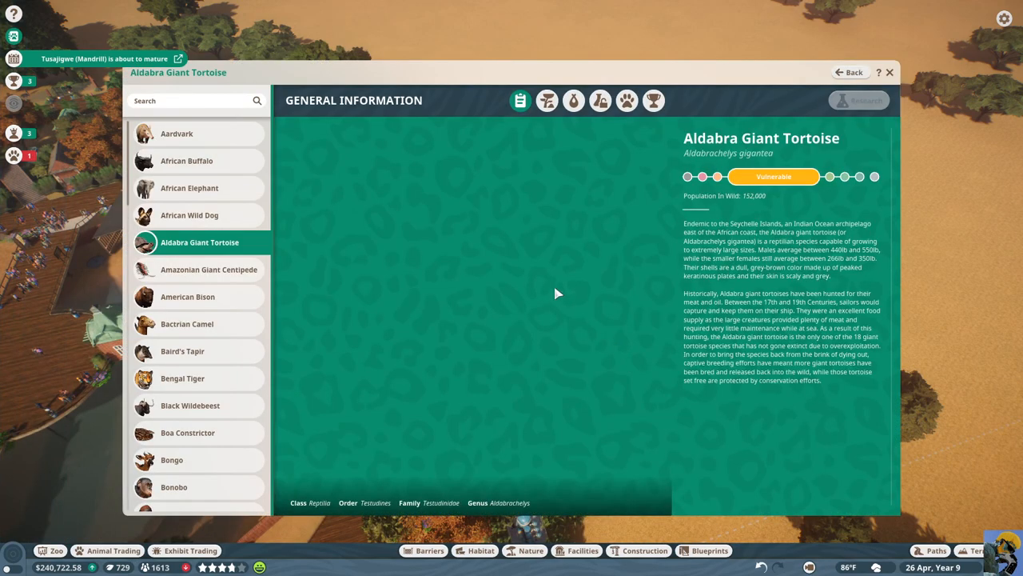
click(547, 99)
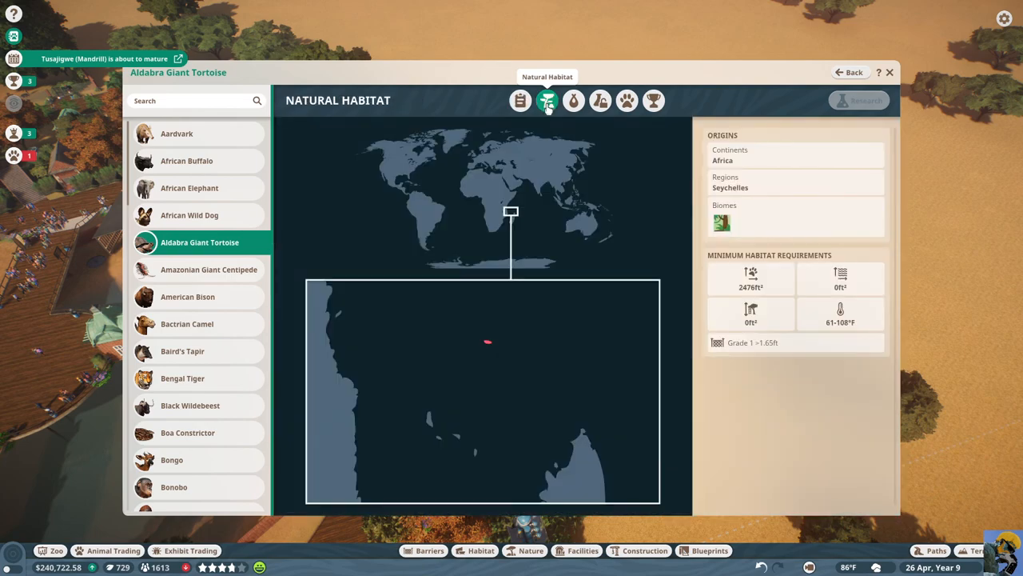
mouse_move(863, 290)
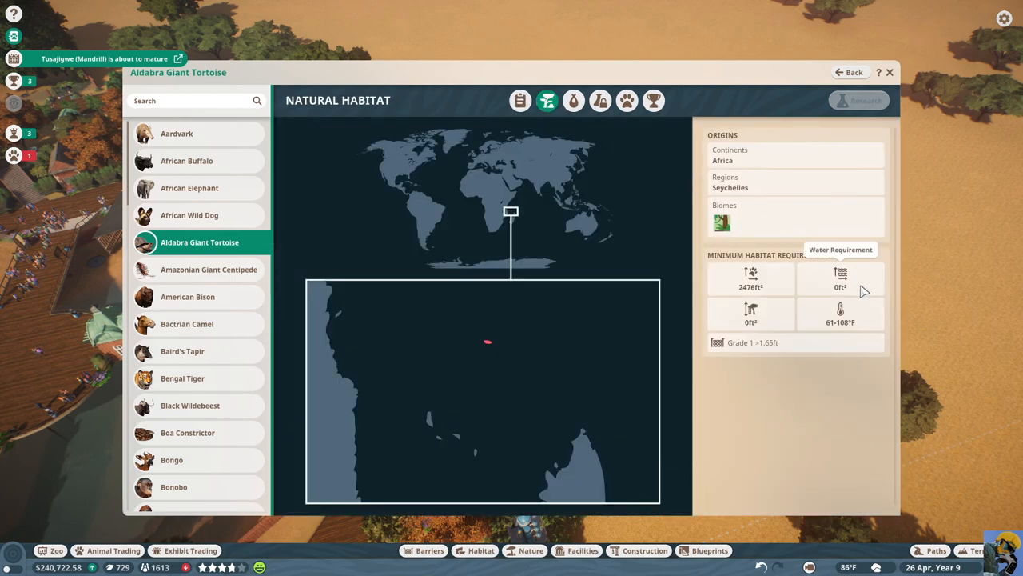
mouse_move(837, 291)
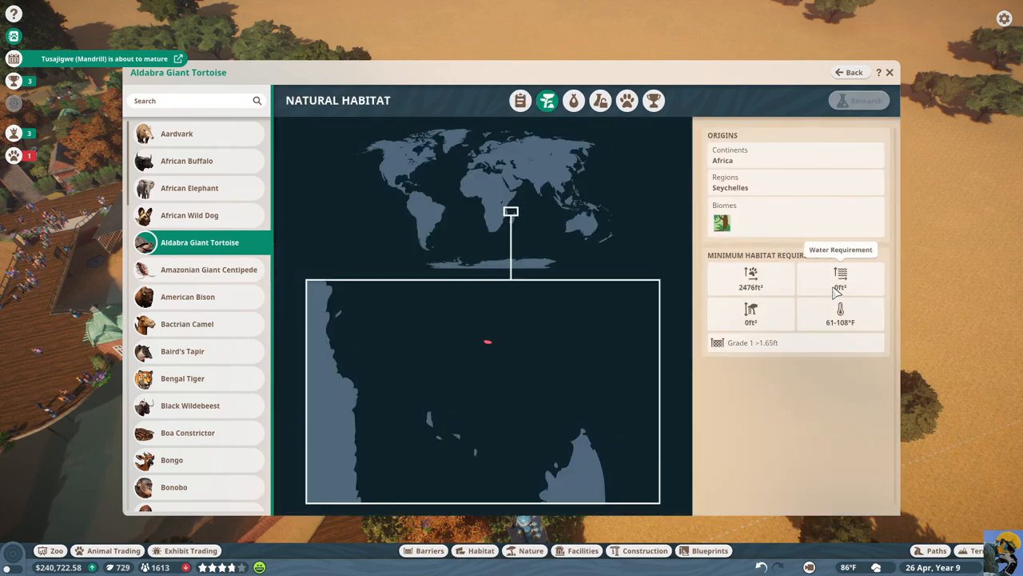
mouse_move(842, 280)
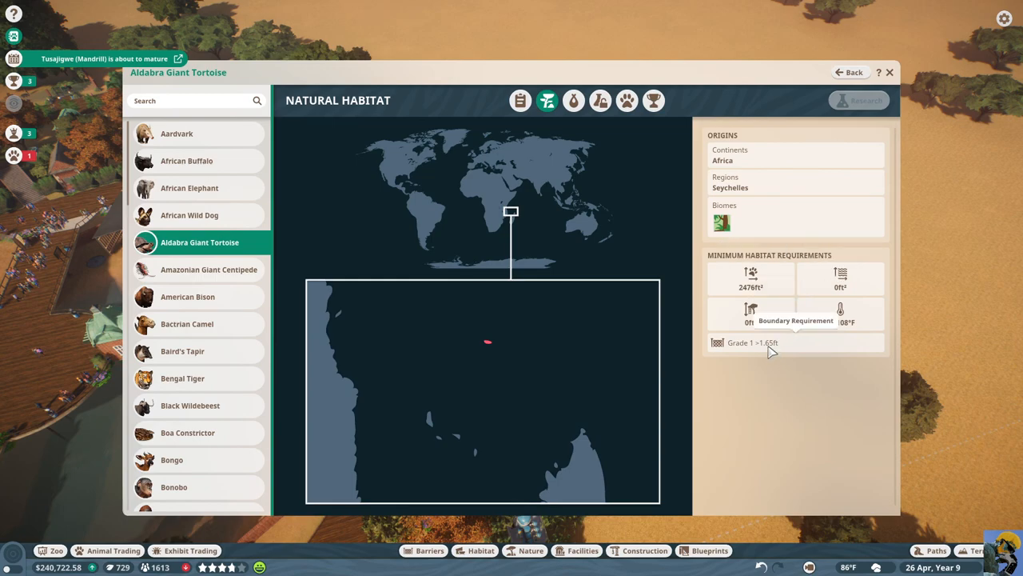
mouse_move(748, 221)
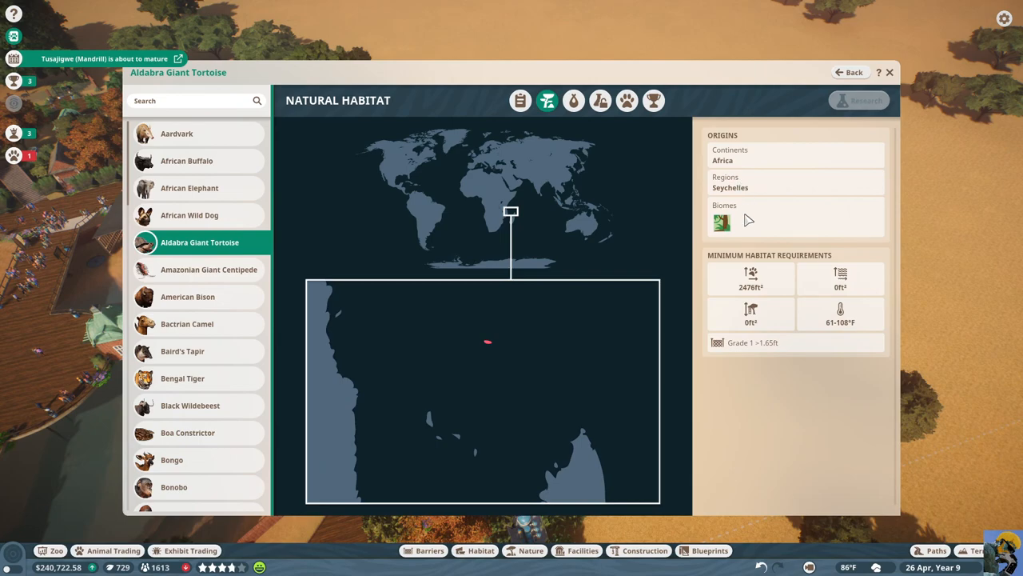
click(576, 100)
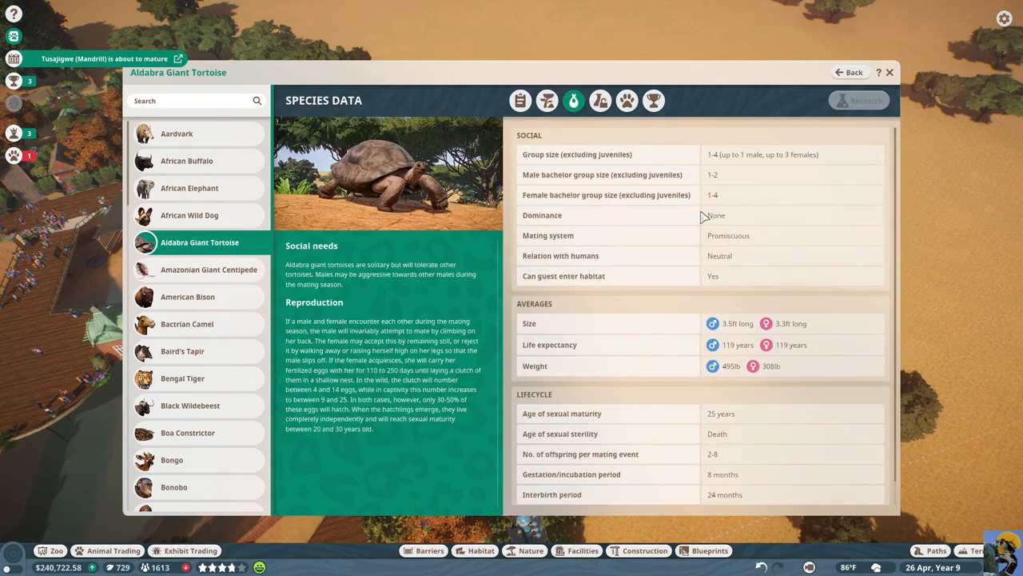
scroll(down, 3)
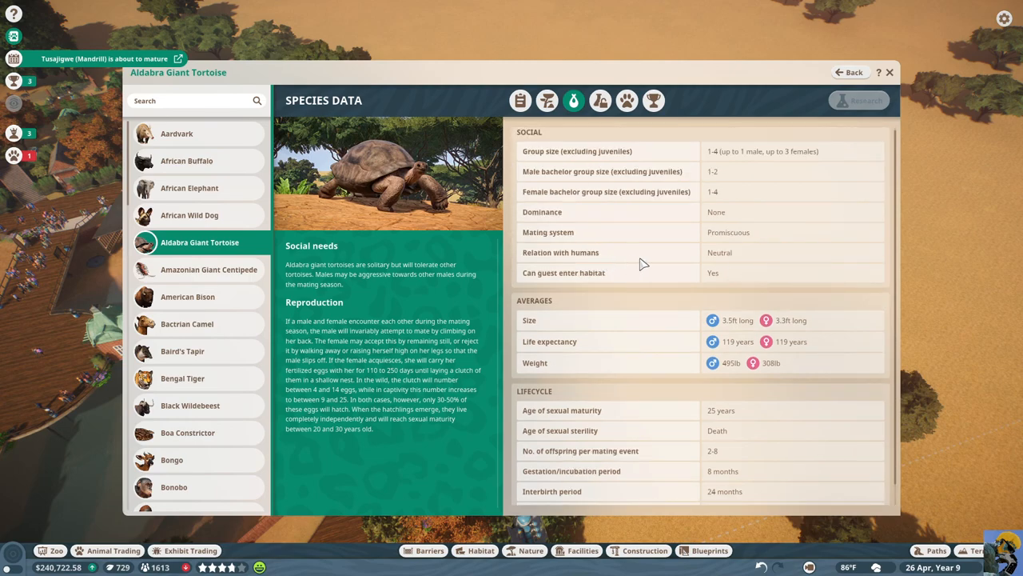
mouse_move(733, 262)
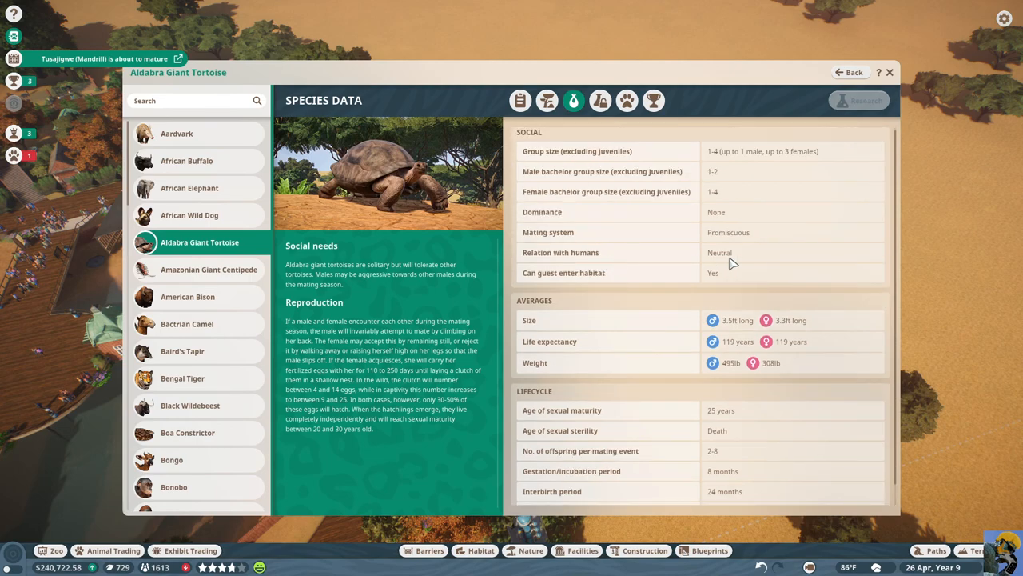
mouse_move(727, 286)
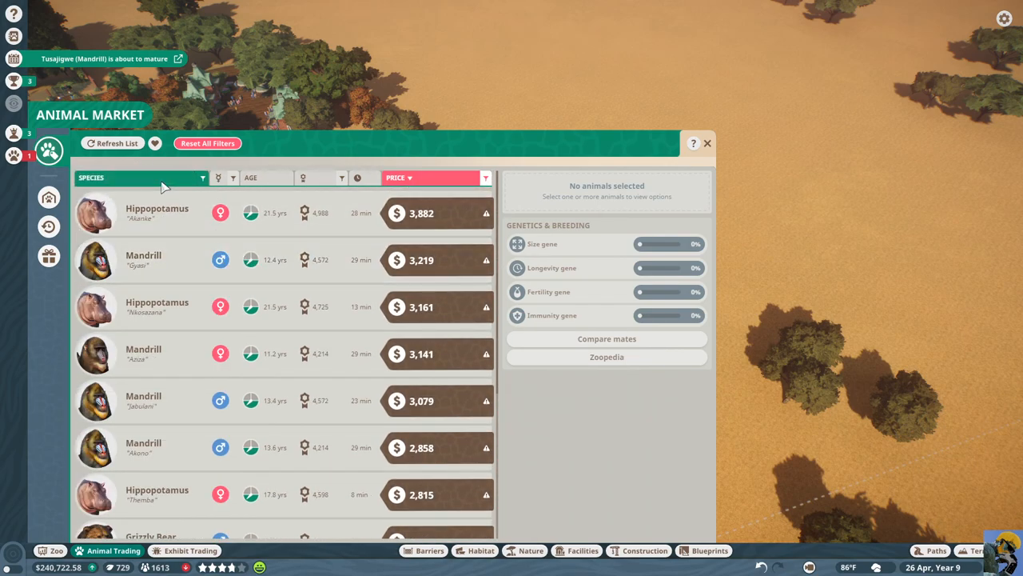
Sort by species, filter to Aldabra Giant Tortoise, and open Ameena's $605 listing
click(112, 177)
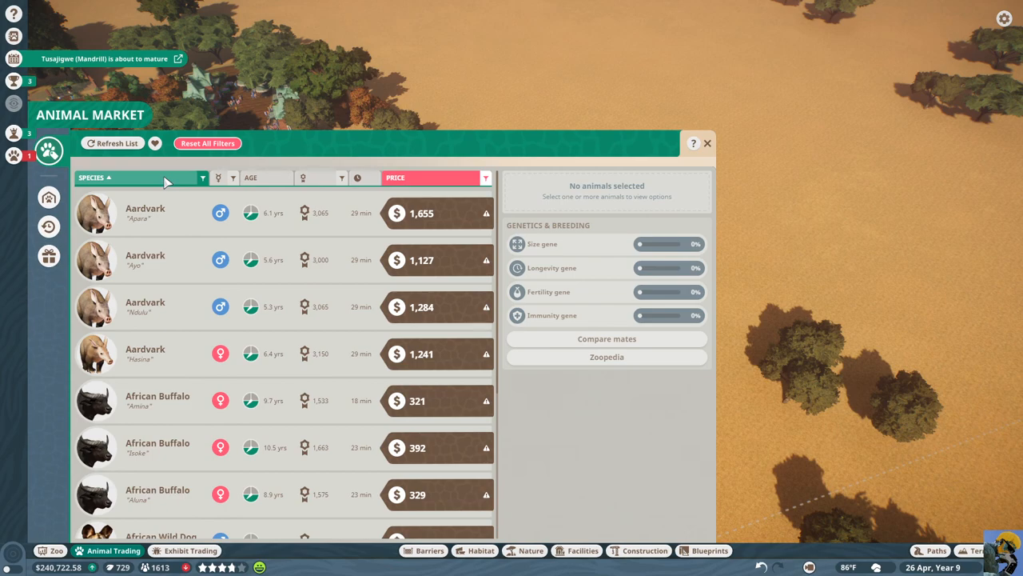
click(204, 178)
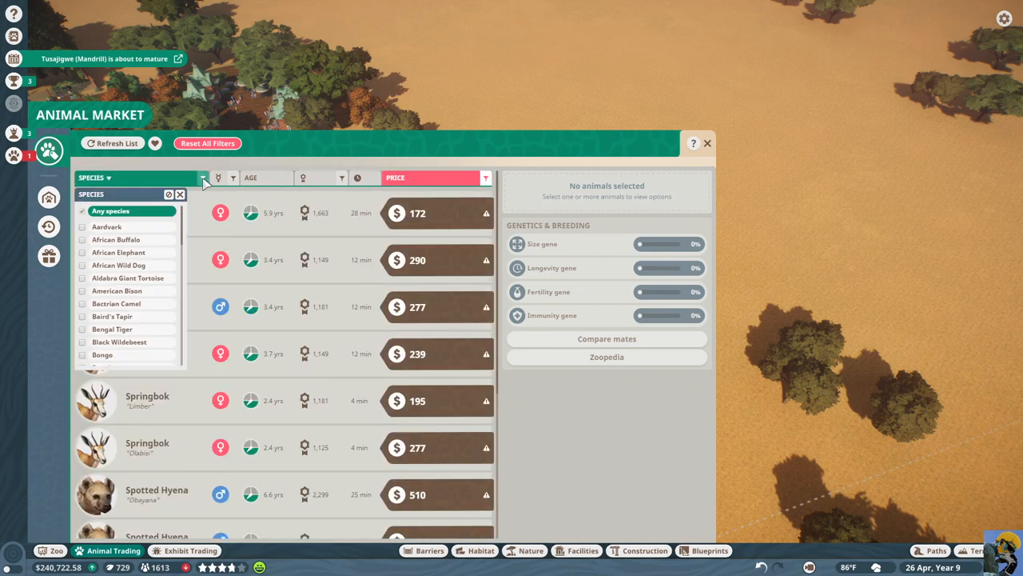
mouse_move(80, 286)
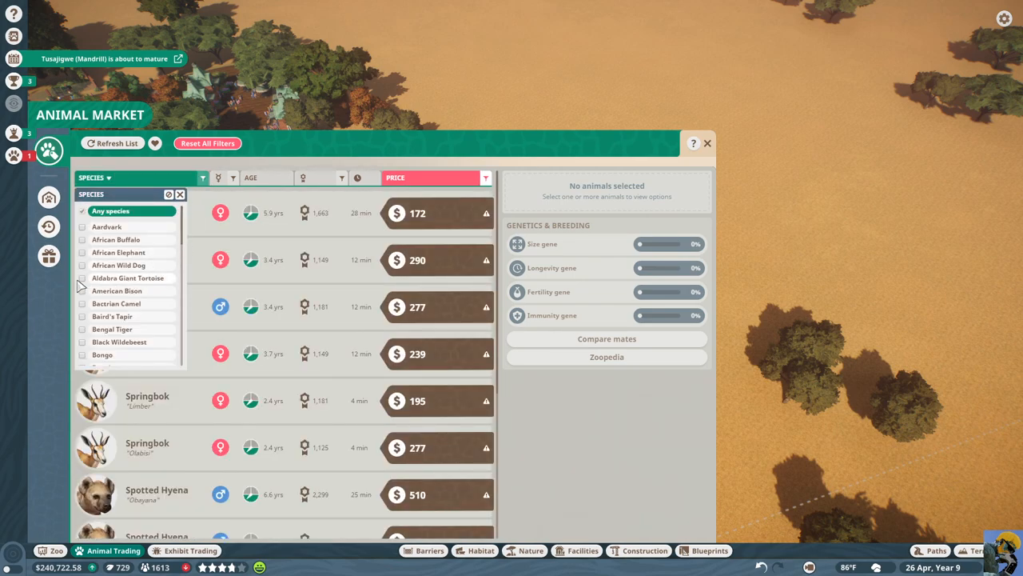
click(83, 277)
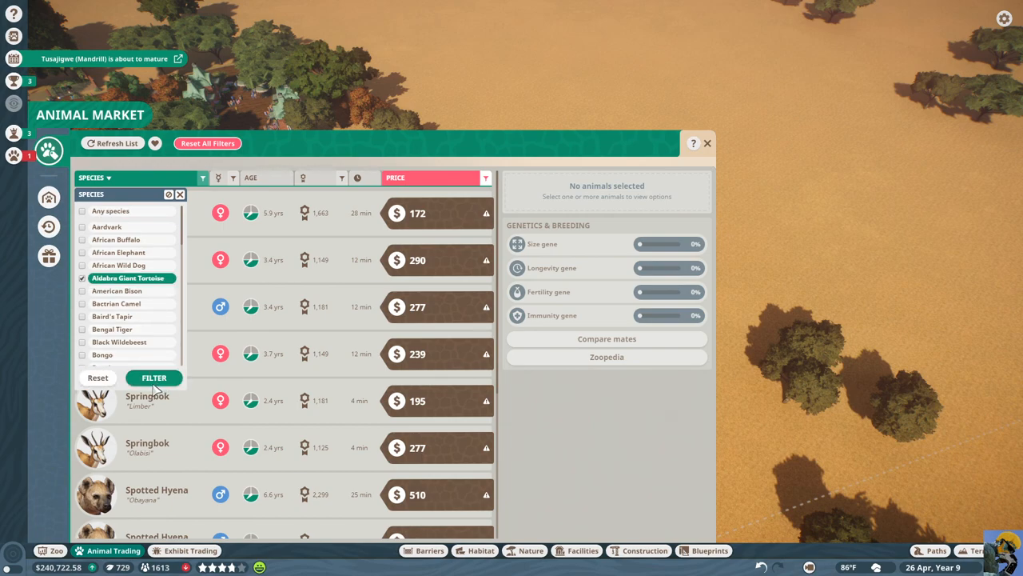
click(154, 378)
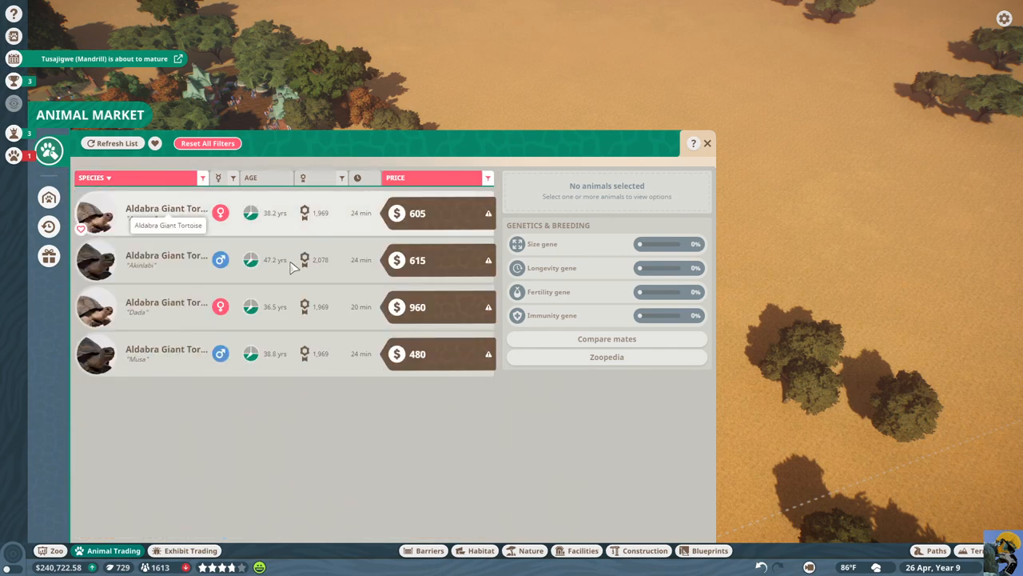
click(166, 212)
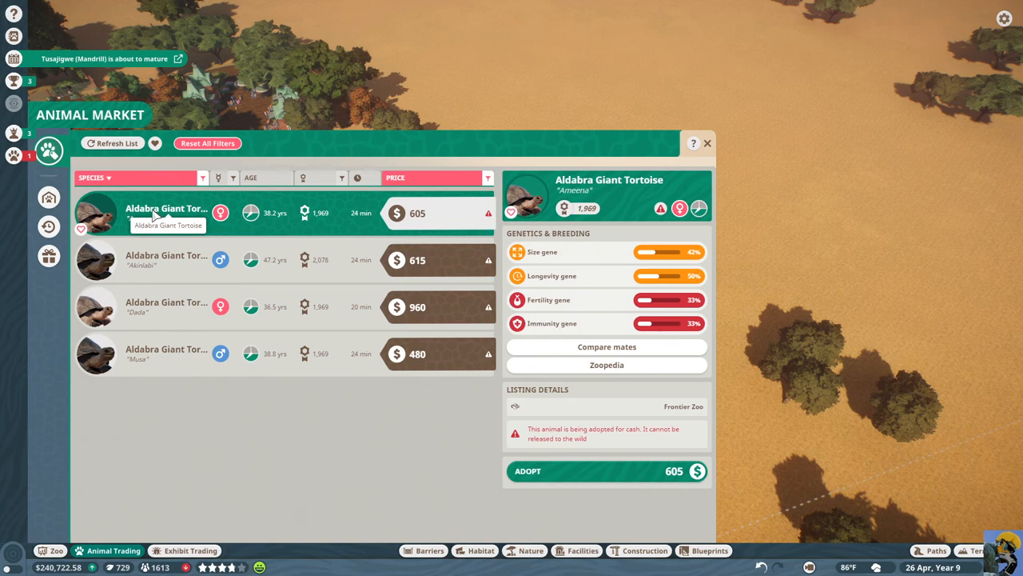
mouse_move(605, 394)
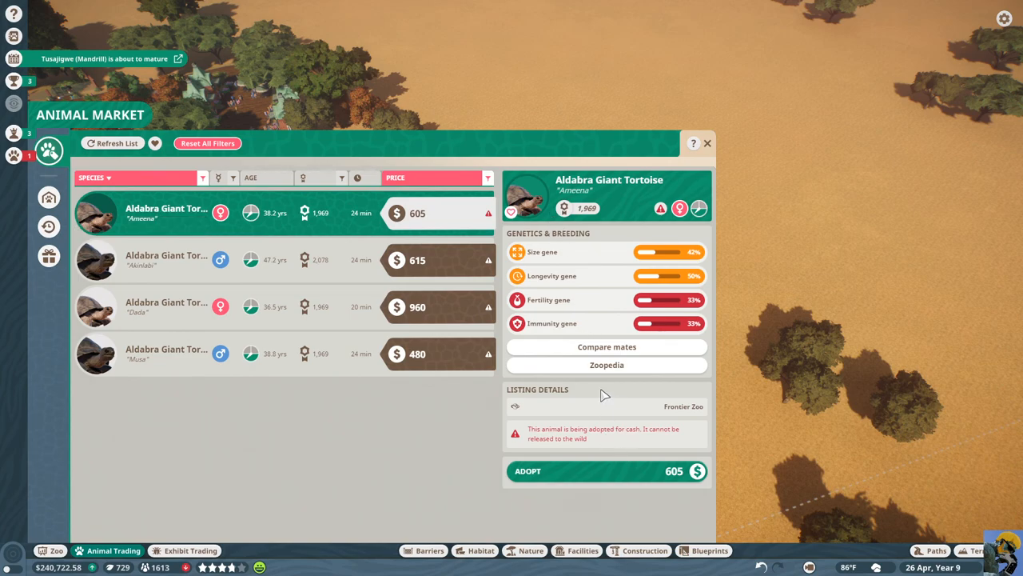
click(607, 365)
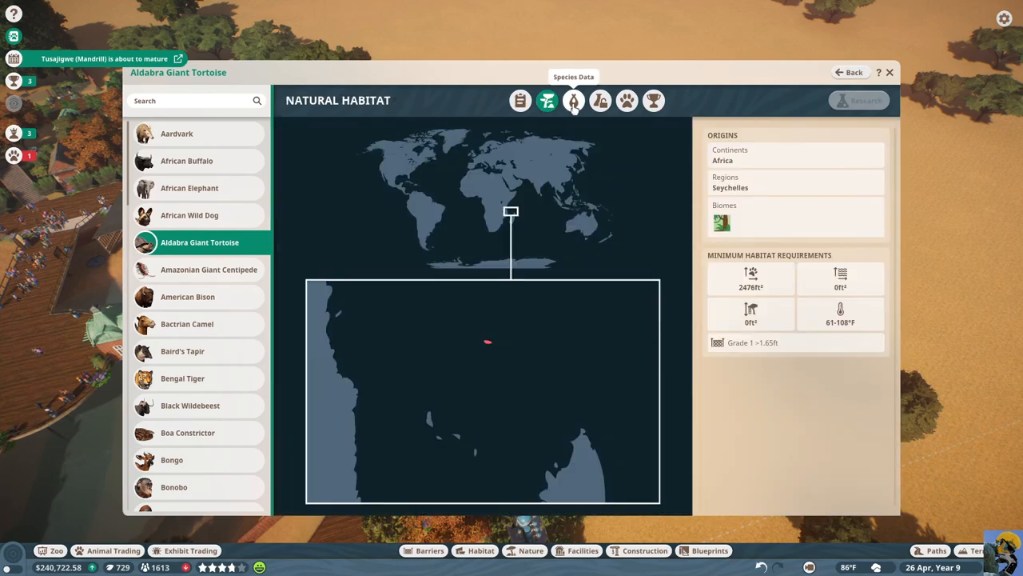
click(573, 100)
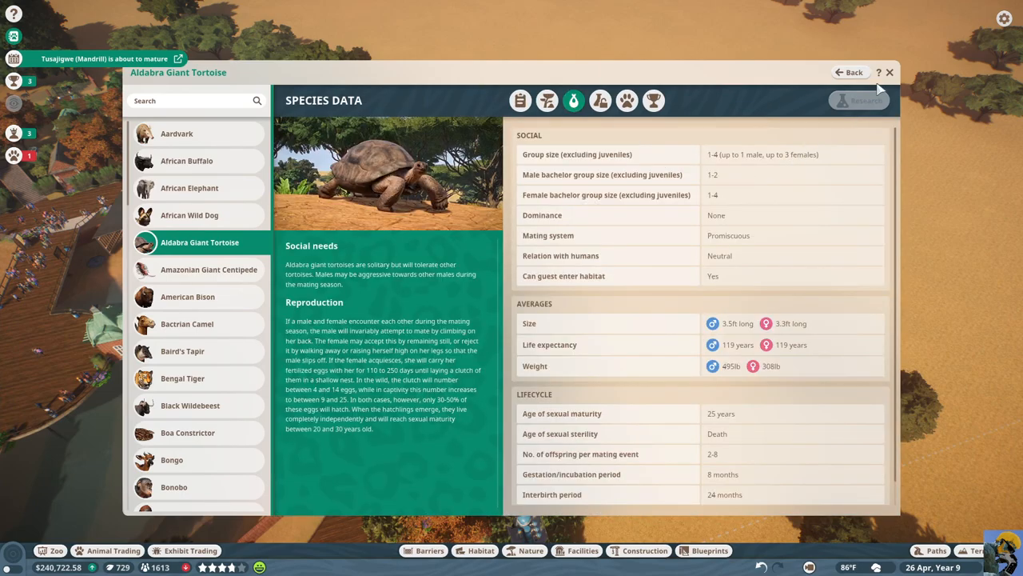
click(888, 73)
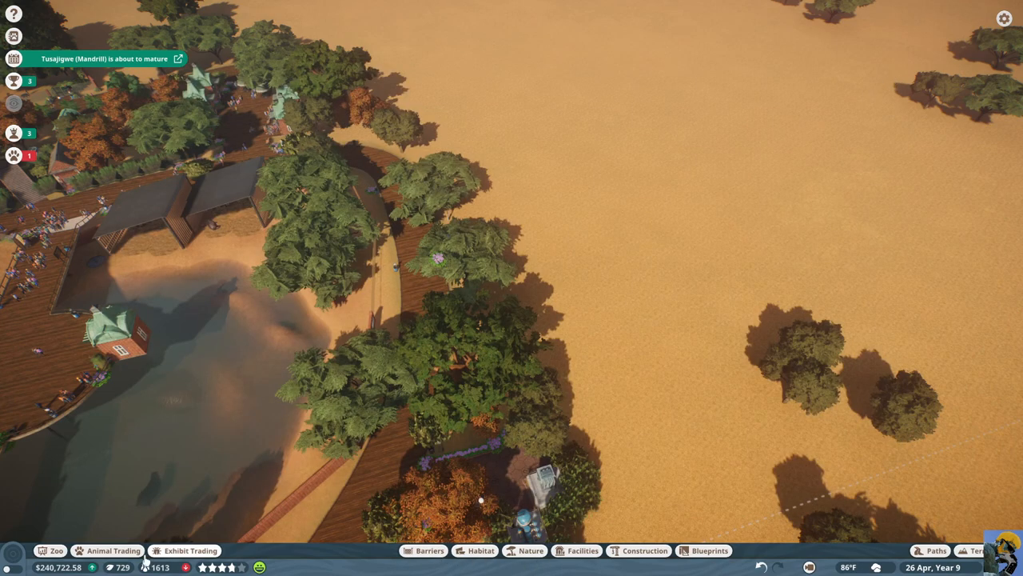
click(114, 550)
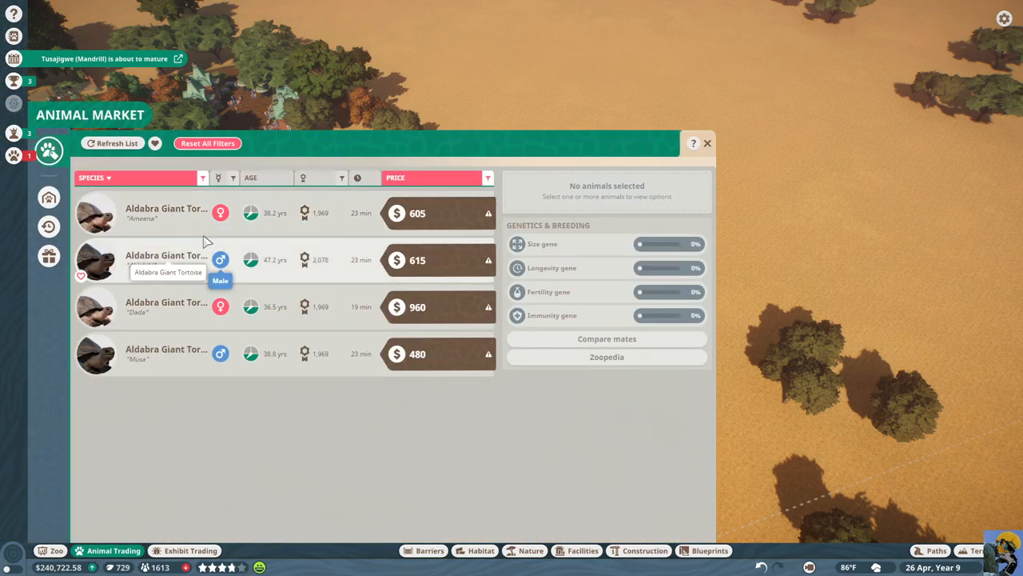
mouse_move(183, 222)
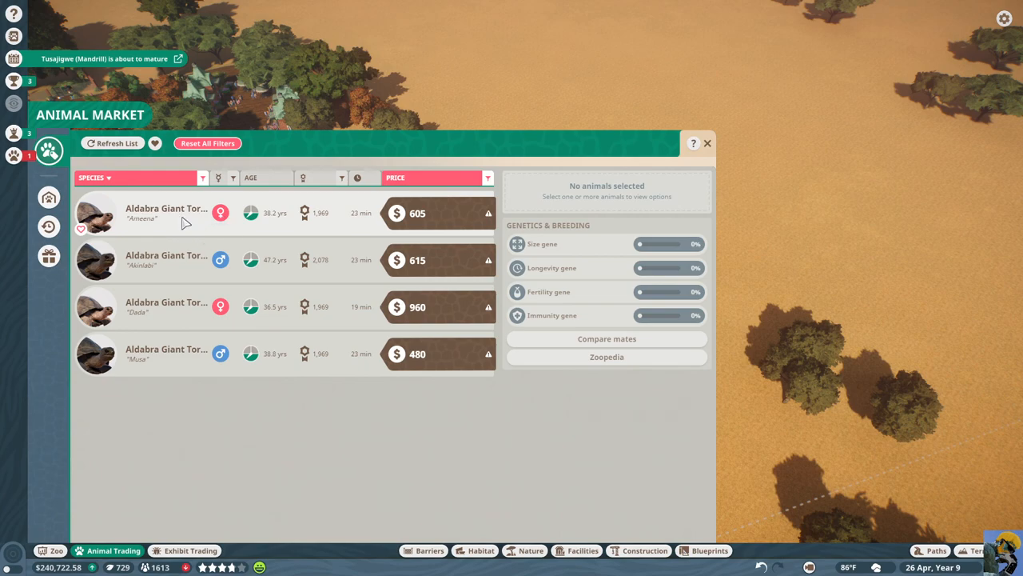
Adopt tortoises Ameena, Akinlabi and Dada for cash, then close the Animal Market
click(437, 213)
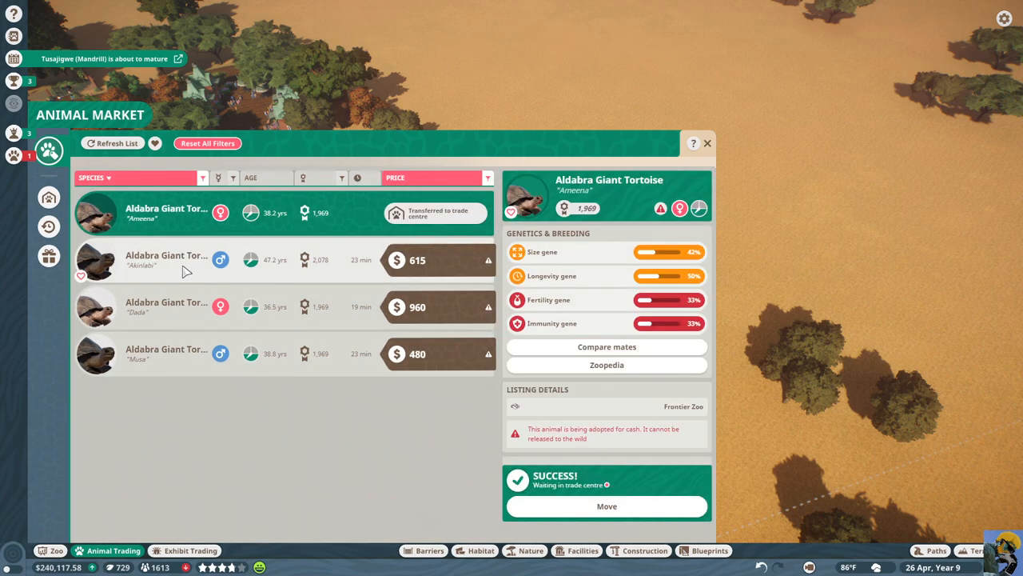
click(184, 260)
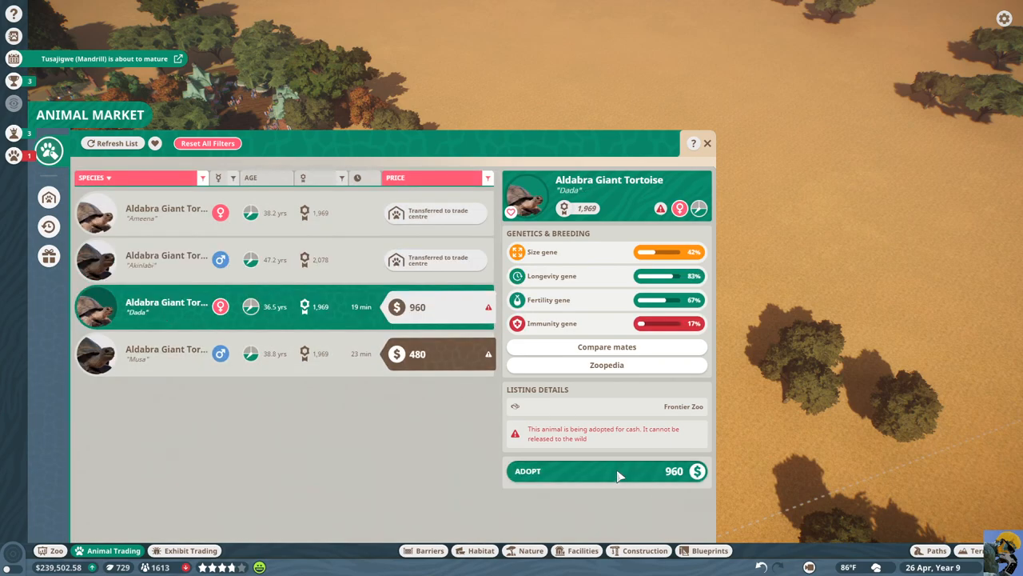
click(607, 470)
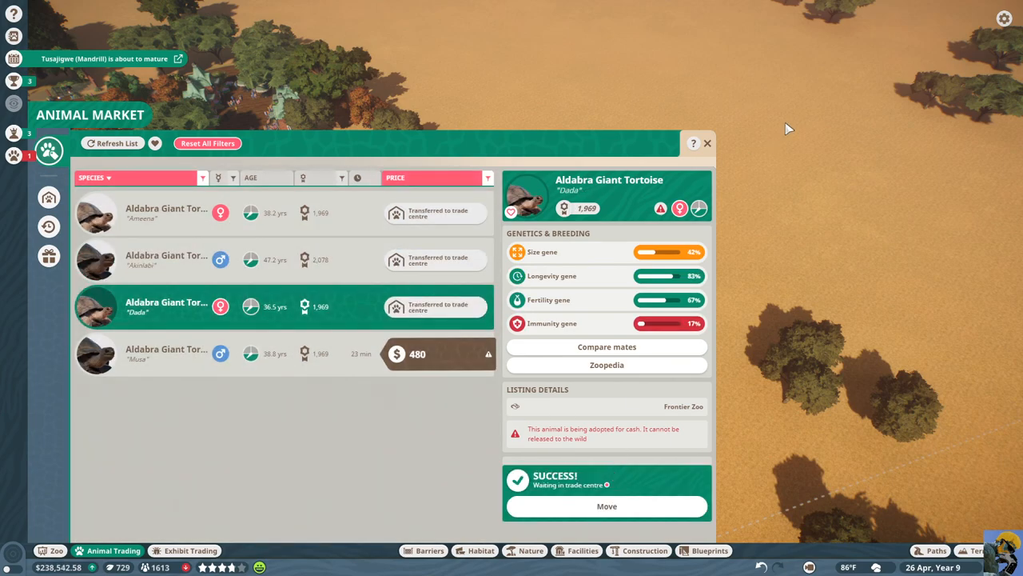
click(705, 143)
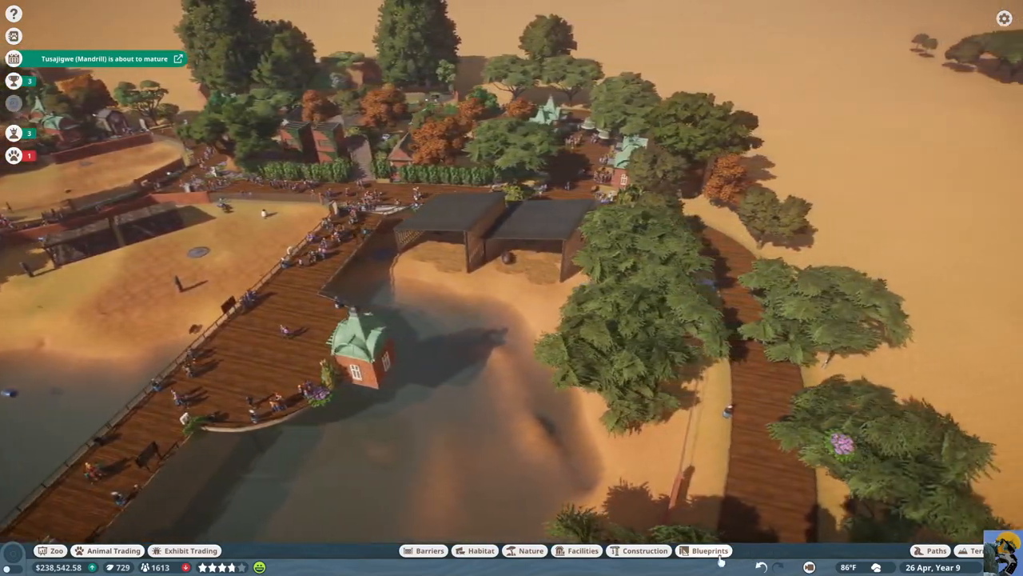
Place the Classic Building Large glass conservatory blueprint ($15,705) in the park
click(706, 550)
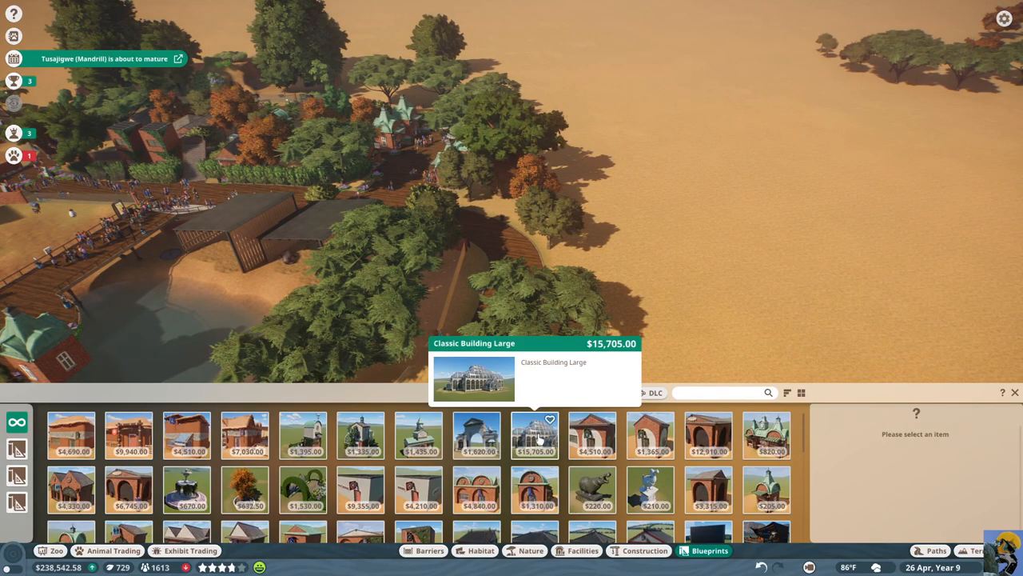
mouse_move(535, 436)
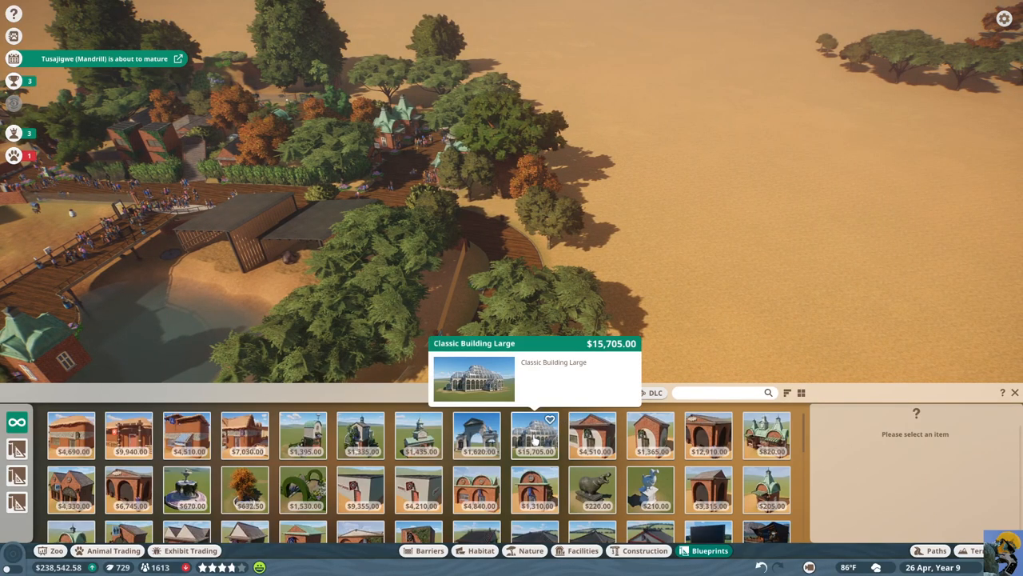
scroll(down, 3)
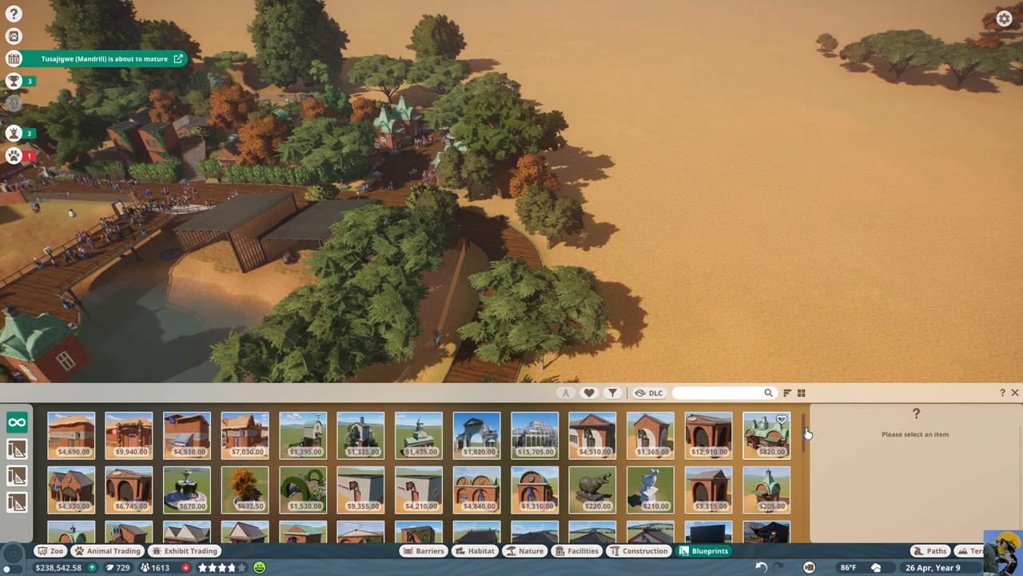
scroll(down, 3)
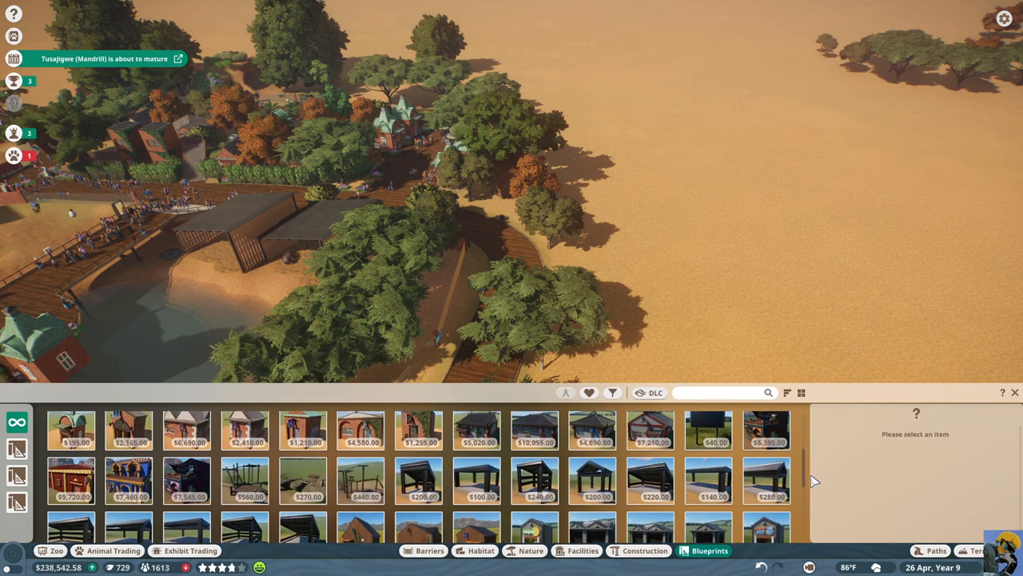
scroll(down, 3)
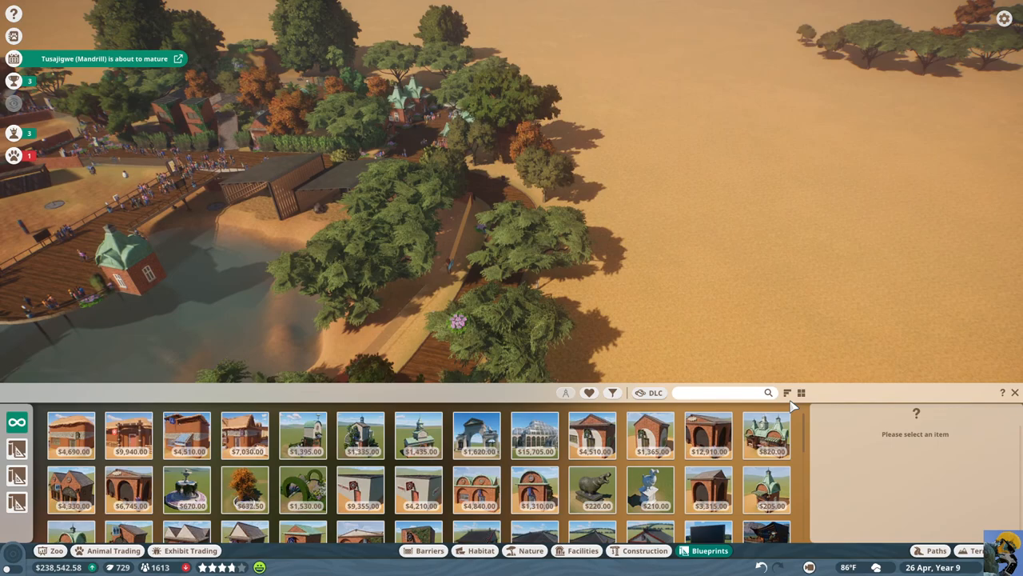
click(534, 436)
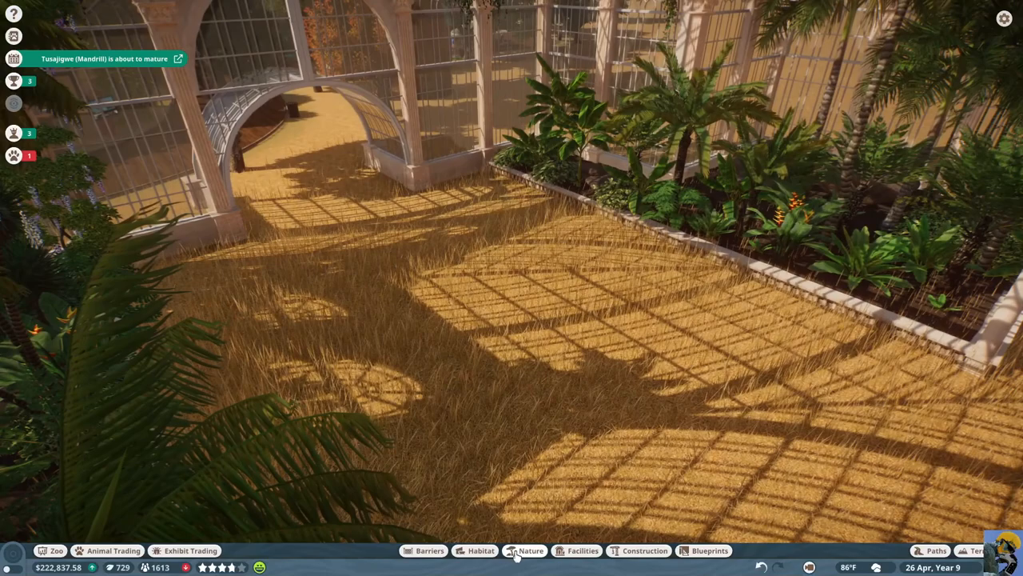
Select the guest gate barrier piece for the conservatory's archway
click(479, 551)
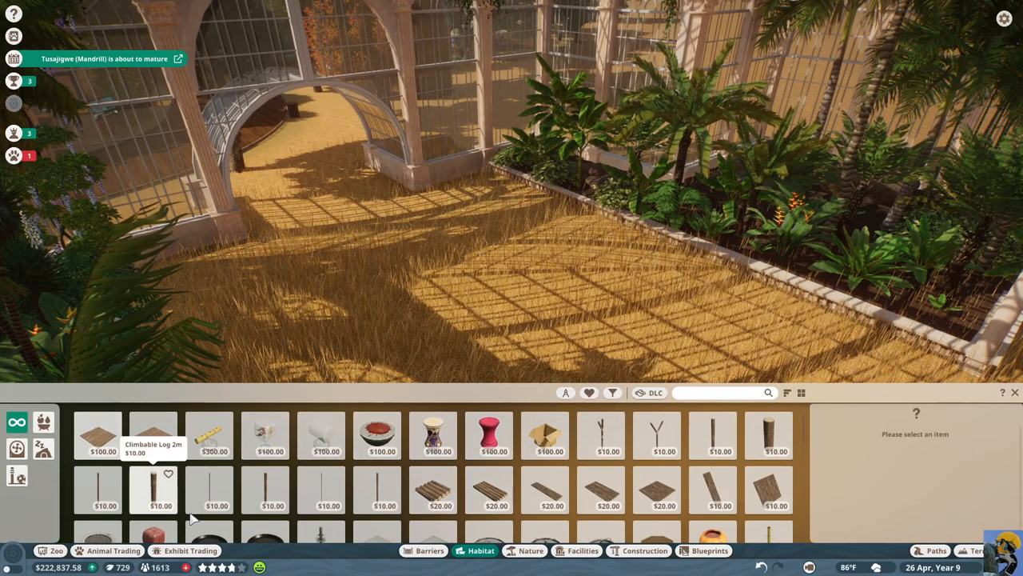
click(423, 551)
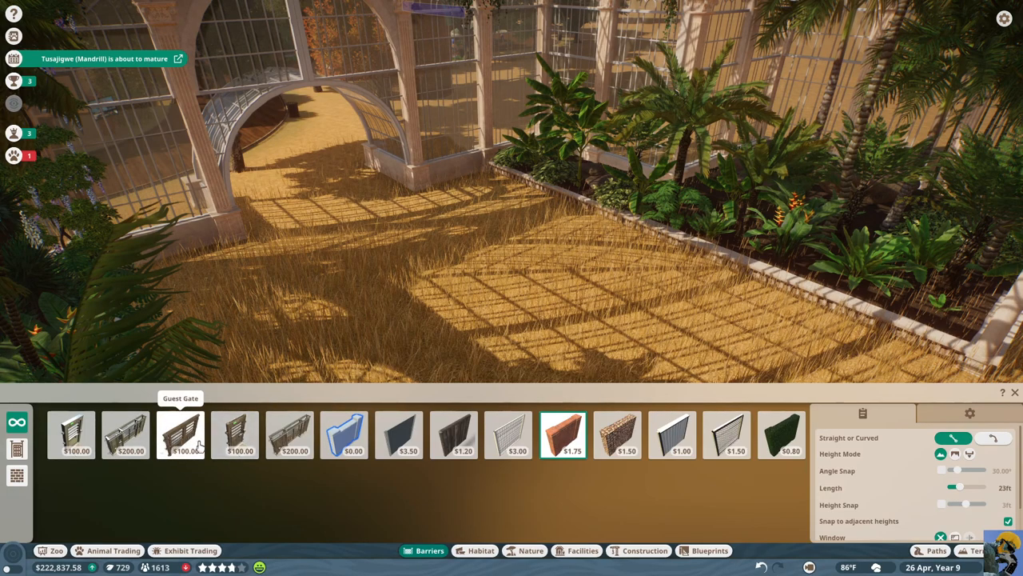
click(180, 435)
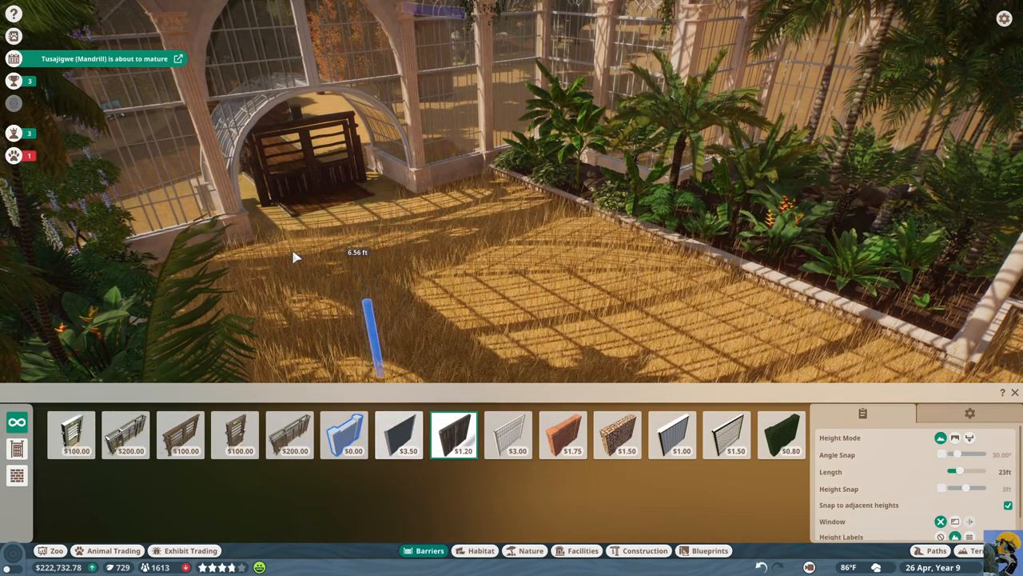
mouse_move(563, 435)
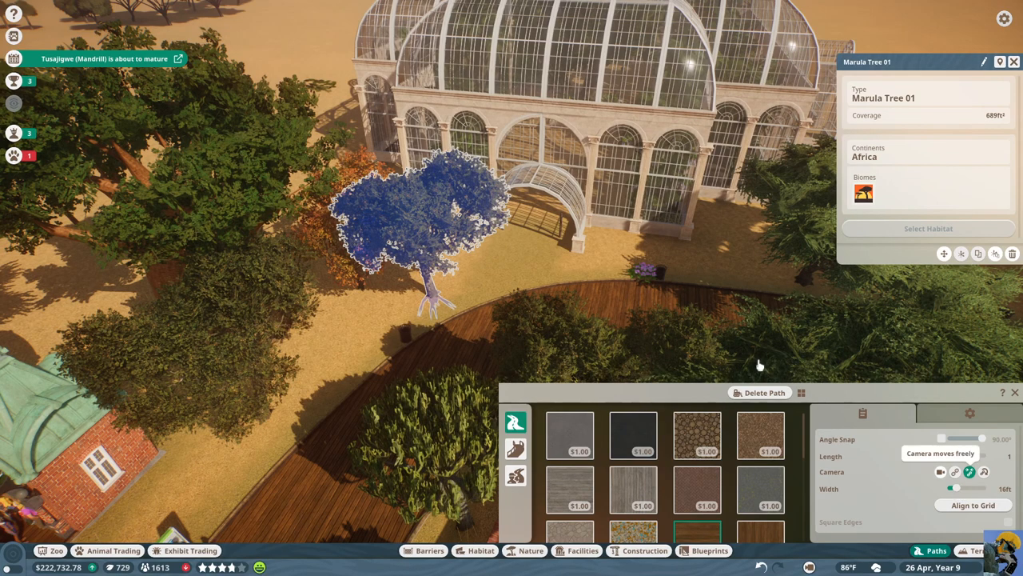
mouse_move(971, 486)
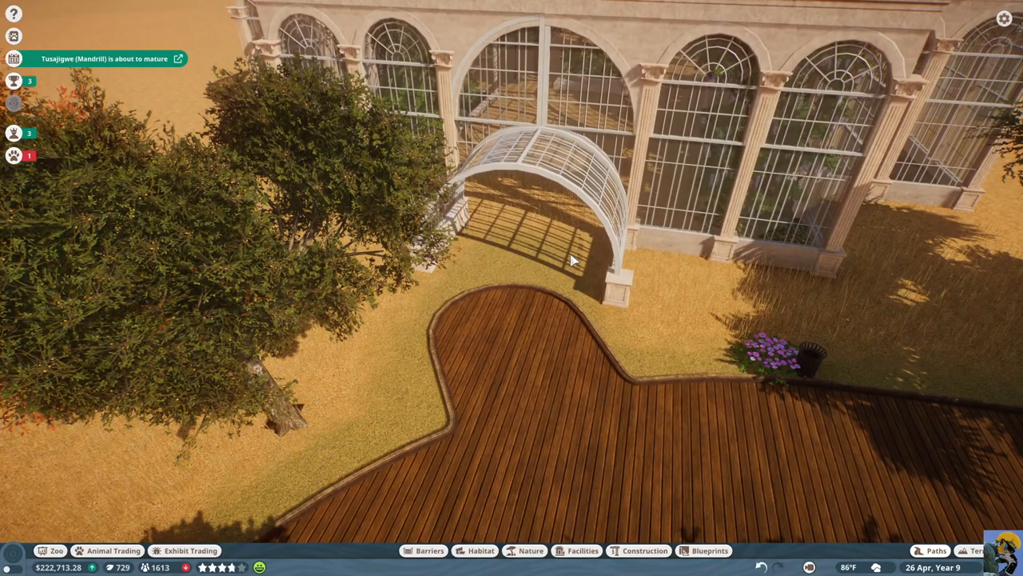
Draw wooden plank paths through the arch and along the conservatory interior
click(935, 549)
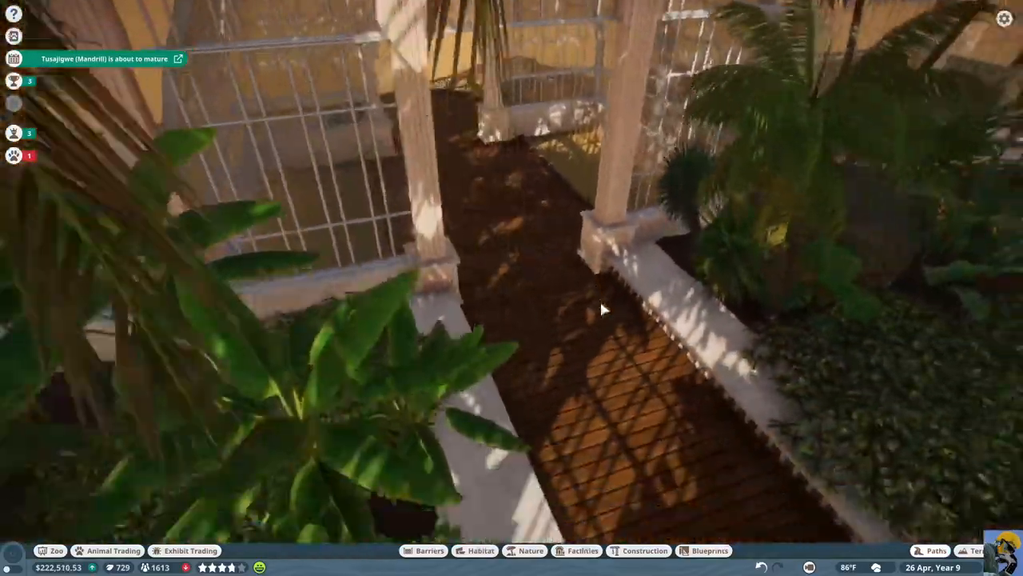
drag(604, 310, 791, 484)
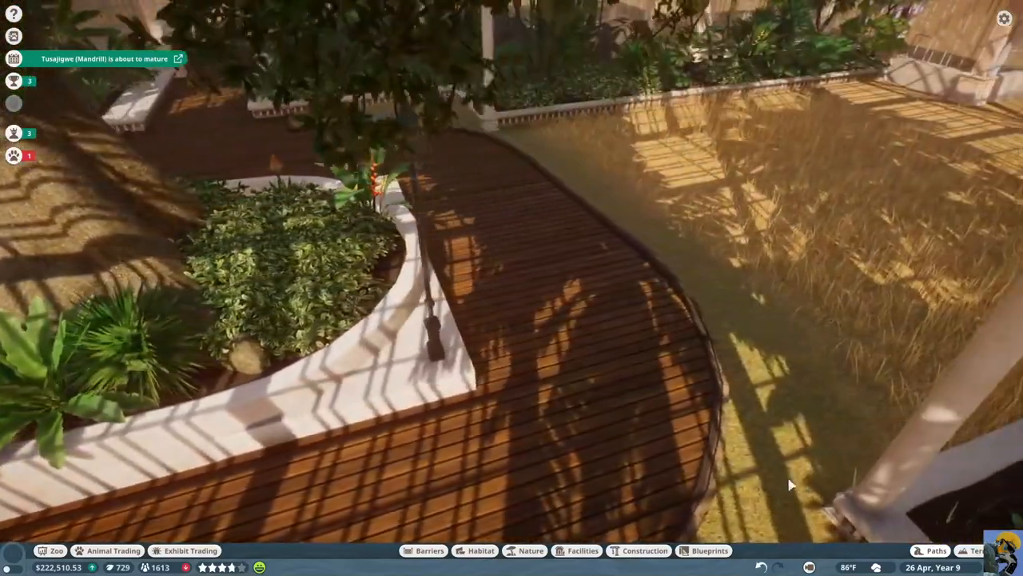
click(937, 546)
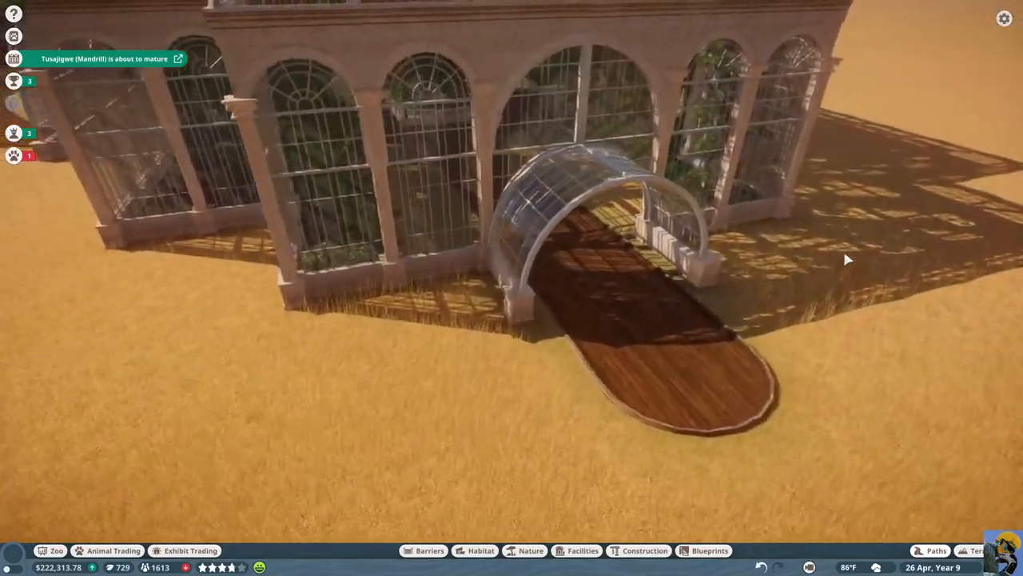
drag(848, 259, 578, 226)
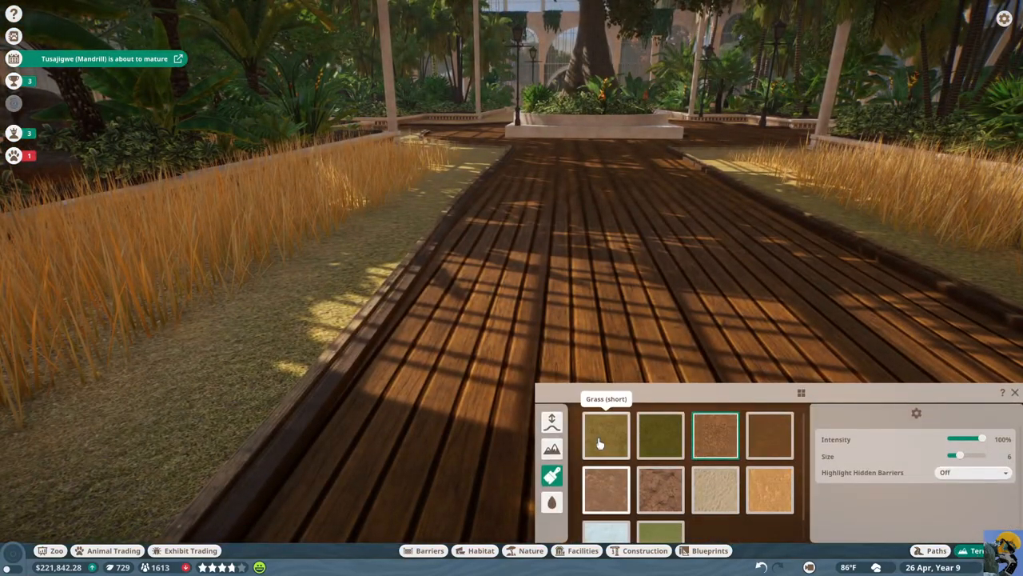
Choose the Grass (short) terrain texture to paint beside the paths
click(606, 438)
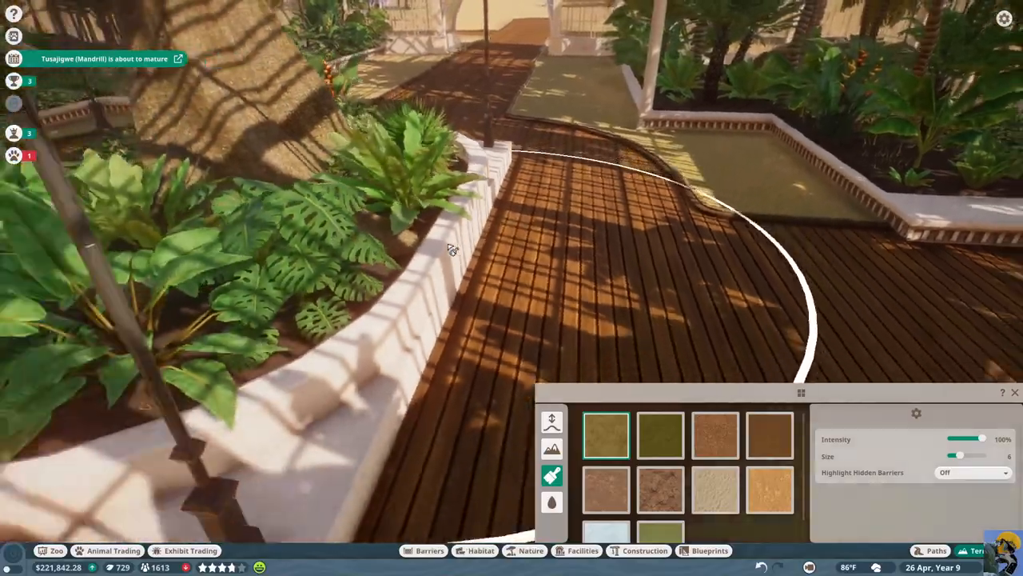
scroll(down, 3)
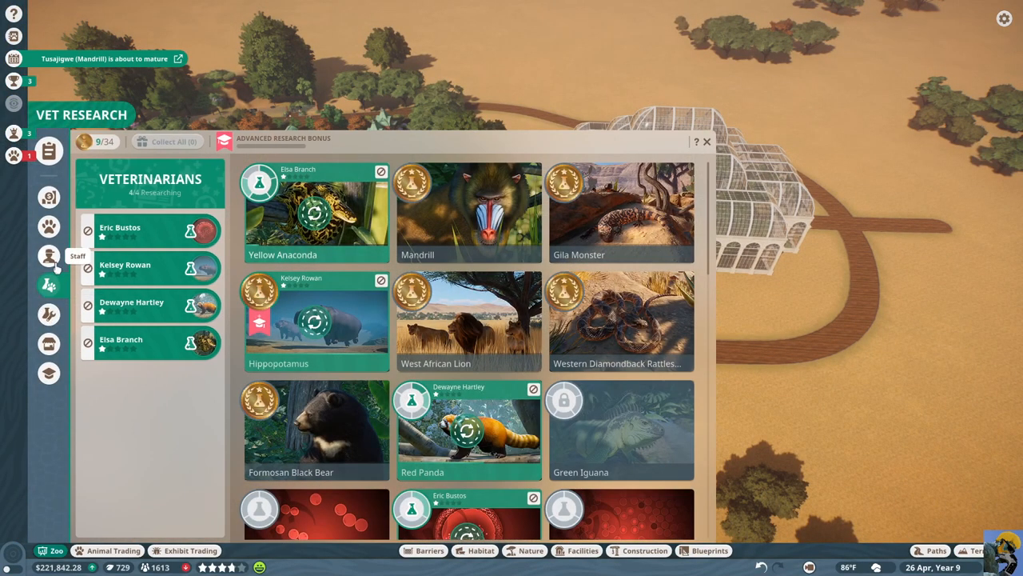
Review the West Work Zone's Hippo Heaven, Bear Cave and Anaconda Arena in the editor
click(50, 255)
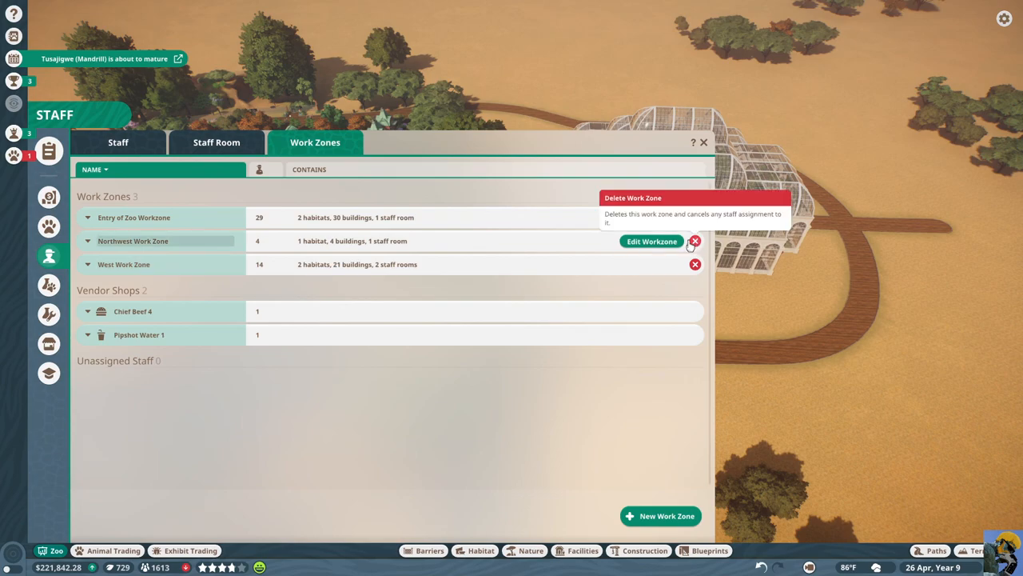
mouse_move(652, 264)
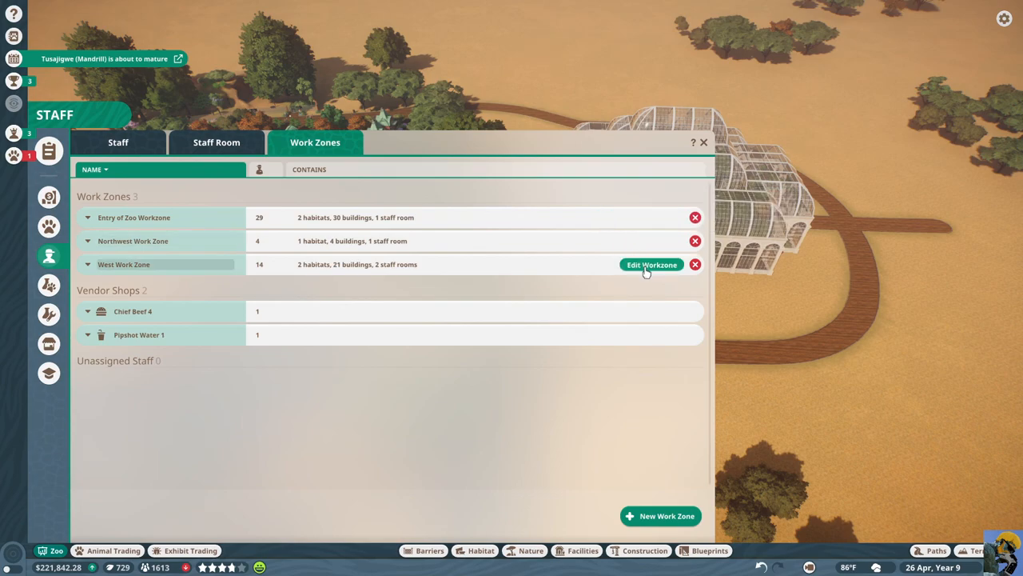
click(651, 264)
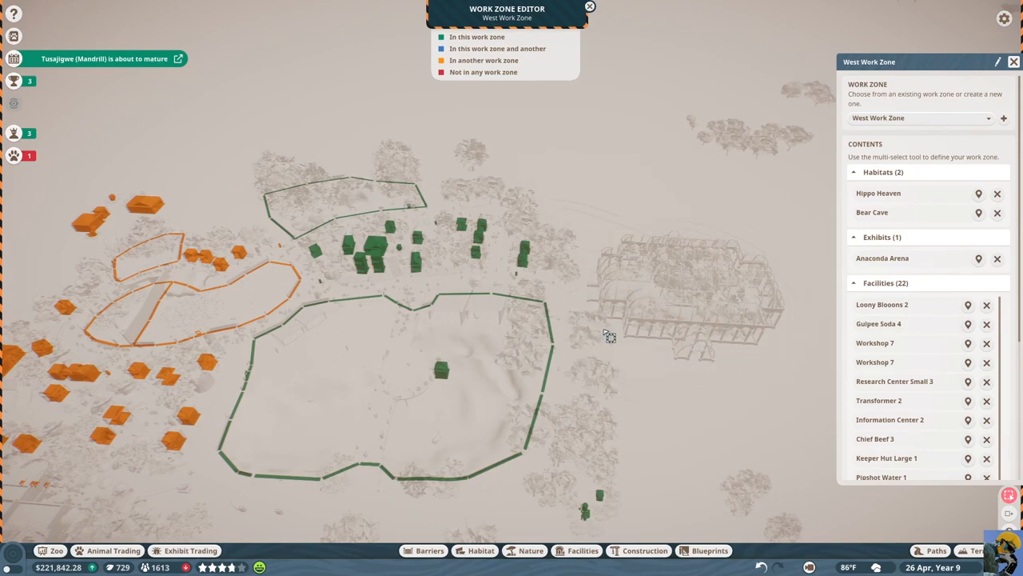
click(592, 6)
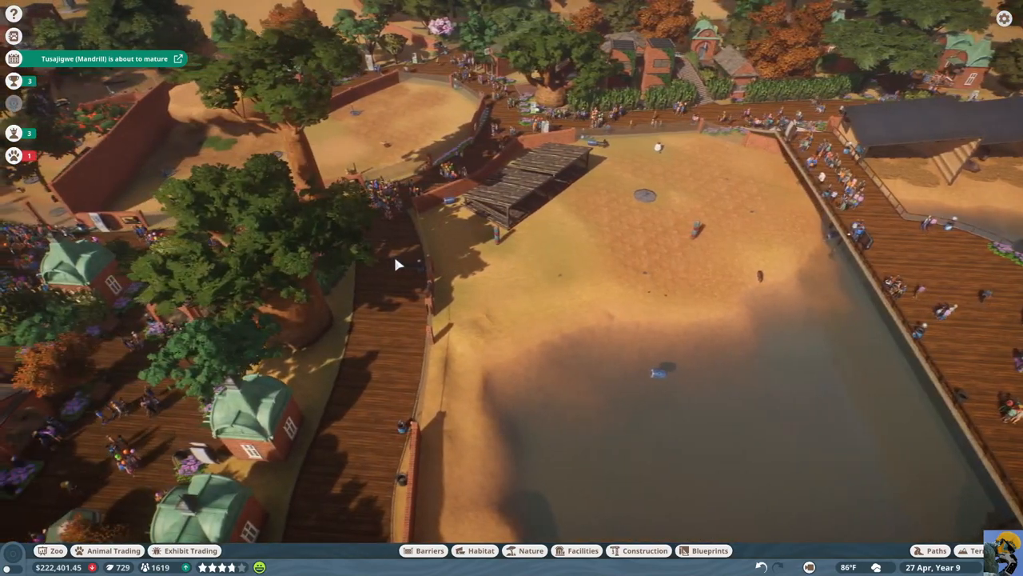
Pan and zoom the view onto the hippo boardwalk and bring up the facilities catalogue
drag(400, 264, 448, 258)
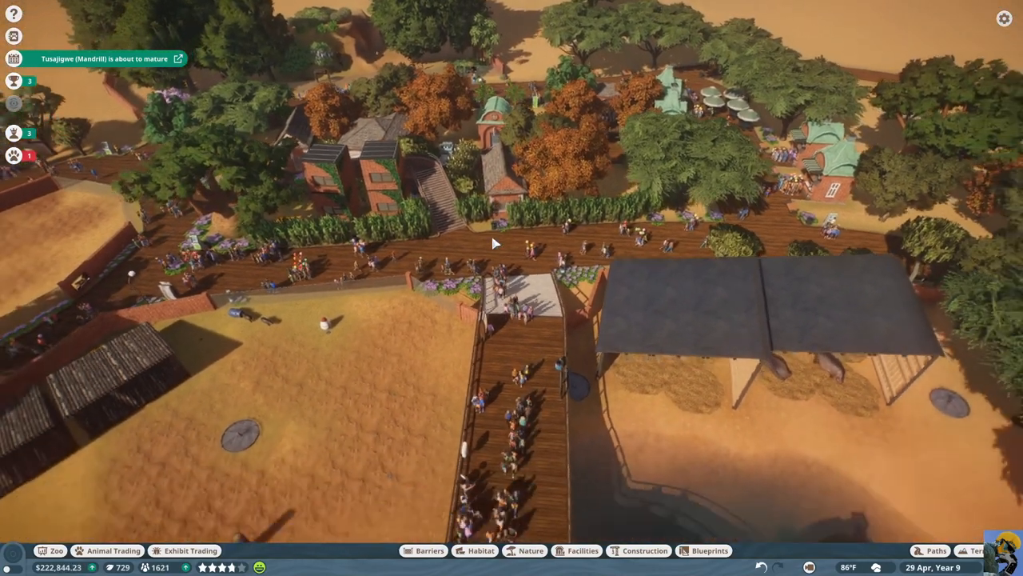
scroll(down, 3)
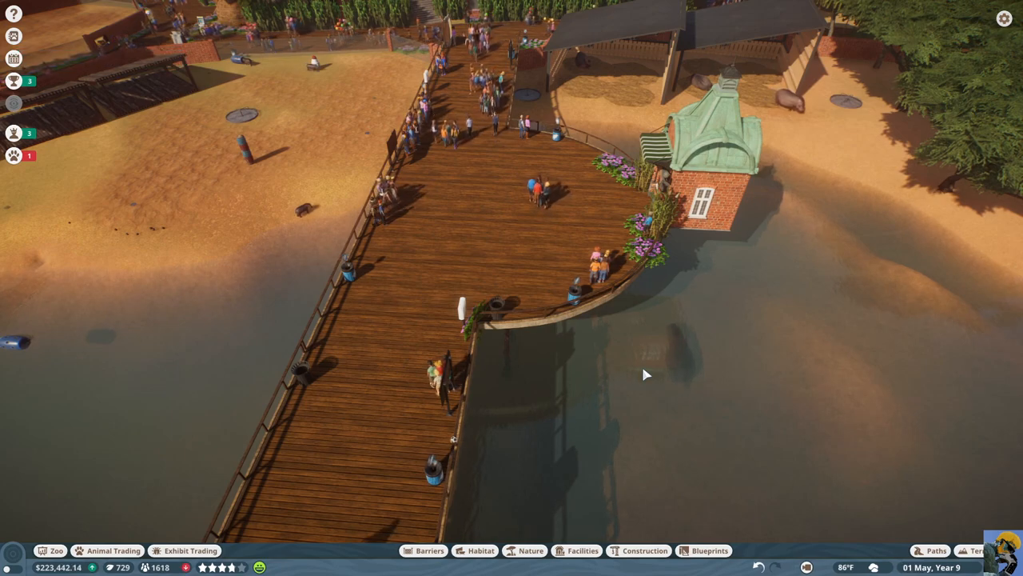
click(588, 551)
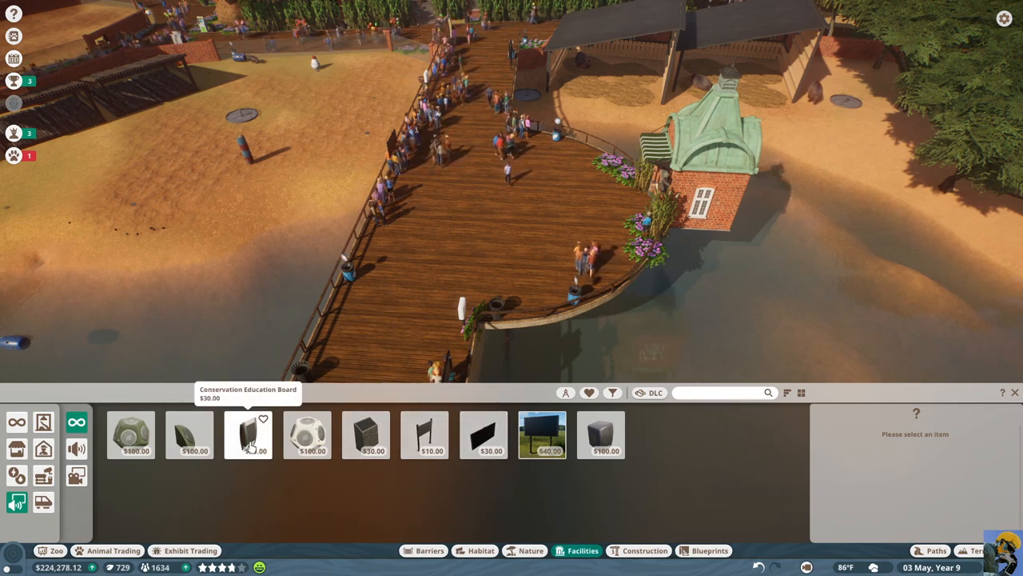
Place two Conservation Education Boards on the hippo deck, giving the second the Climate Change topic
click(248, 436)
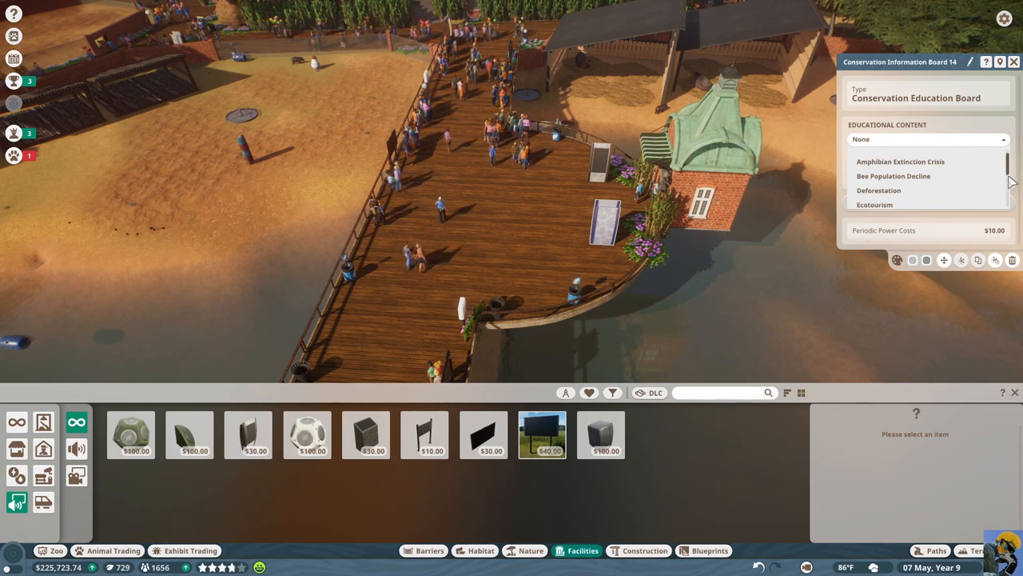
click(875, 205)
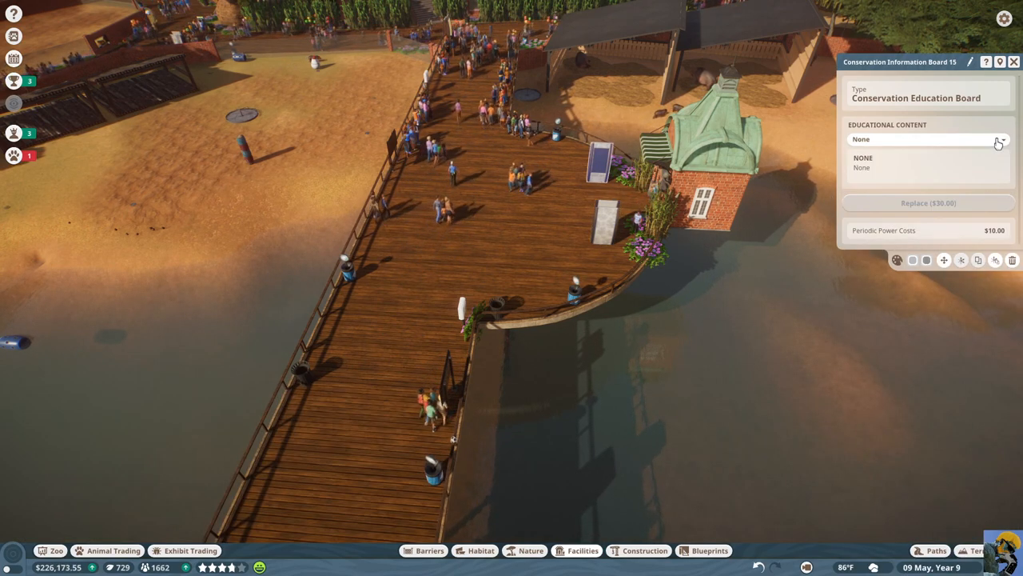
click(927, 139)
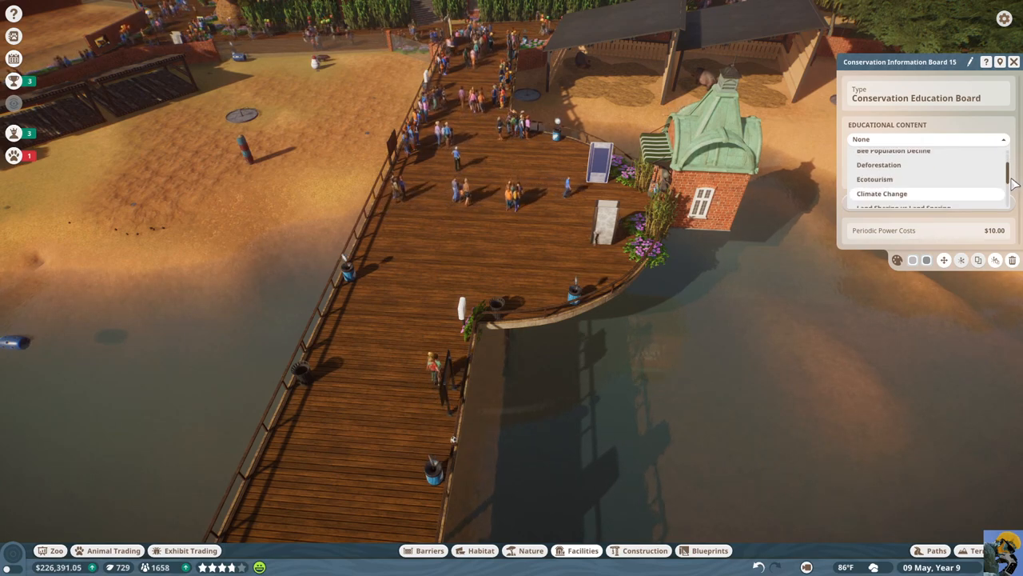
click(1015, 61)
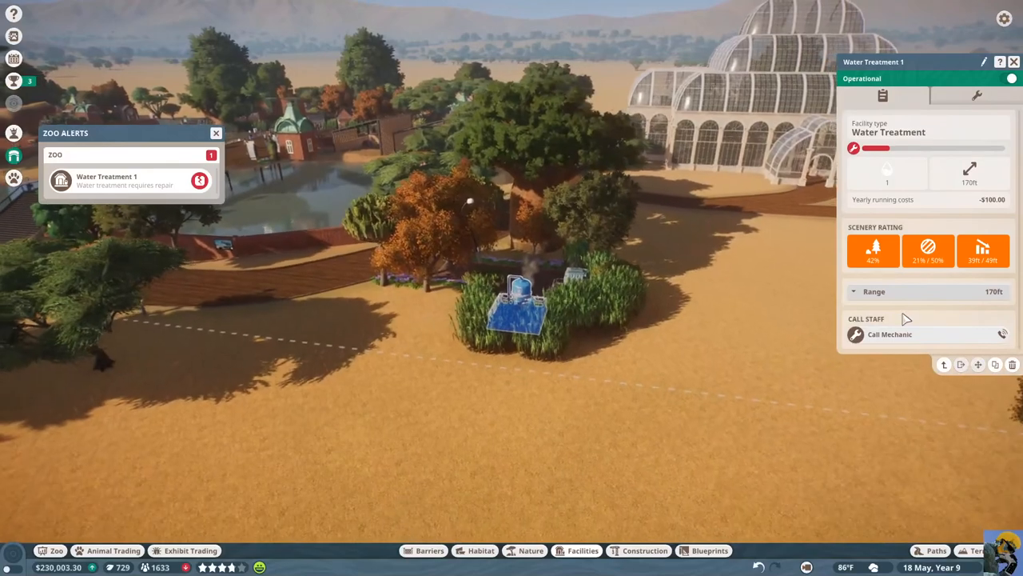
Call a mechanic to Water Treatment 1 and schedule routine visits every 3 months
click(890, 335)
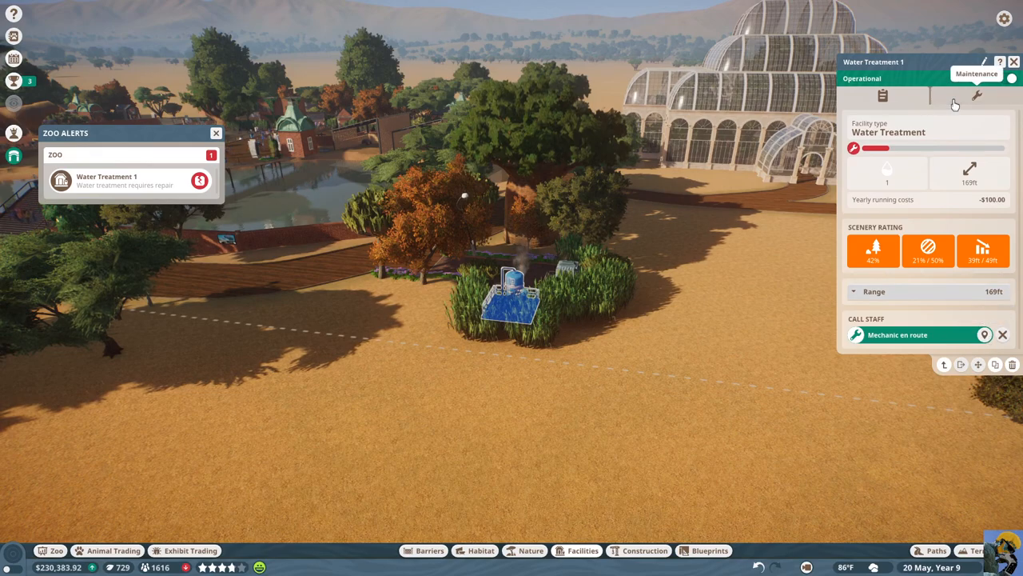
click(978, 96)
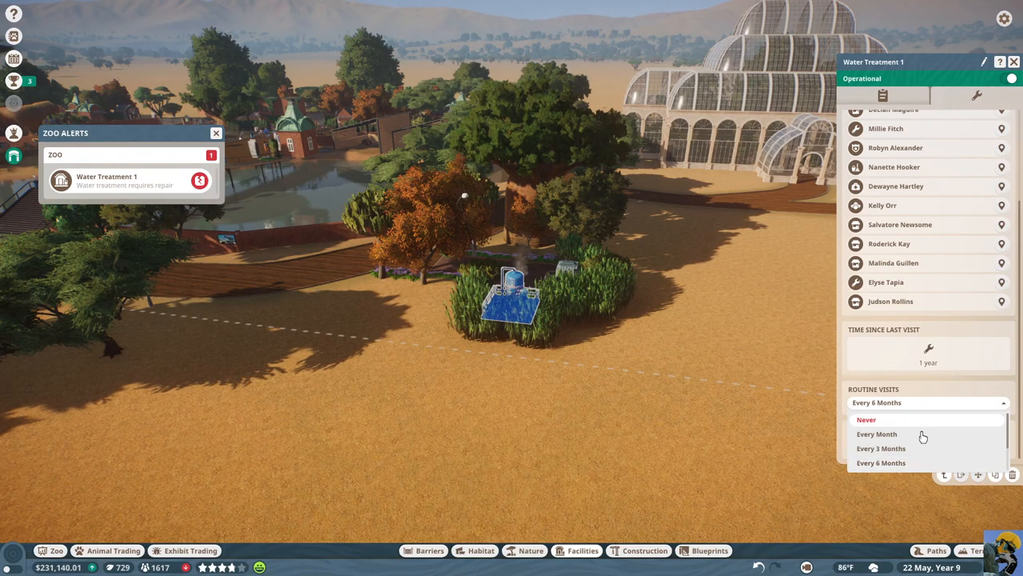
click(881, 448)
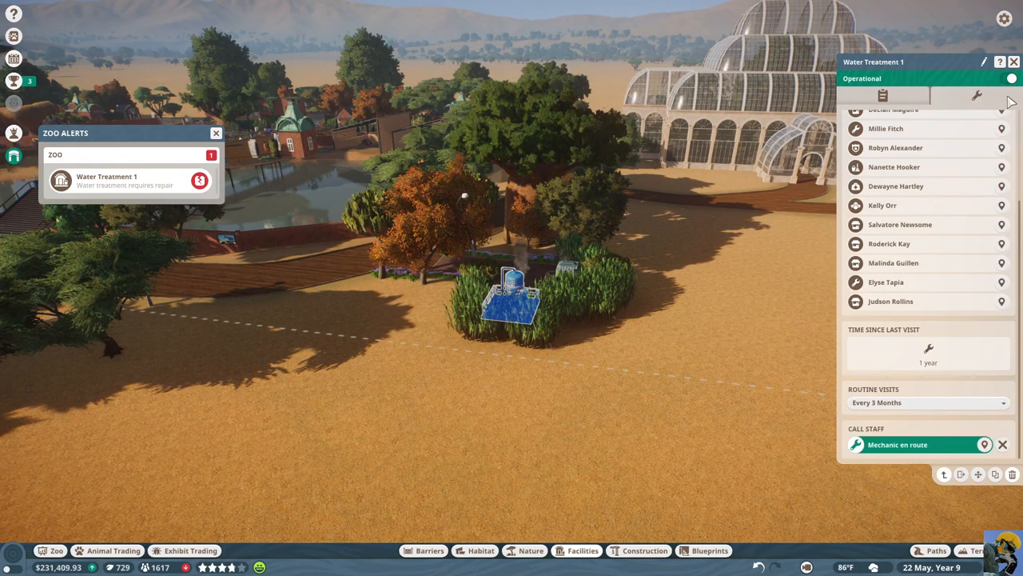
click(1014, 60)
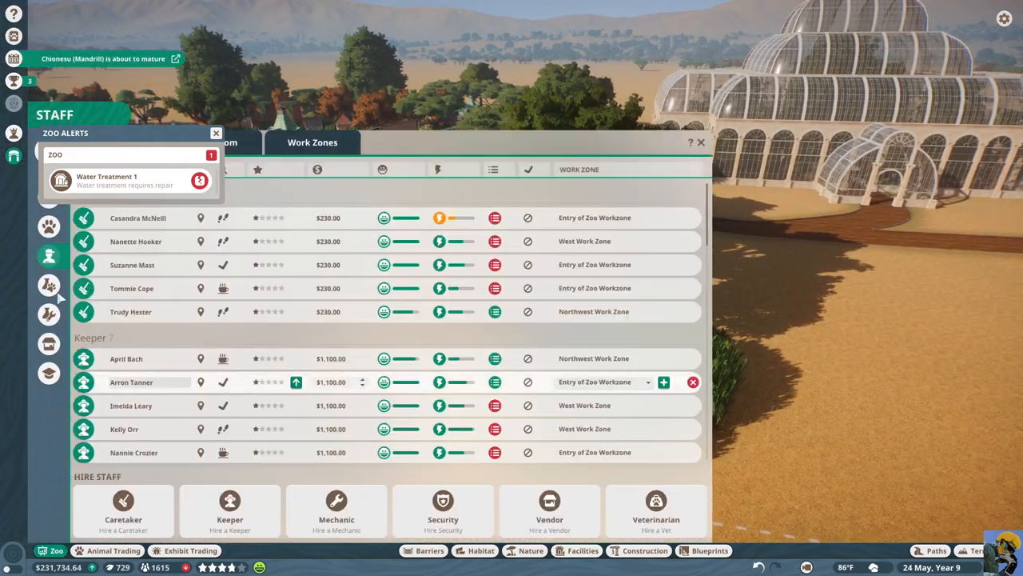
Start editing the West Work Zone from the Work Zones list
click(313, 142)
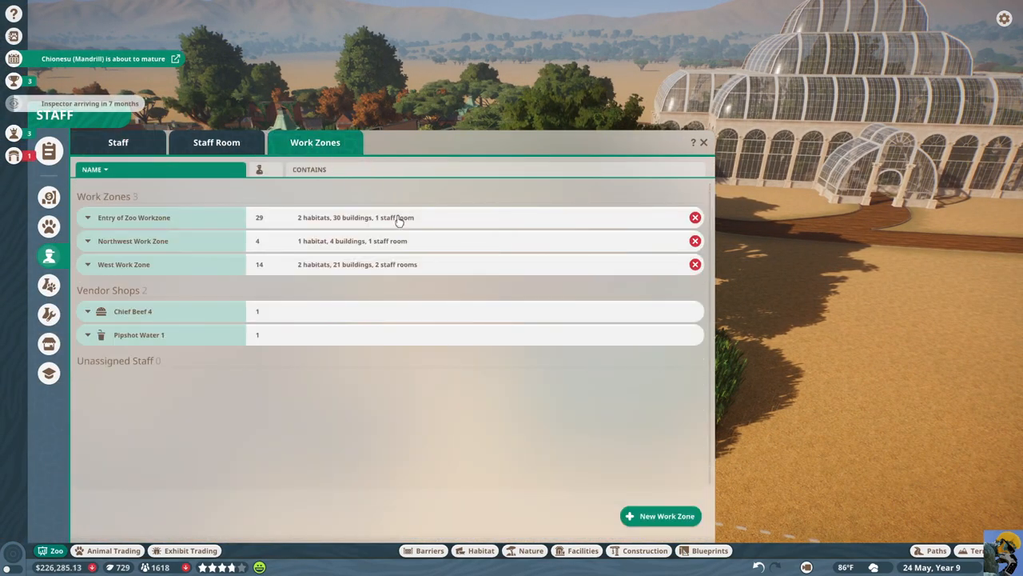
click(124, 264)
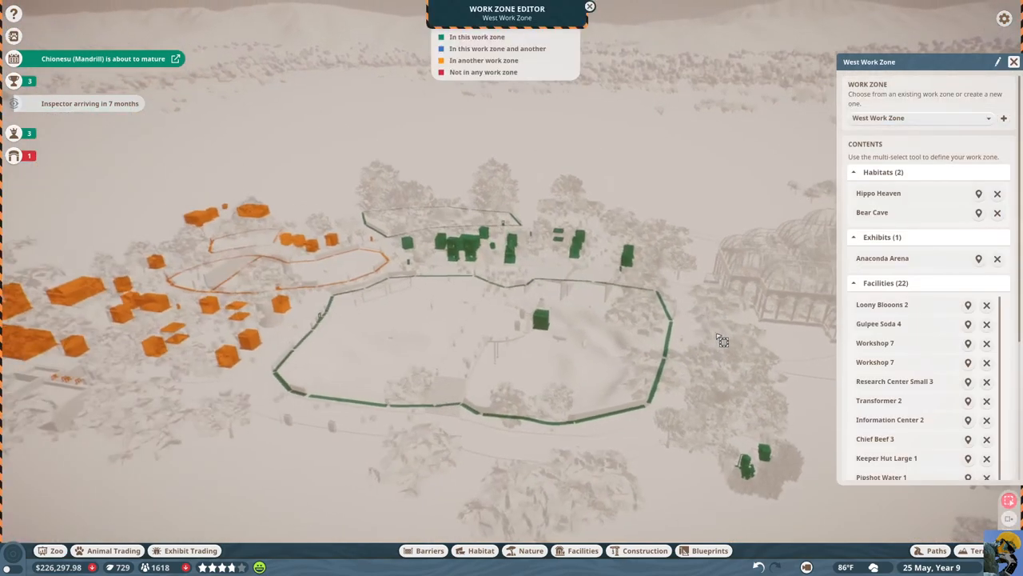